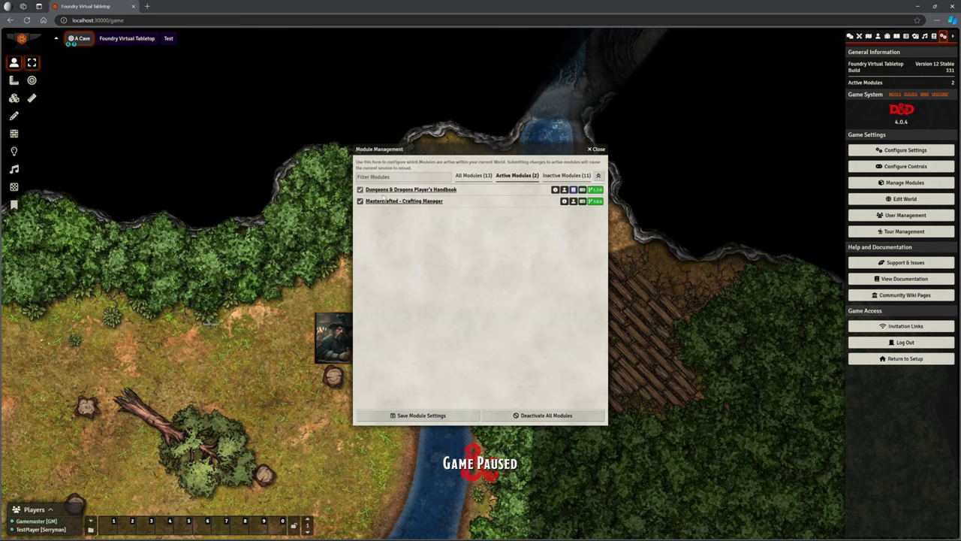
mouse_move(438, 231)
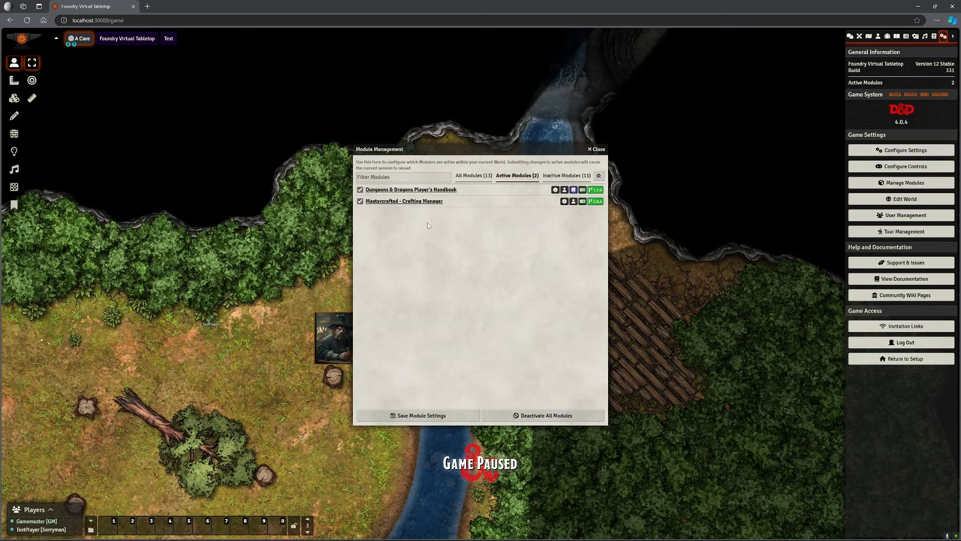
mouse_move(437, 234)
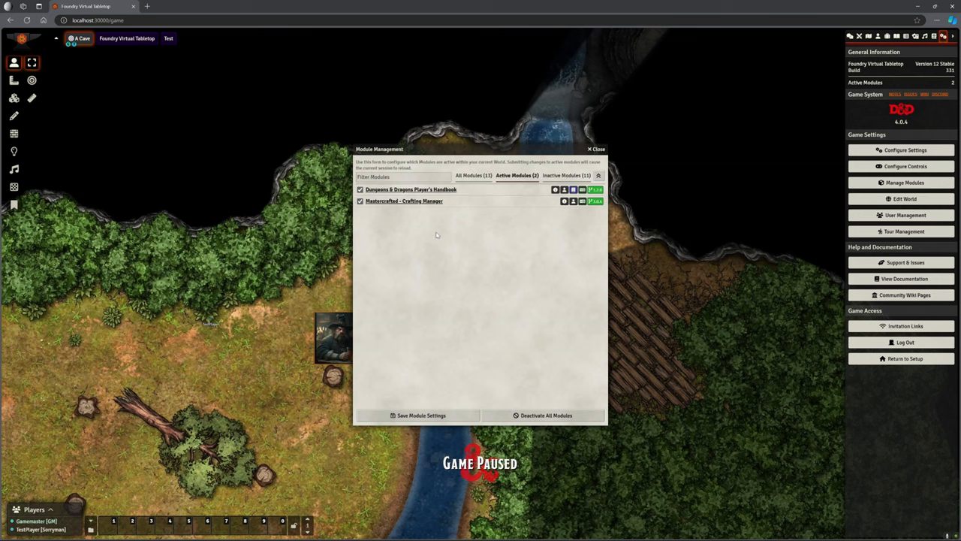
mouse_move(431, 271)
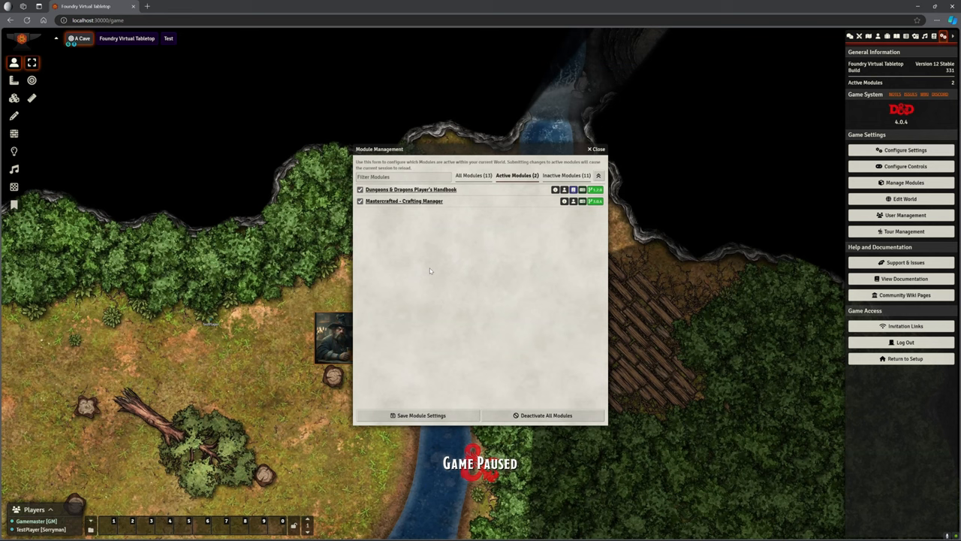
mouse_move(475, 263)
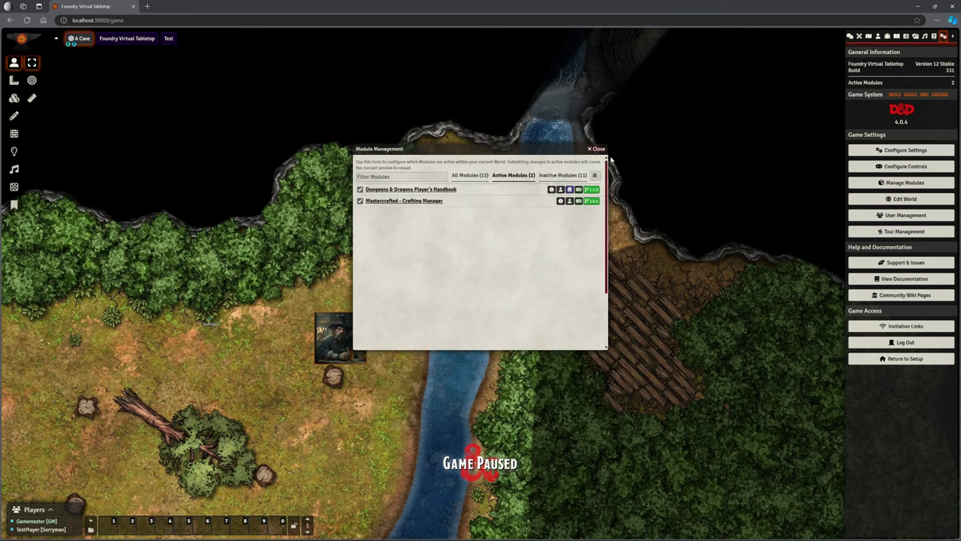
Step: Close Module Management and browse the Items list, from acids to Woodcarver's Tools
click(597, 148)
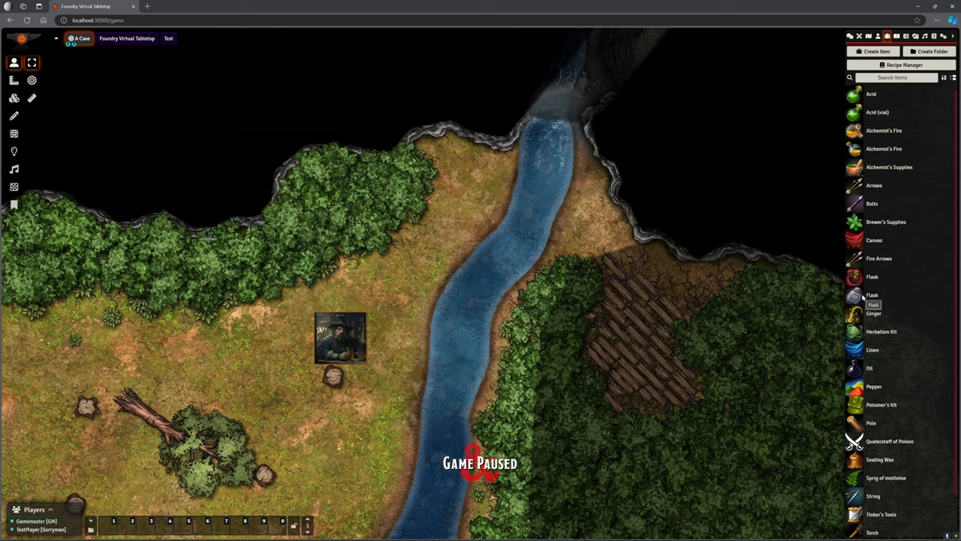
mouse_move(763, 302)
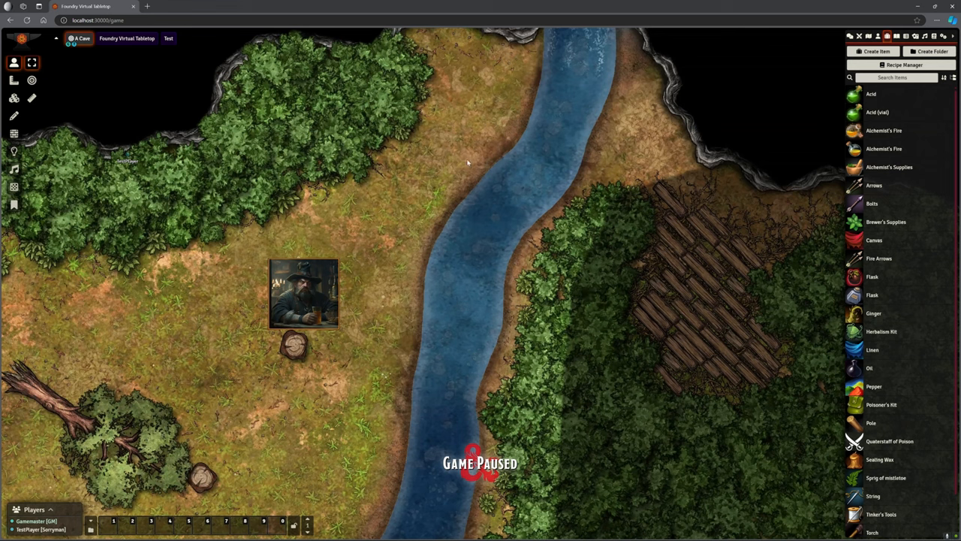
mouse_move(890, 110)
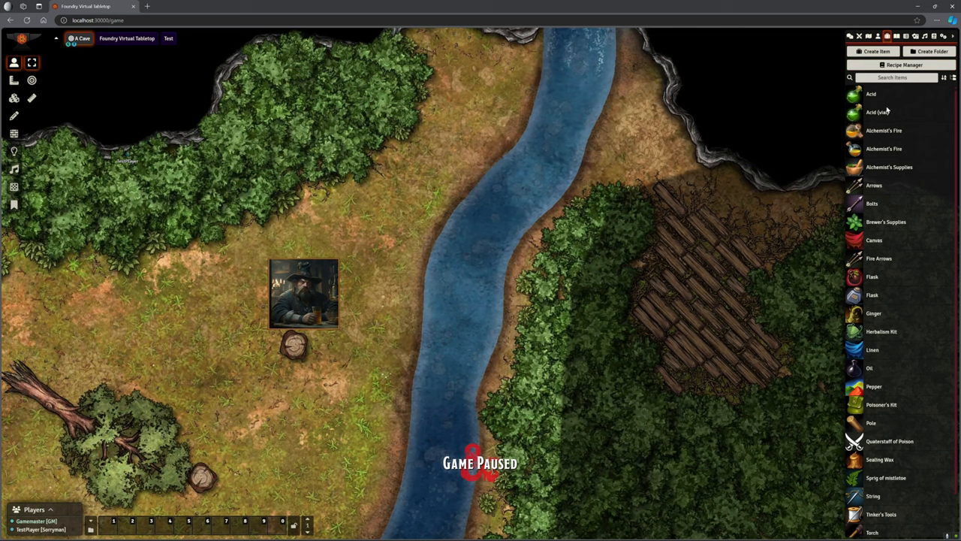
mouse_move(890, 96)
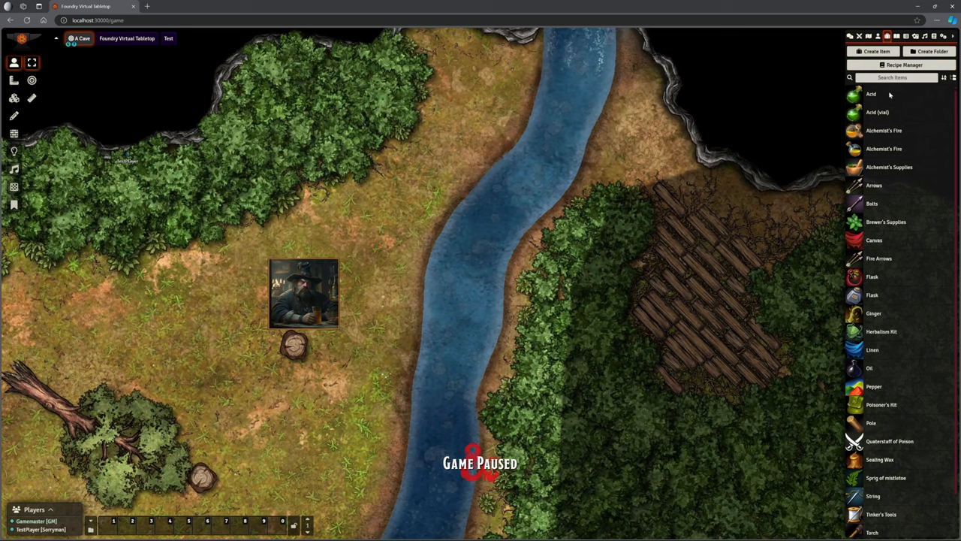
scroll(down, 3)
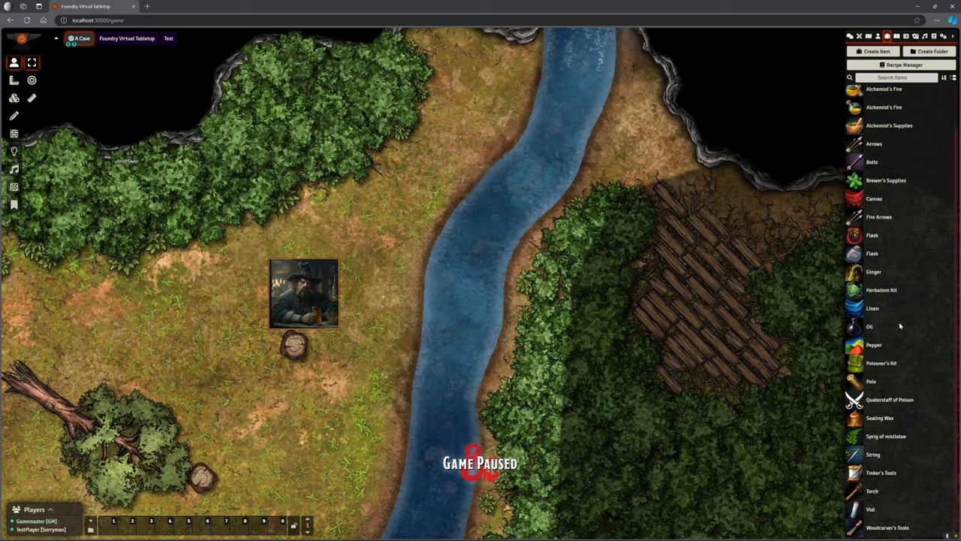
scroll(up, 3)
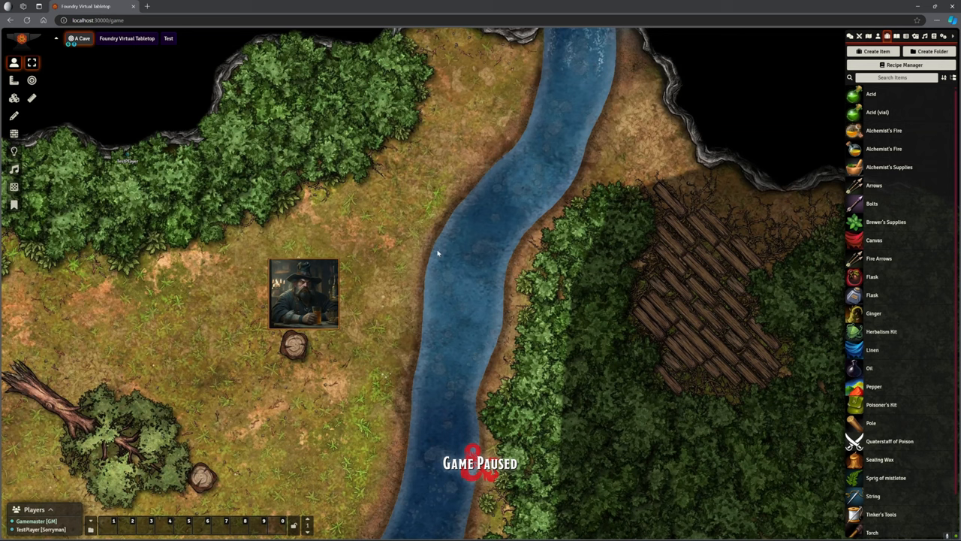
mouse_move(727, 121)
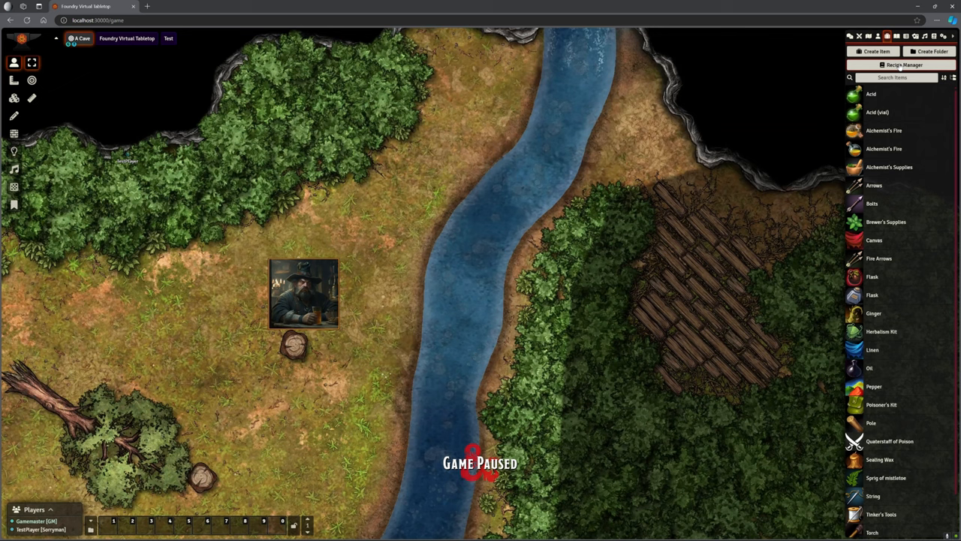
Step: Open Mastercrafted's empty recipe manager and position its window over the map
click(904, 65)
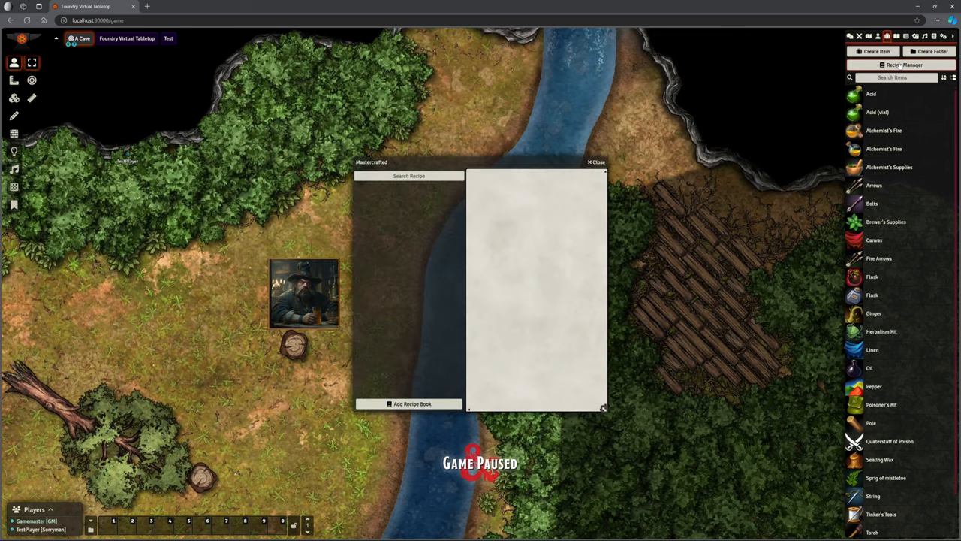
mouse_move(611, 224)
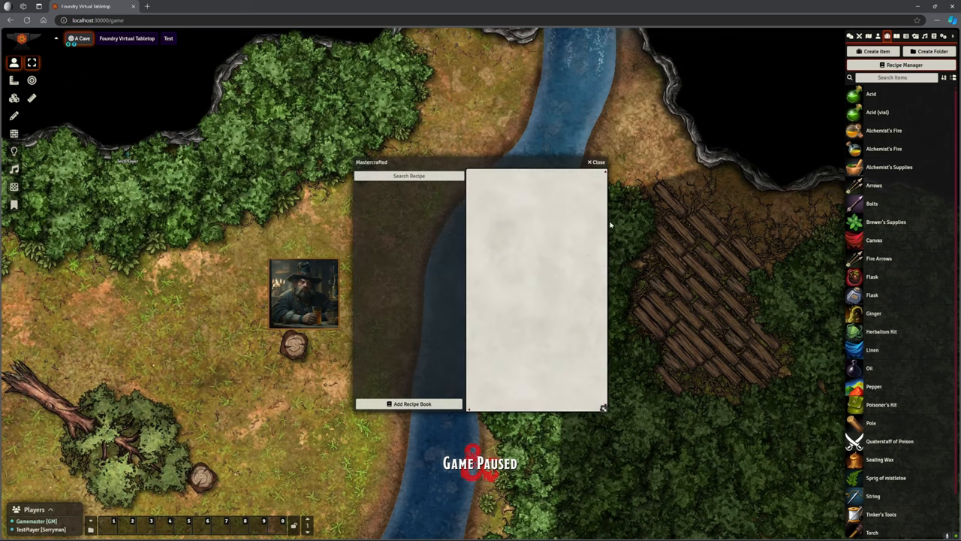
mouse_move(481, 166)
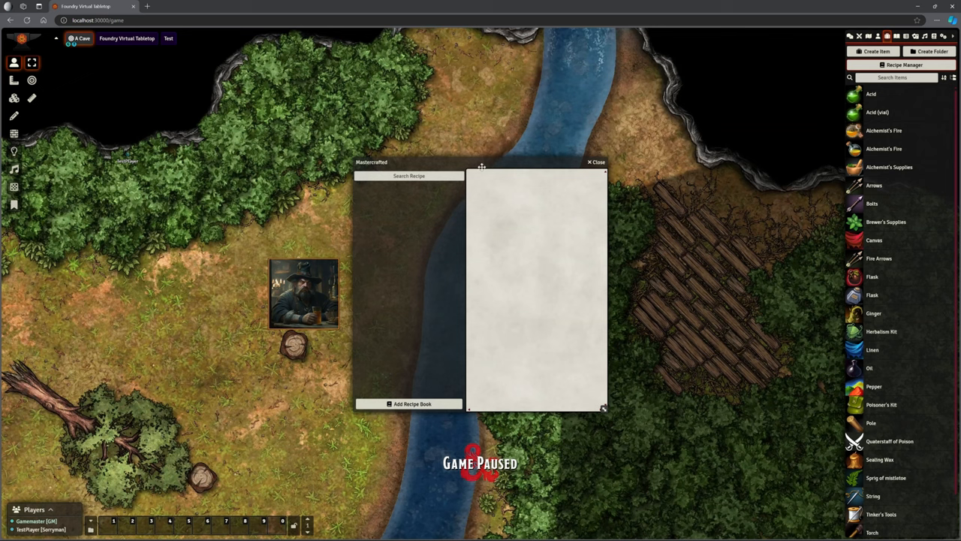
drag(481, 162, 500, 157)
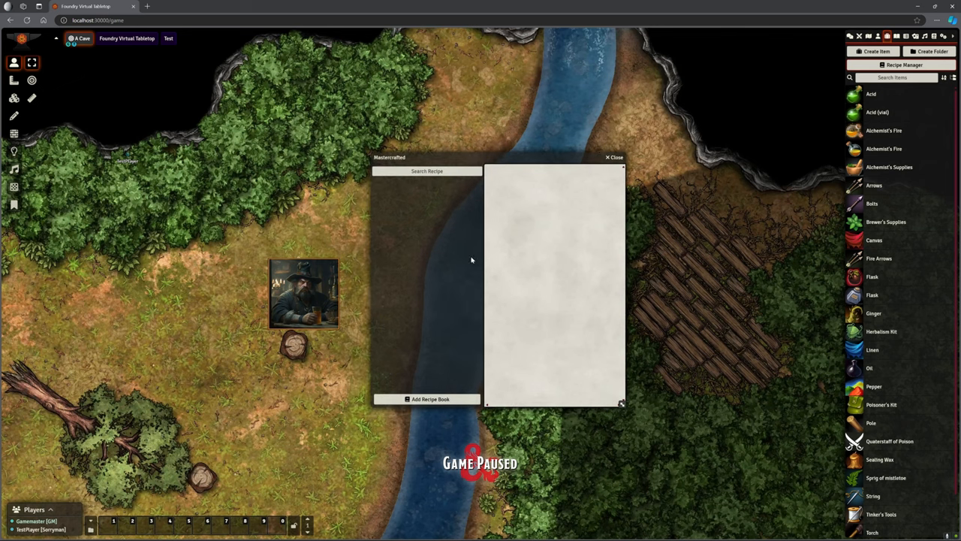
mouse_move(464, 258)
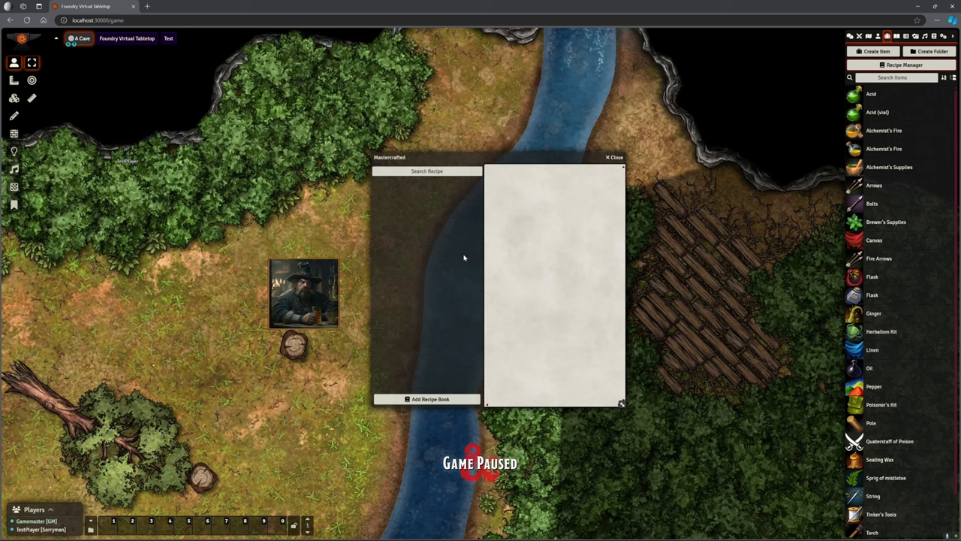
mouse_move(466, 351)
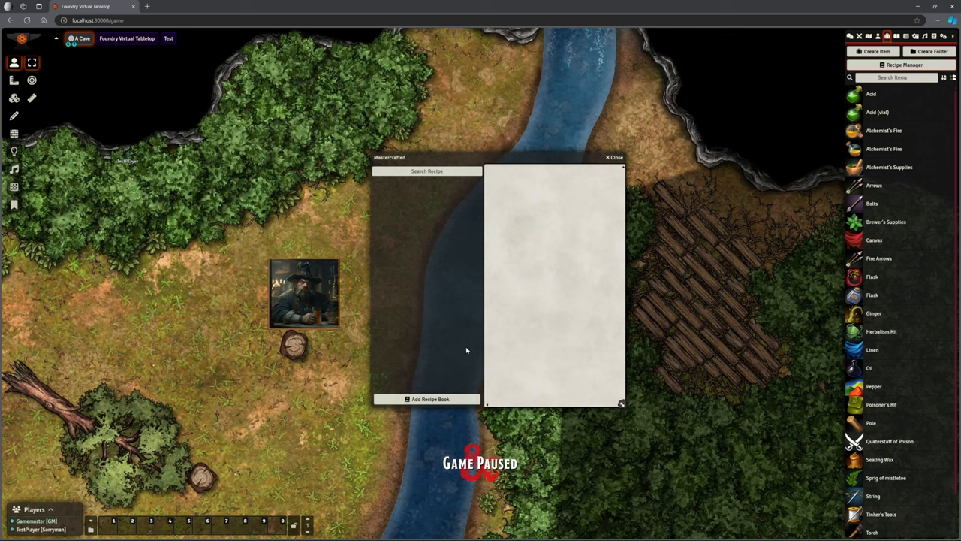
mouse_move(499, 331)
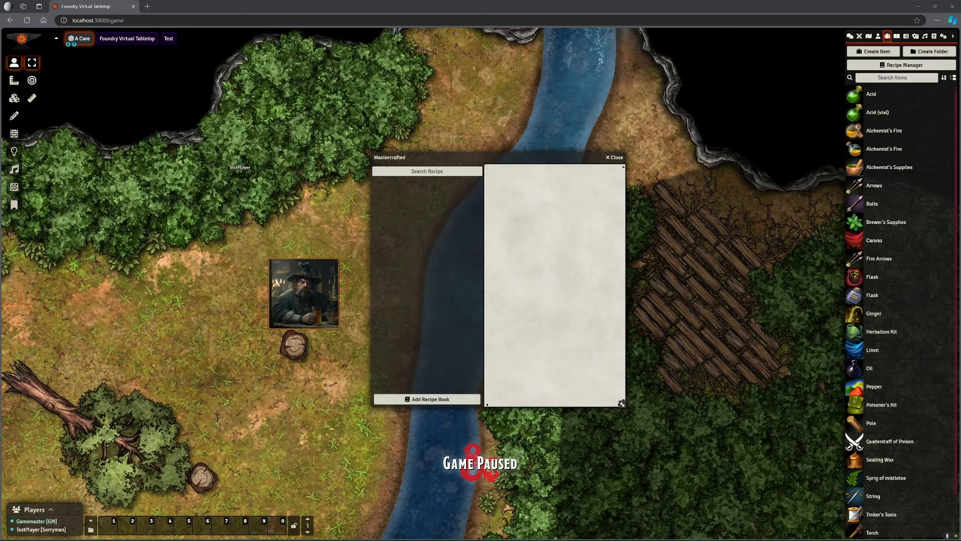
mouse_move(482, 324)
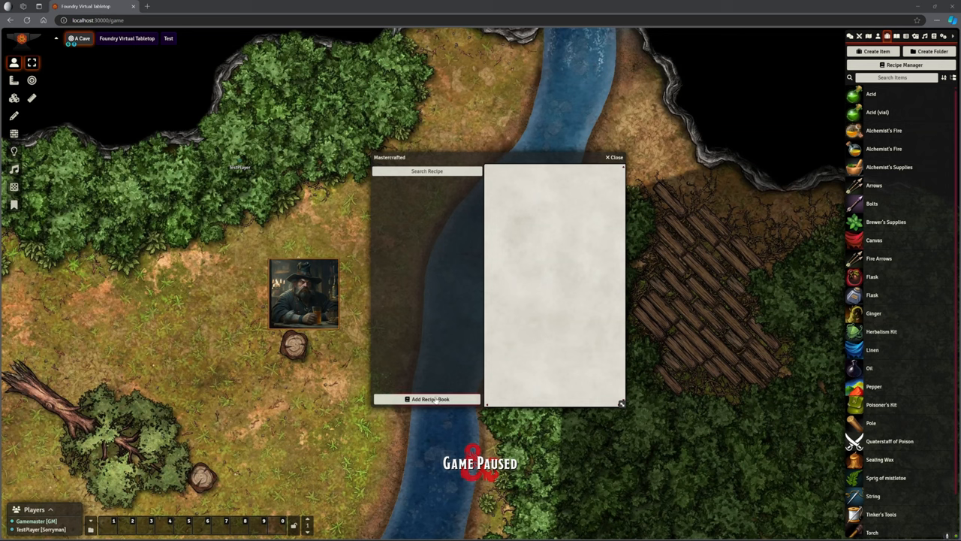
Step: Create a 'Woodwork' recipe book requiring Woodcarver's Tools, with permissions left at Allow
click(431, 398)
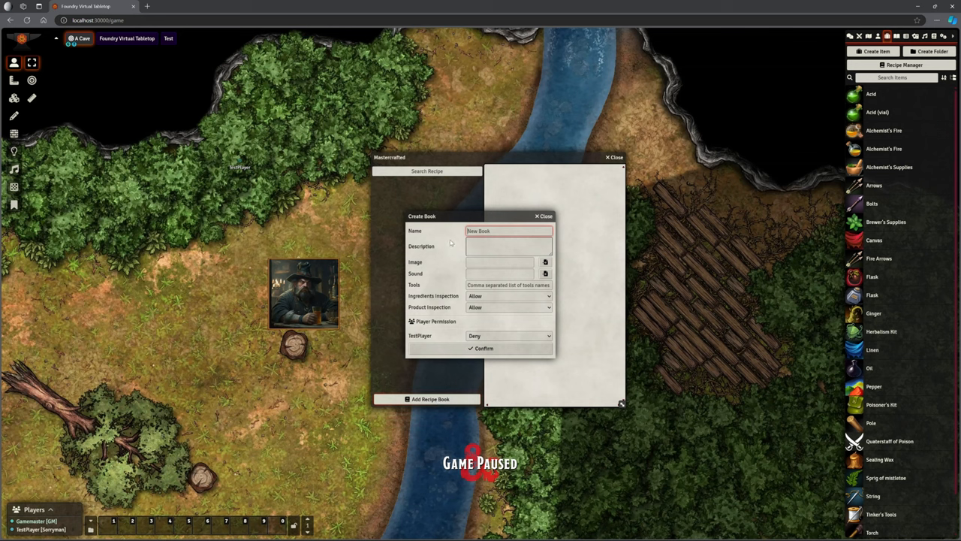
text(Woods)
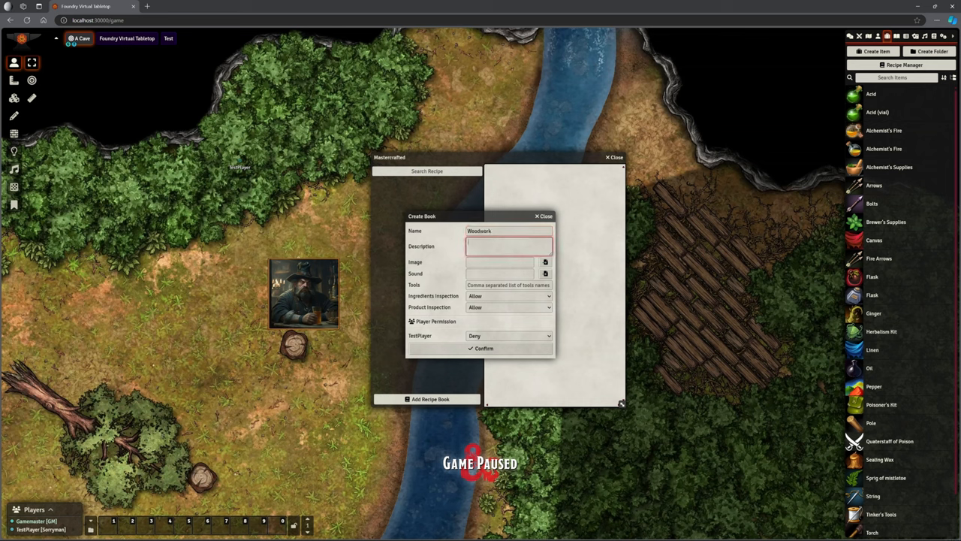
click(501, 261)
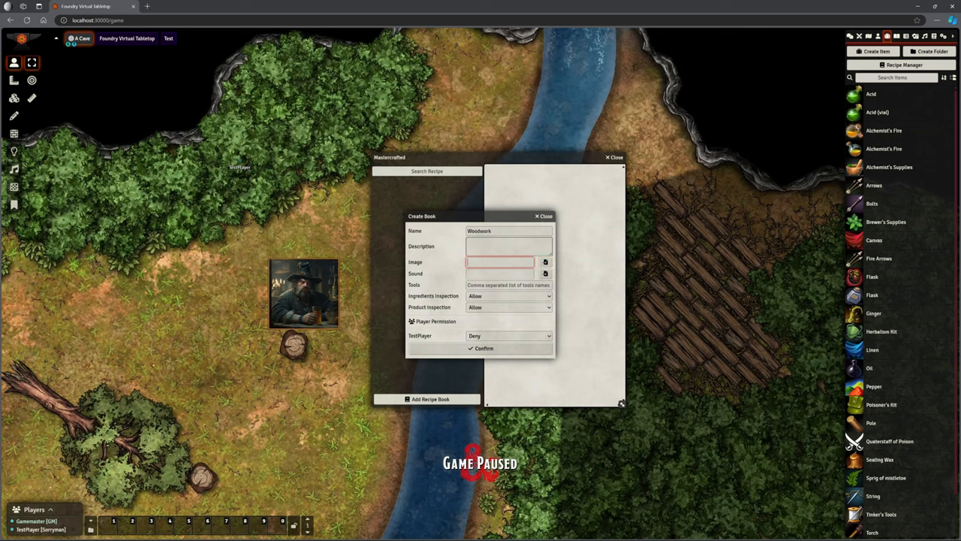
click(499, 272)
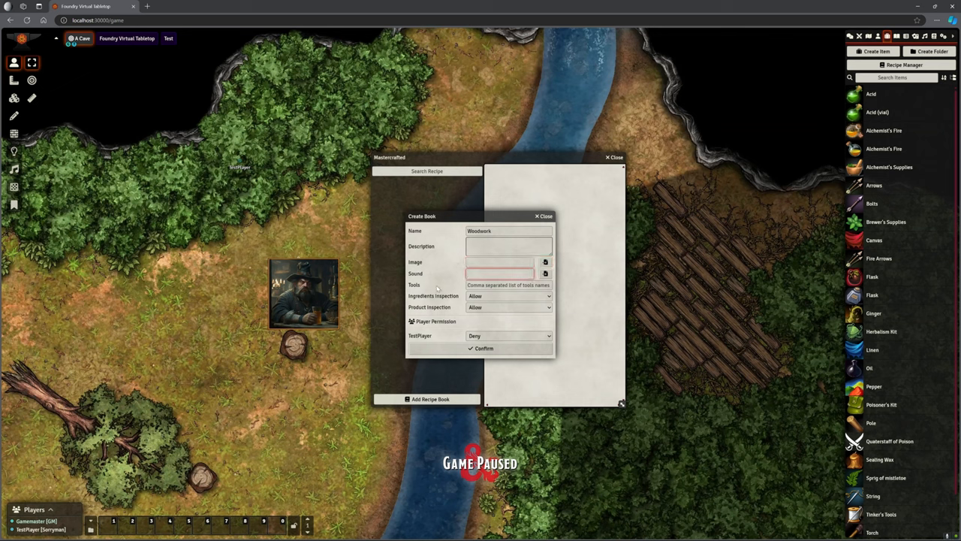
click(508, 285)
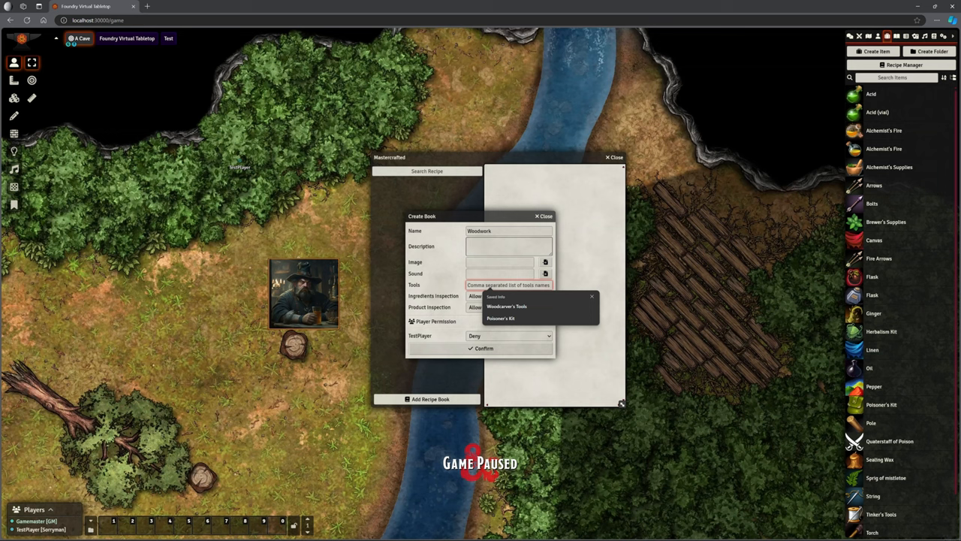
click(507, 307)
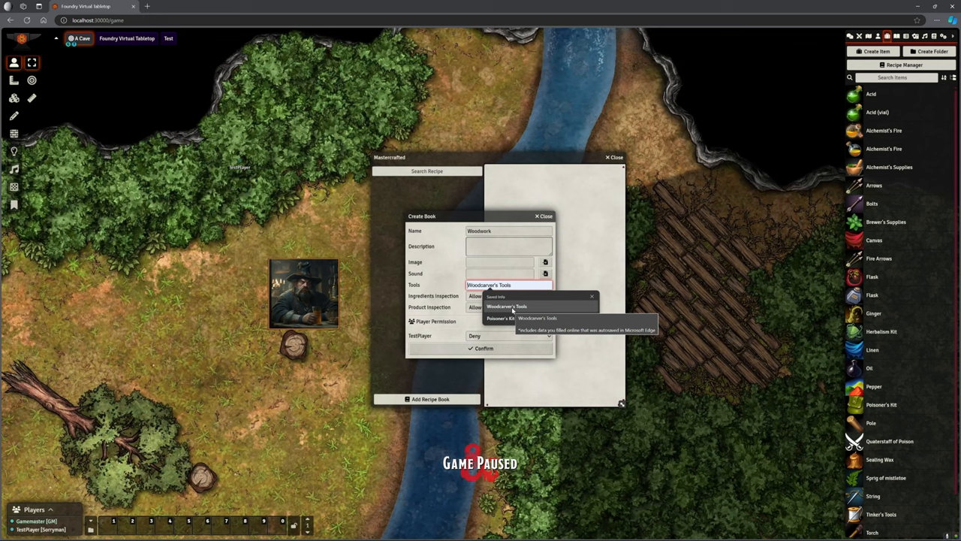
click(507, 306)
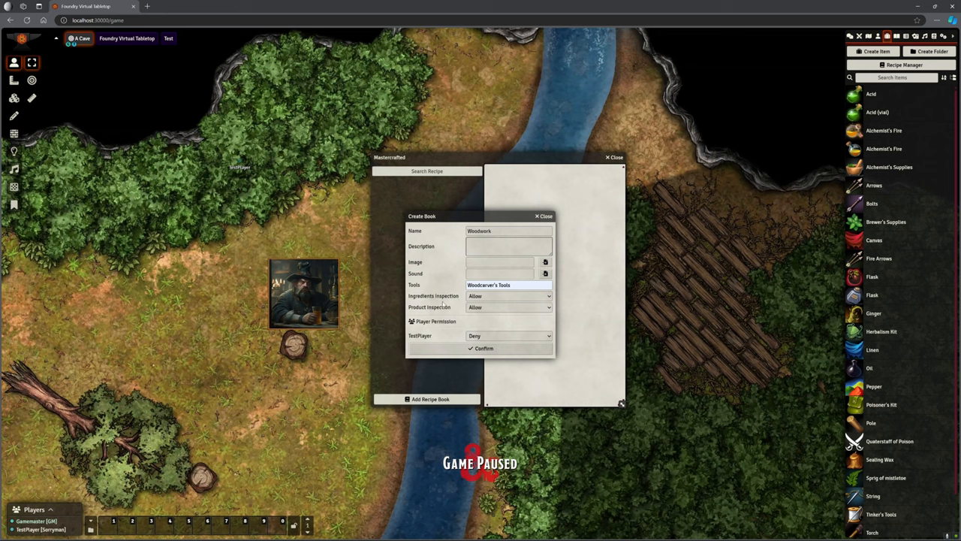
mouse_move(492, 301)
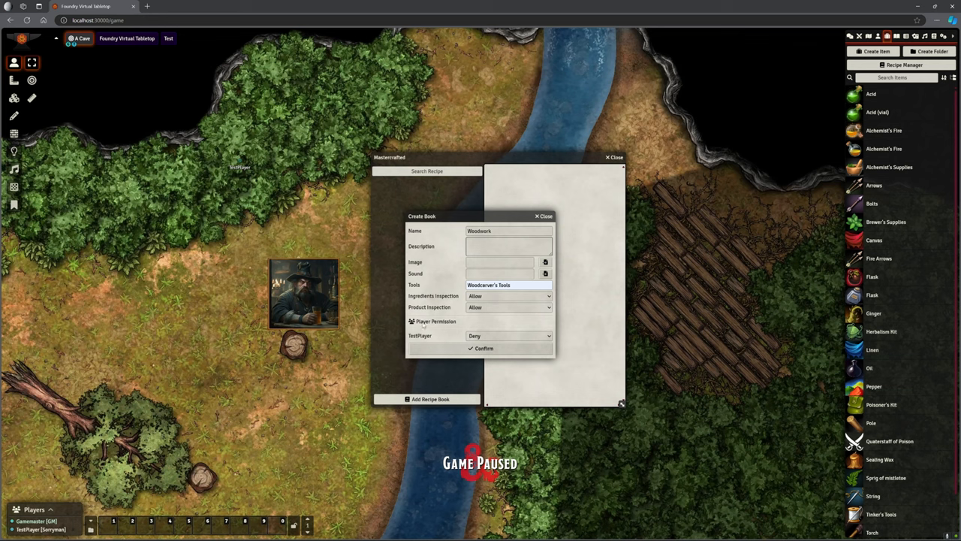
click(509, 335)
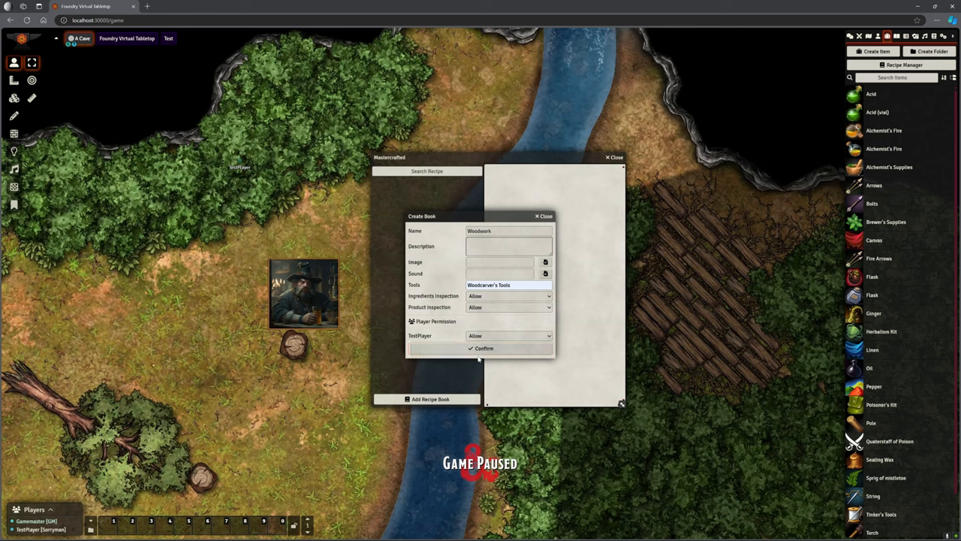
click(483, 347)
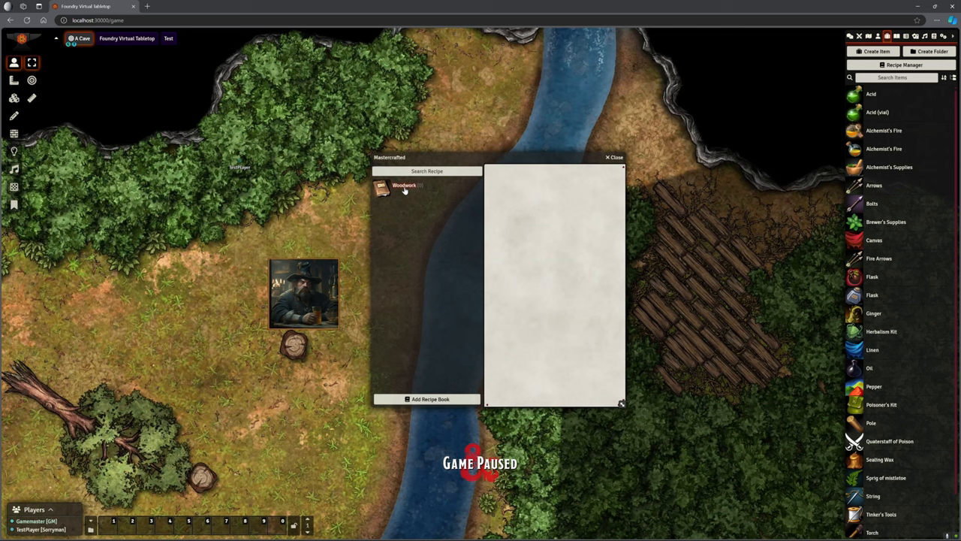
Step: Add a 'Fire Arrows' recipe with an ammunition image, requiring Woodcarver's Tools
right_click(404, 186)
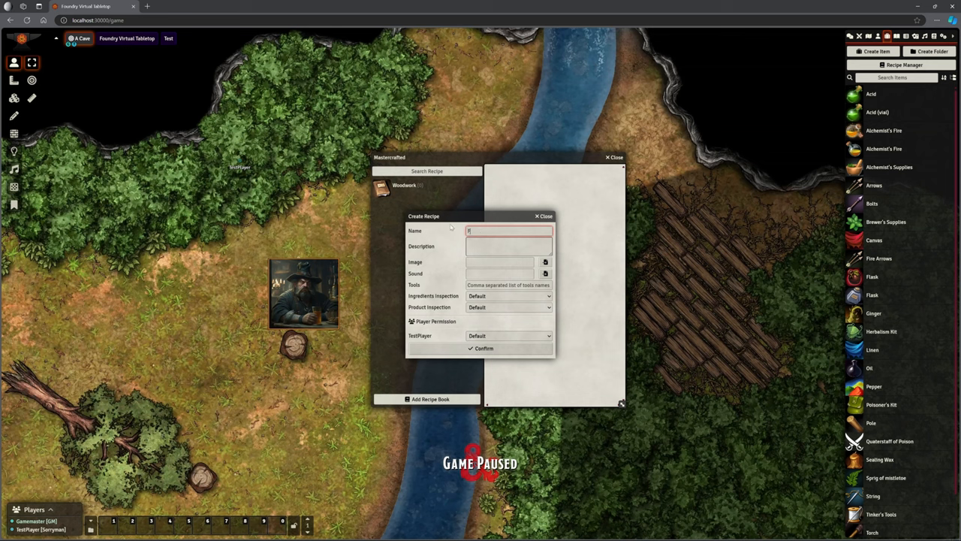
text(Fire Arro)
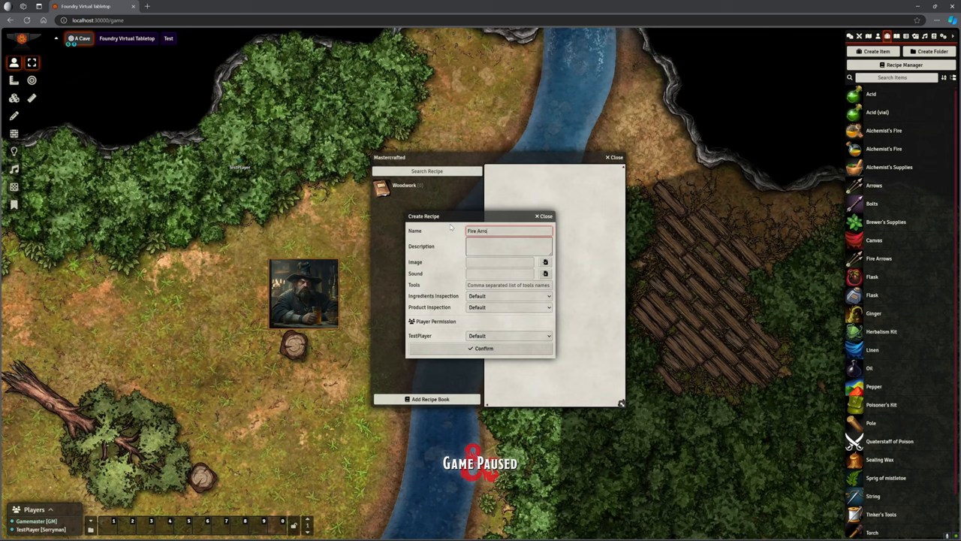
text(ws)
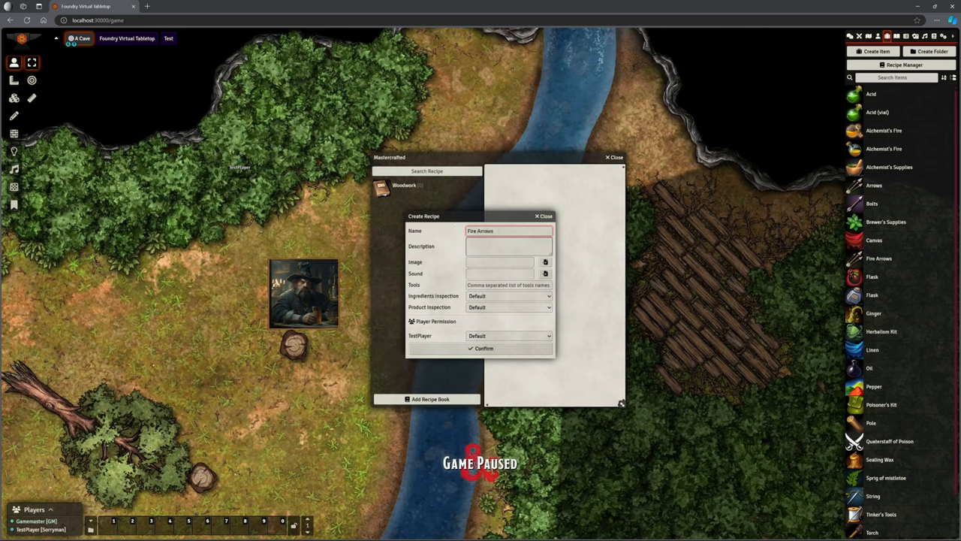
click(545, 261)
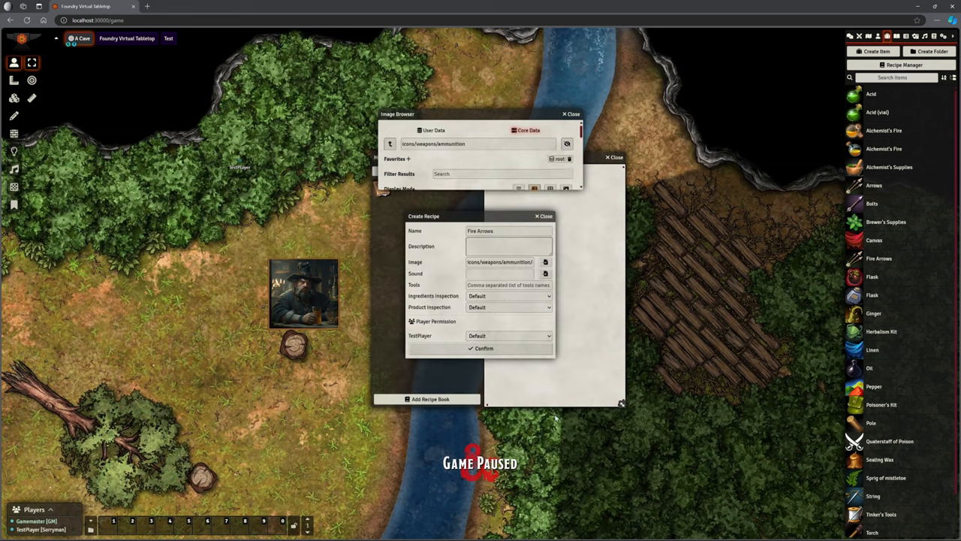
click(572, 113)
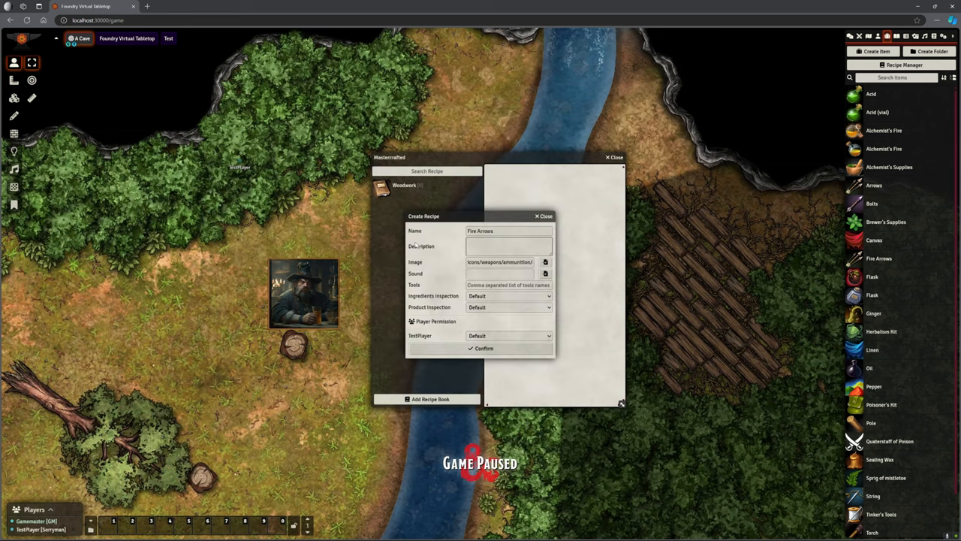
mouse_move(453, 280)
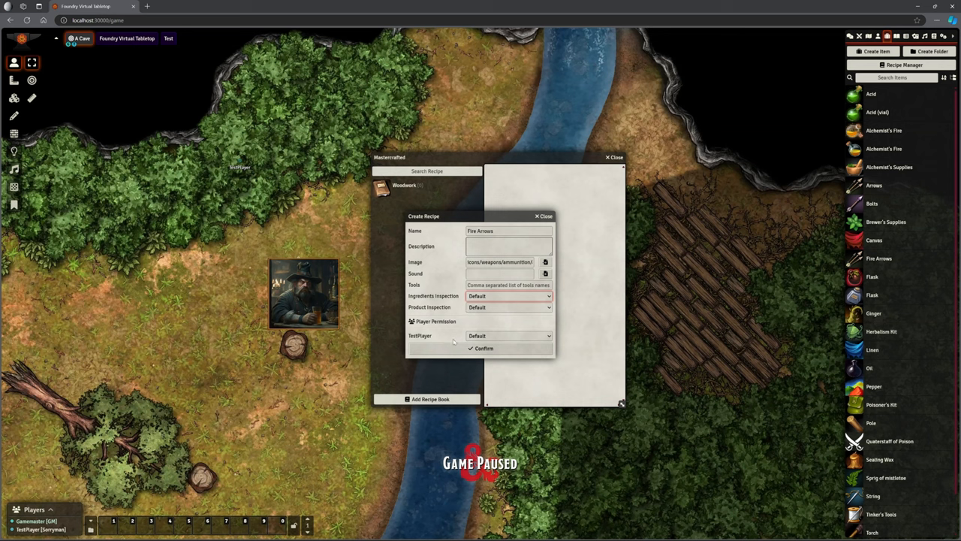
click(509, 335)
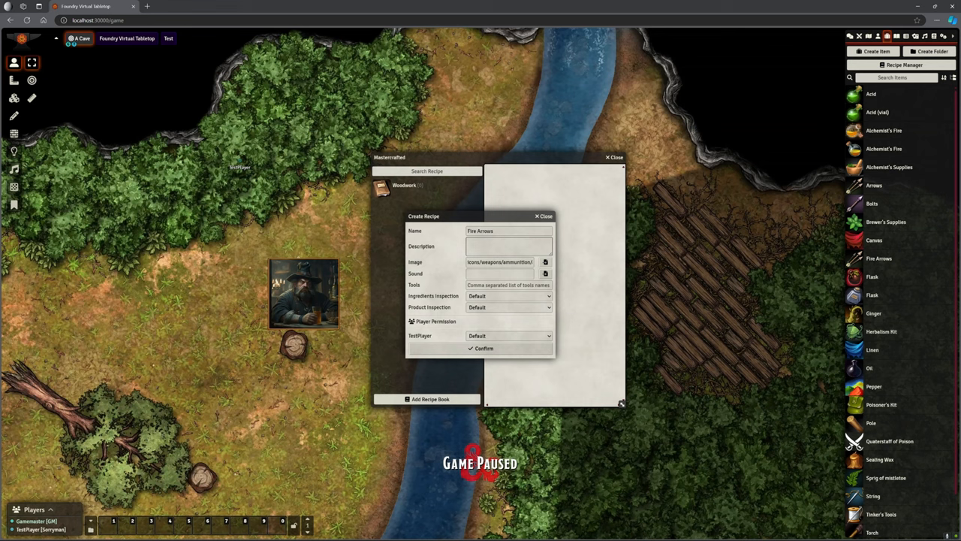
click(509, 285)
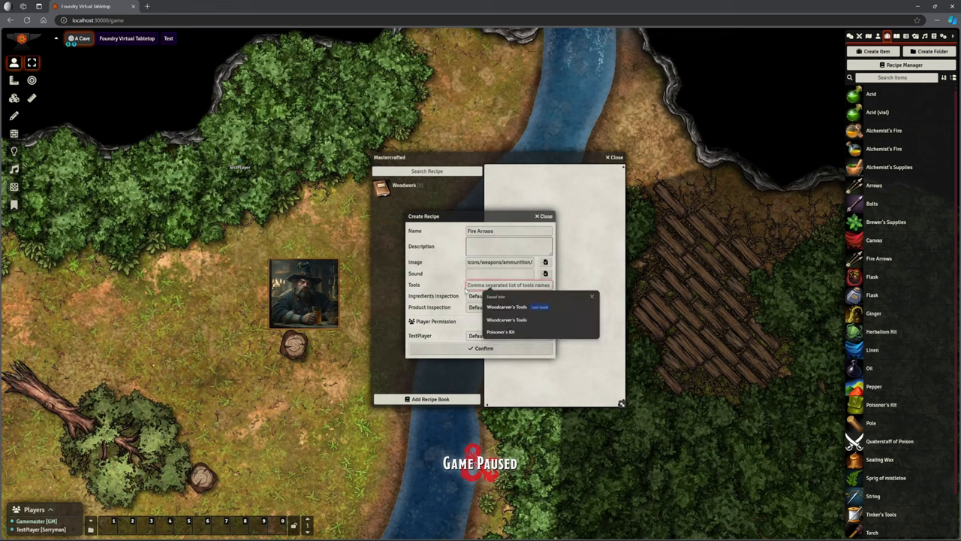
click(507, 306)
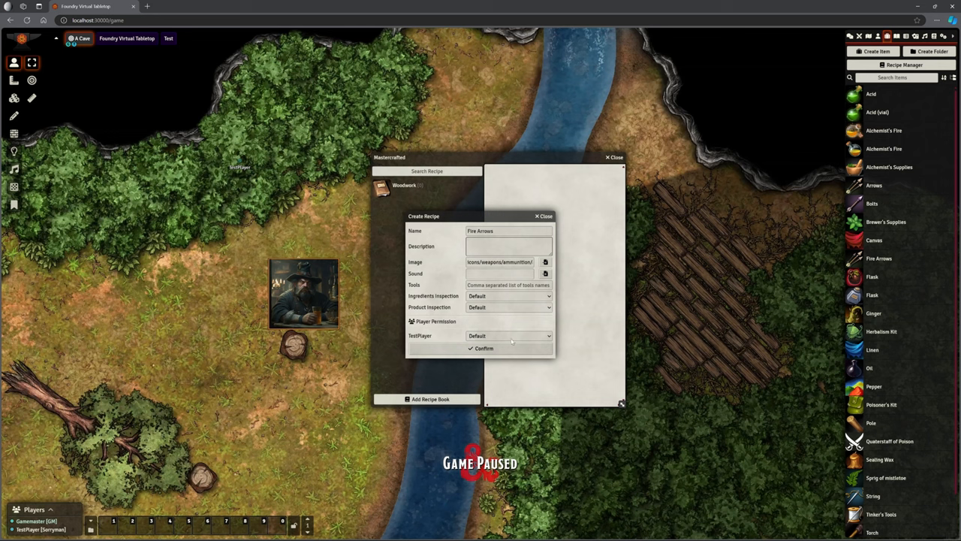
click(546, 216)
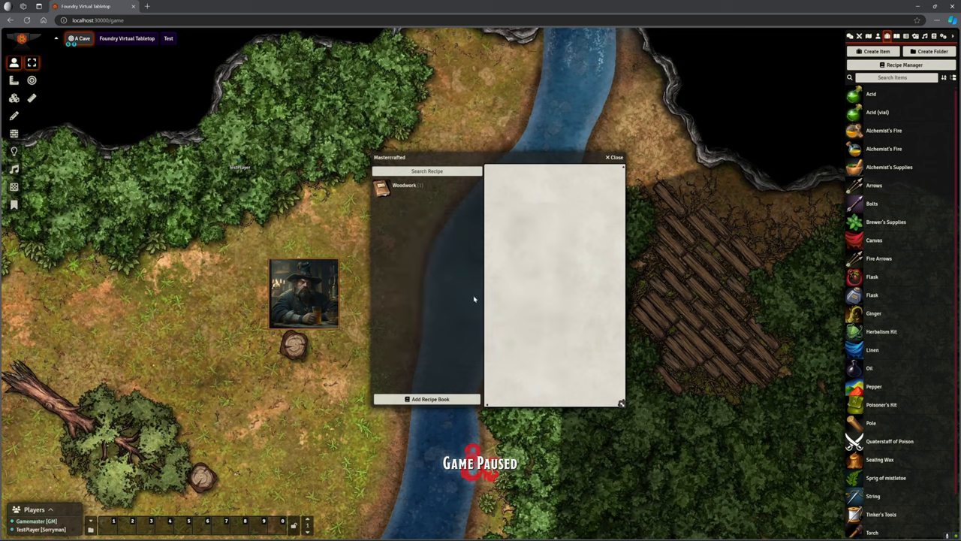
mouse_move(421, 190)
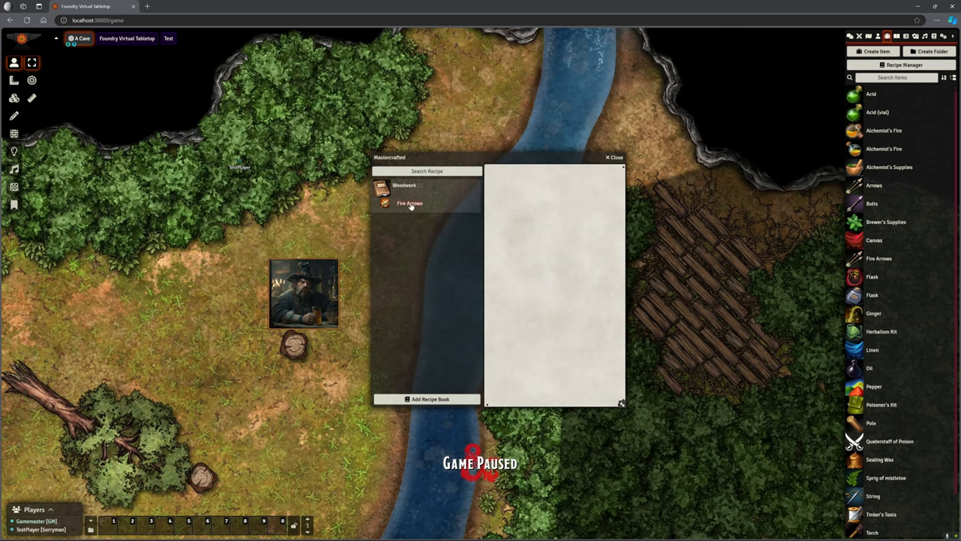
Step: Open the Fire Arrows recipe from the expanded Woodwork book
click(410, 203)
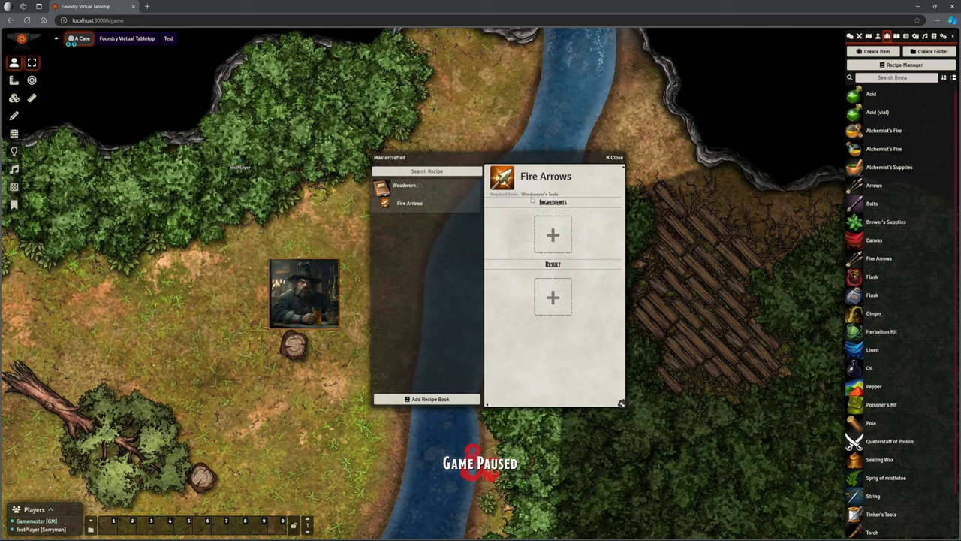
mouse_move(531, 199)
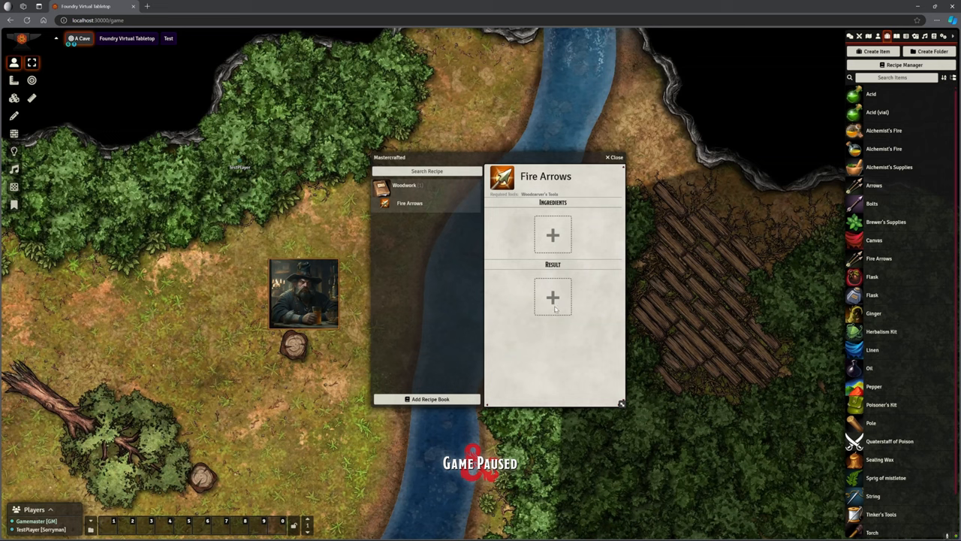
mouse_move(562, 306)
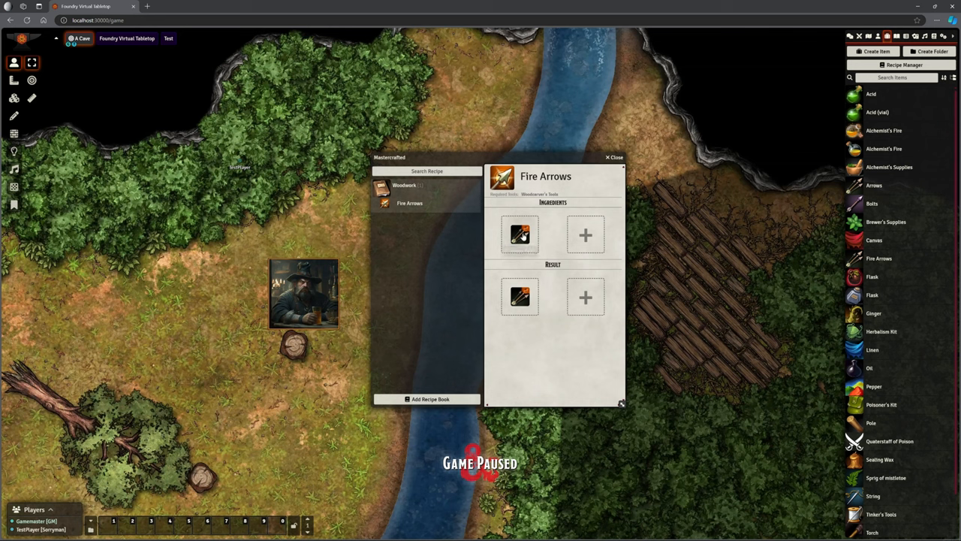
mouse_move(520, 234)
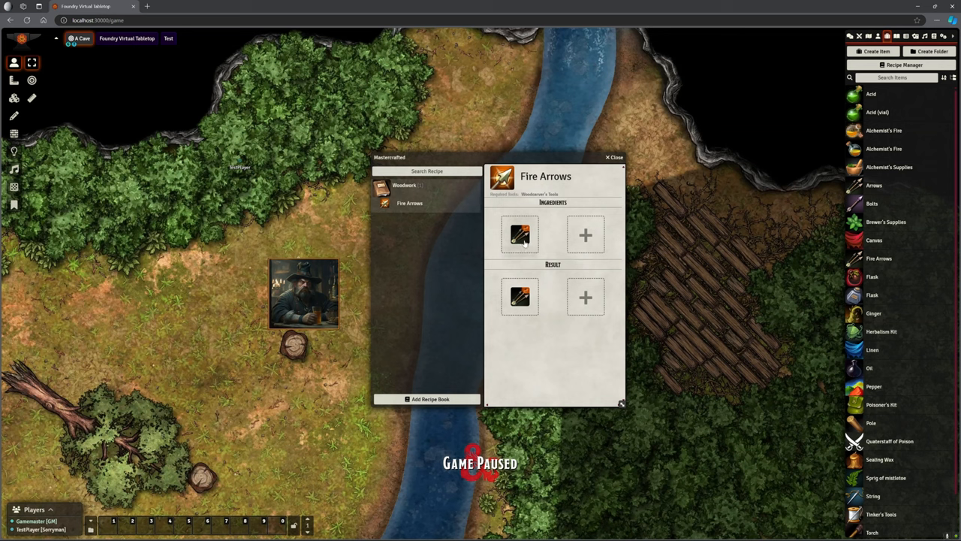
mouse_move(520, 234)
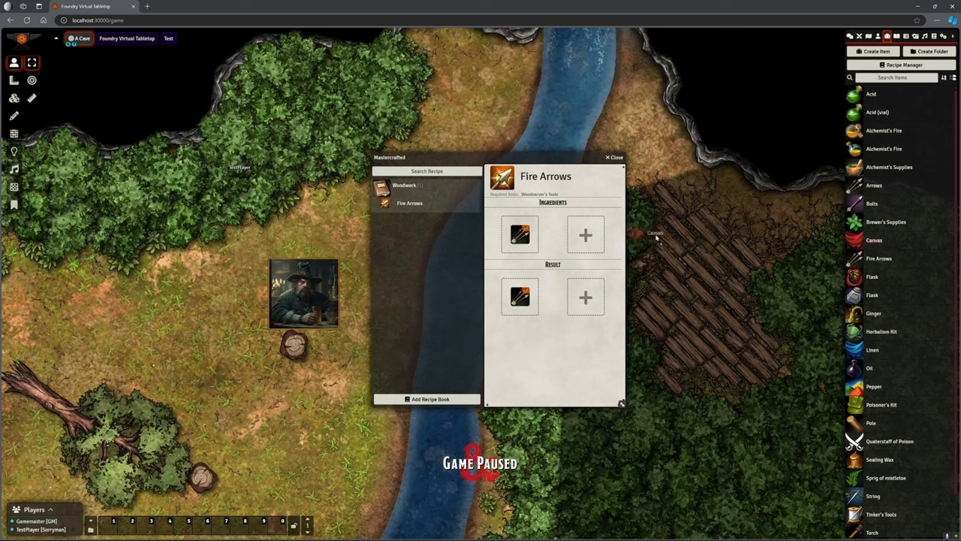
Step: Drag Canvas from the Items sidebar into the Fire Arrows ingredients
drag(874, 239, 552, 234)
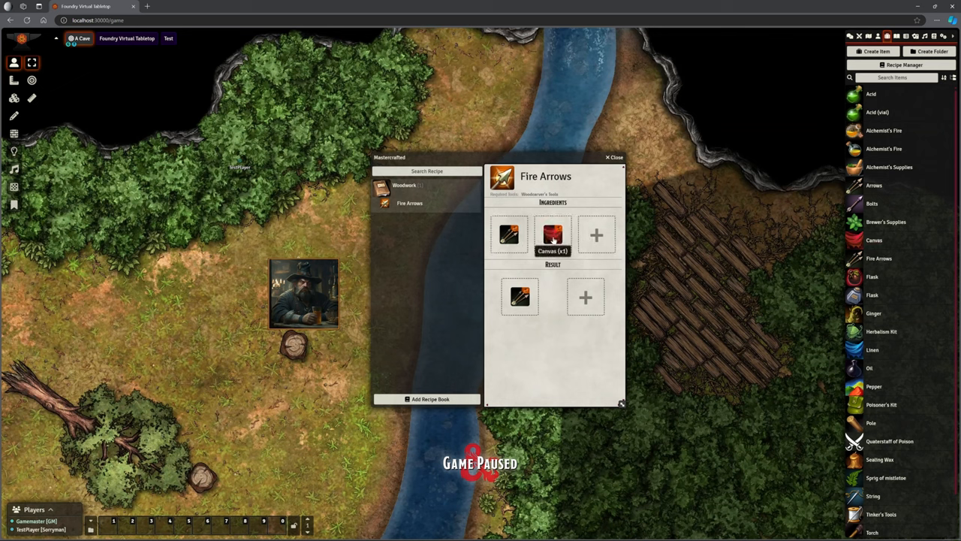
mouse_move(666, 299)
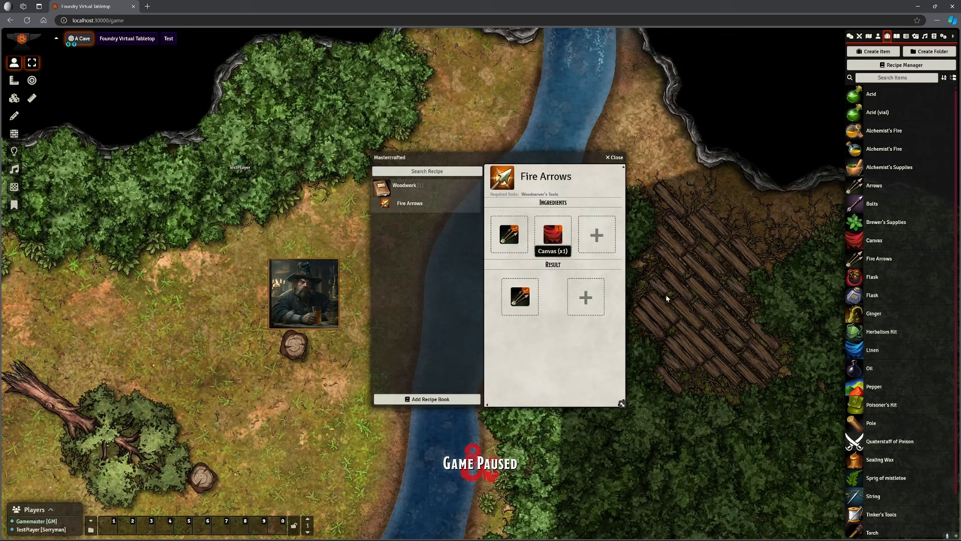
mouse_move(873, 351)
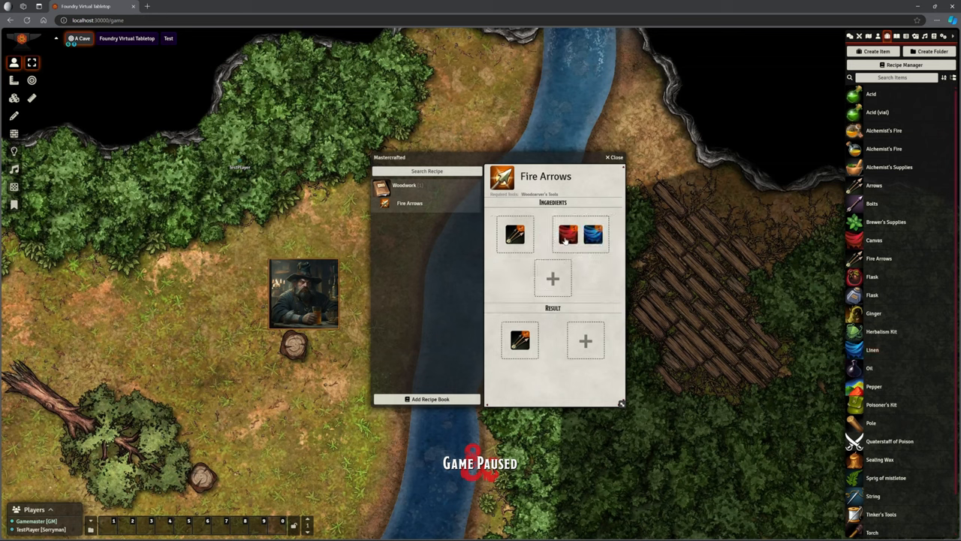
mouse_move(593, 234)
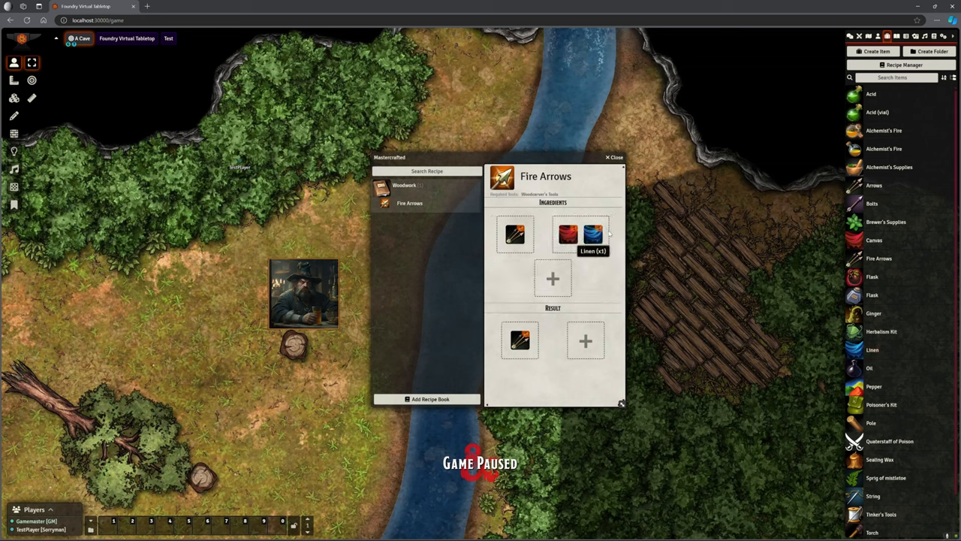
mouse_move(583, 250)
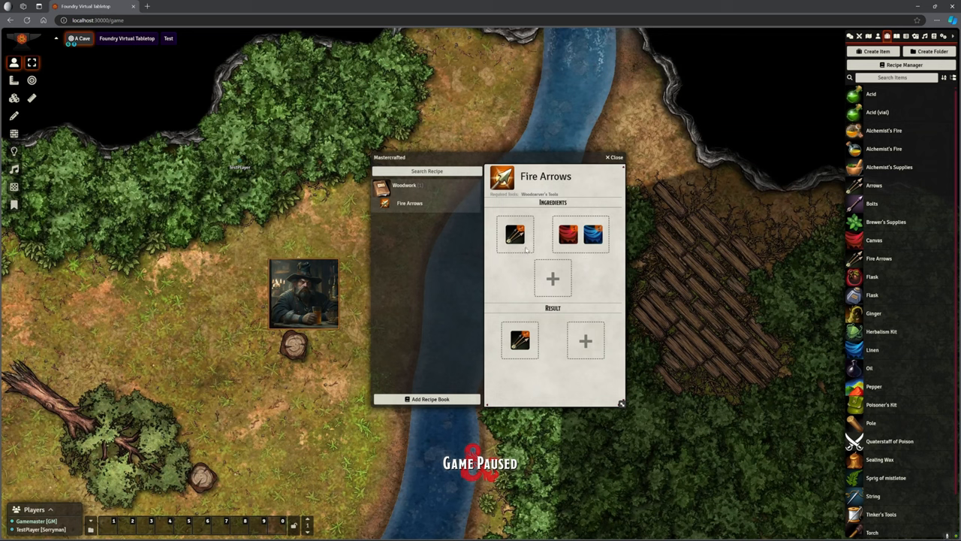
mouse_move(515, 233)
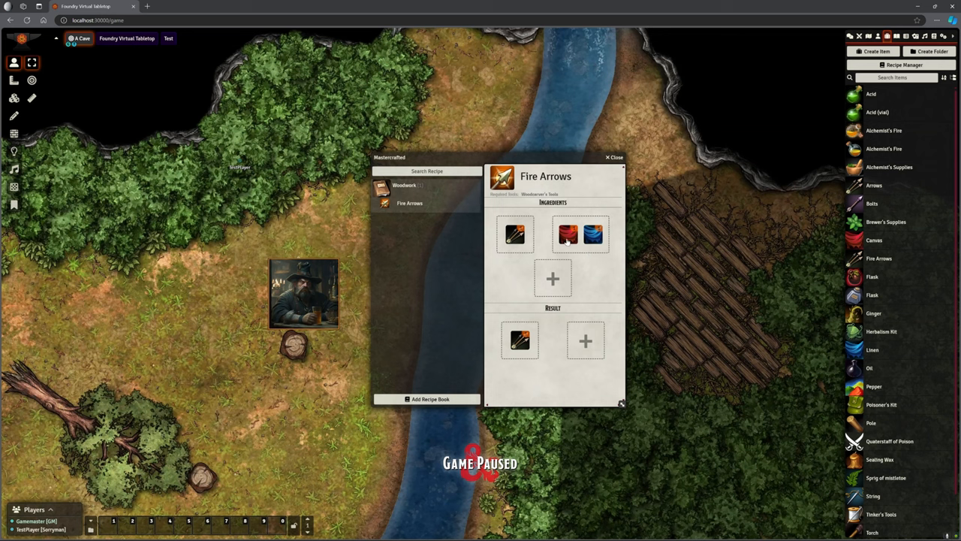
mouse_move(593, 234)
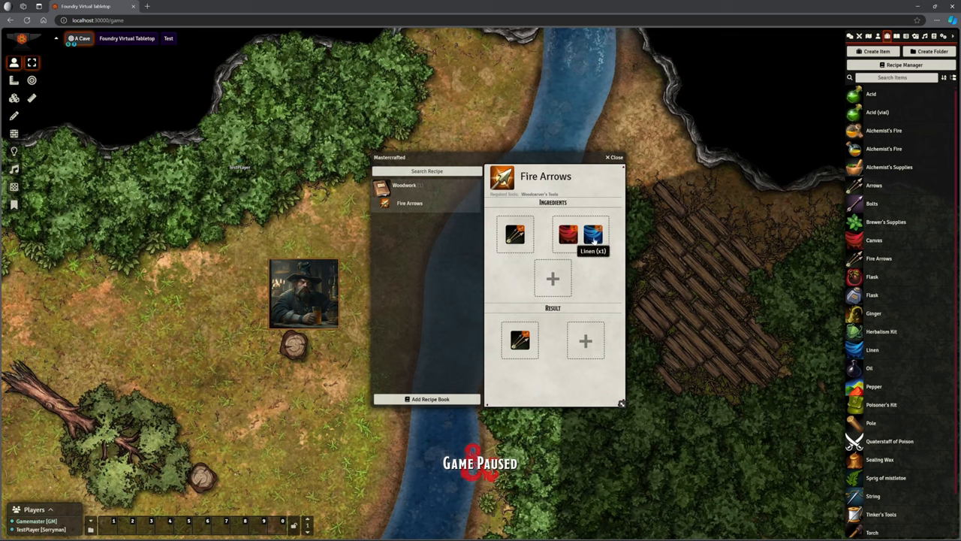
mouse_move(595, 247)
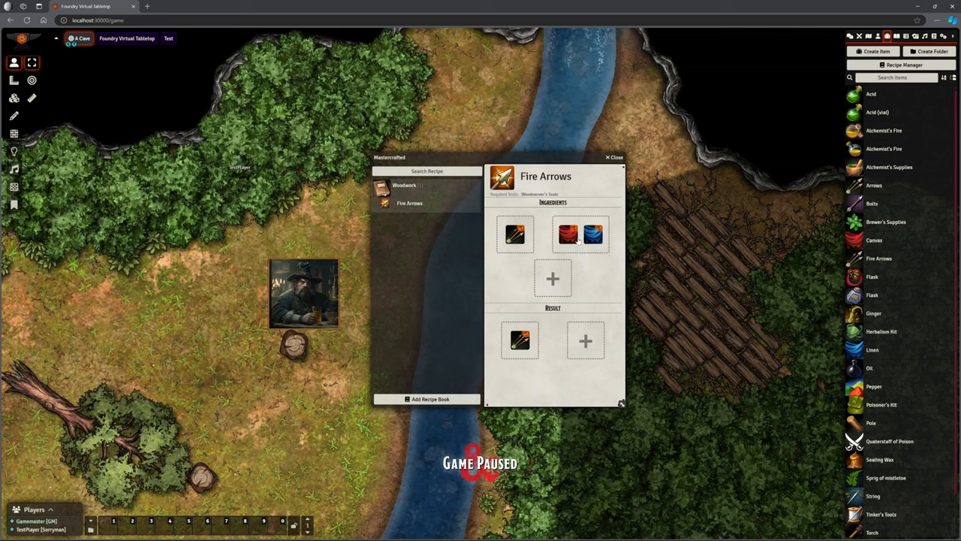
mouse_move(593, 234)
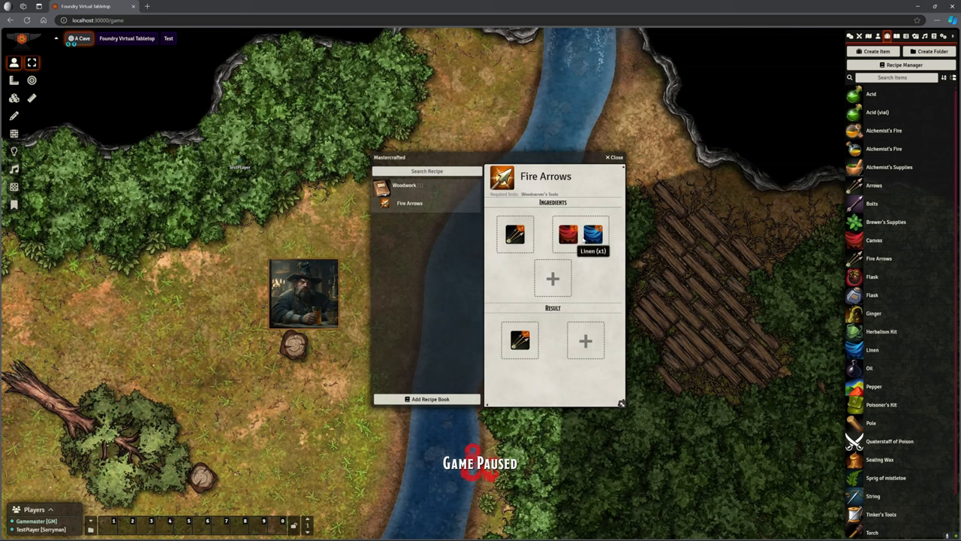
mouse_move(606, 288)
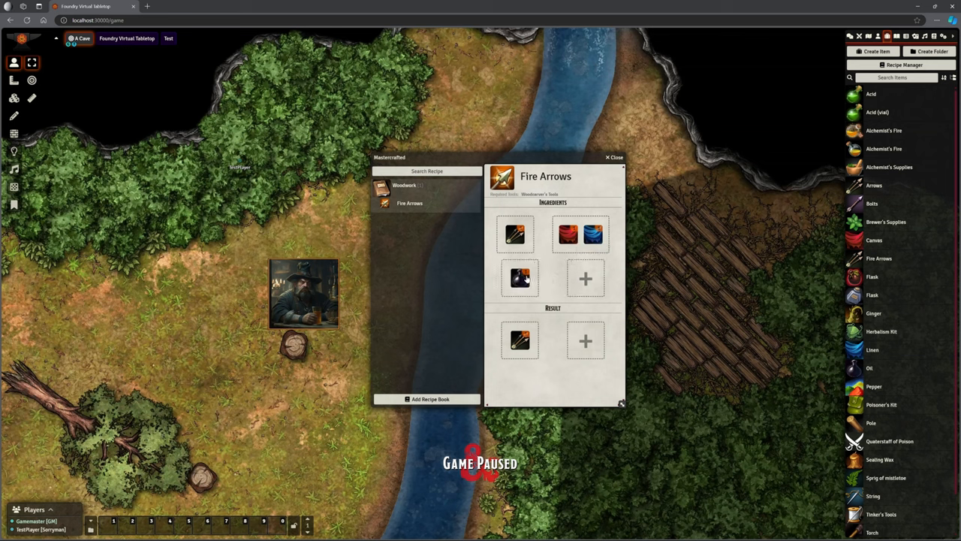
mouse_move(520, 278)
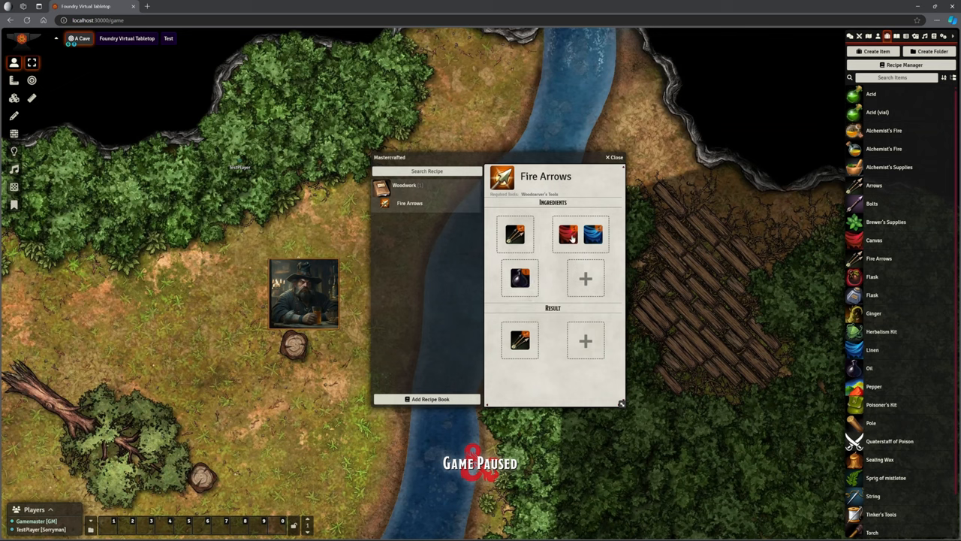
mouse_move(515, 234)
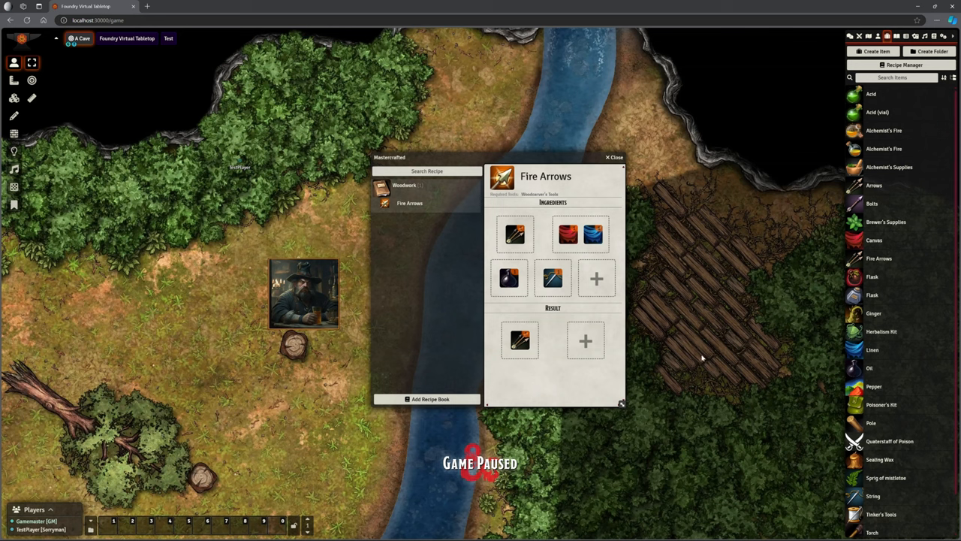
mouse_move(701, 358)
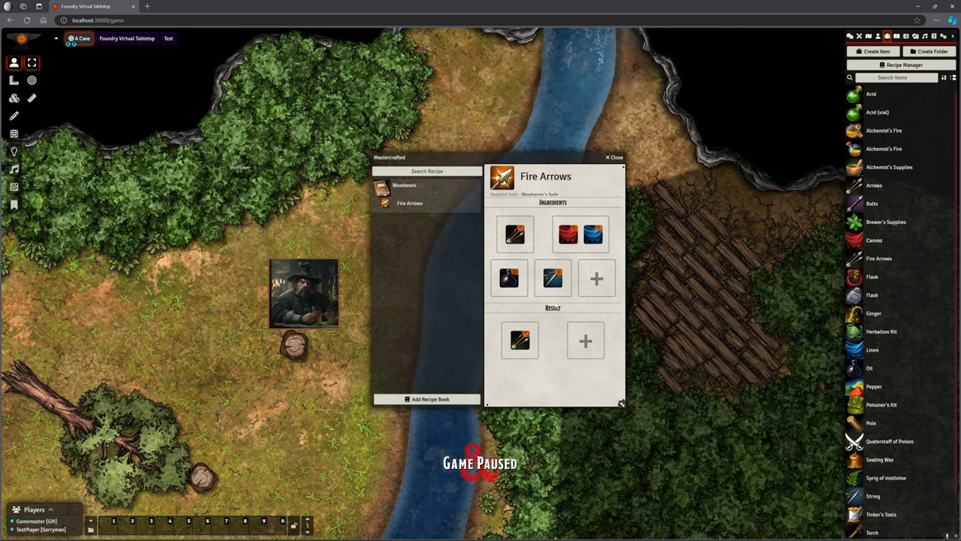
mouse_move(509, 278)
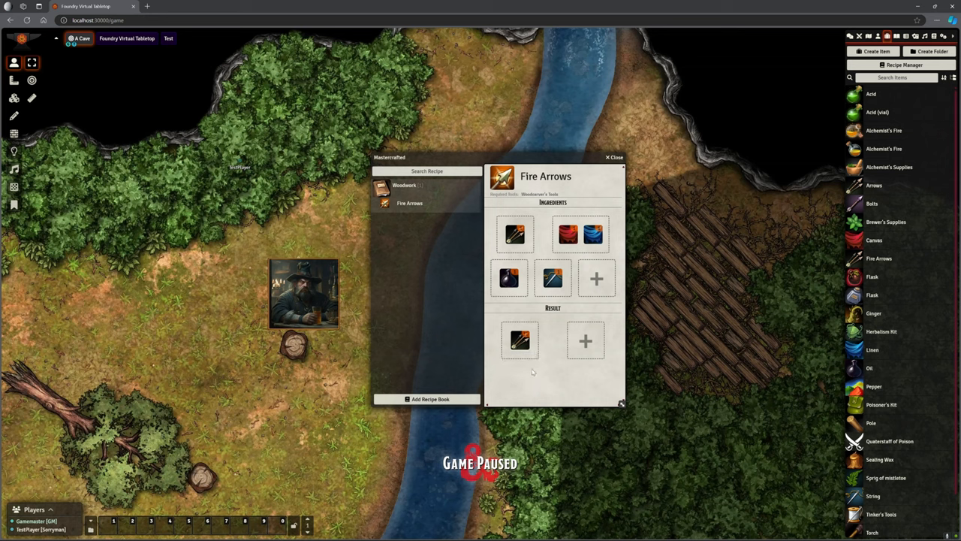
mouse_move(516, 234)
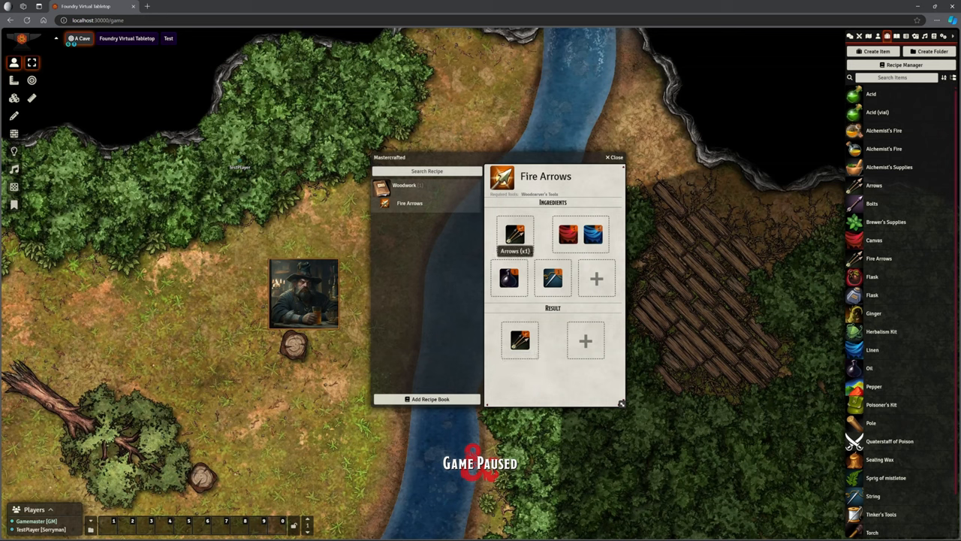
mouse_move(539, 237)
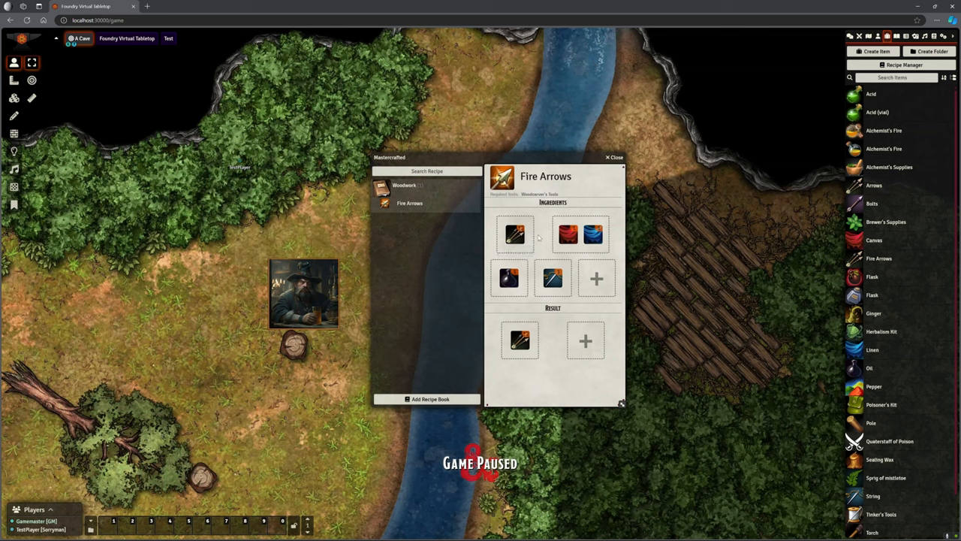
mouse_move(515, 233)
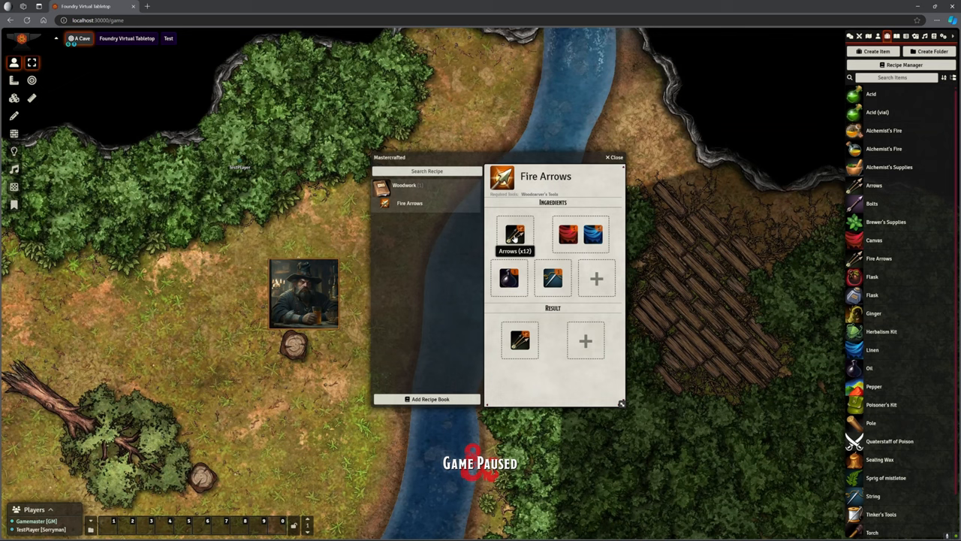
mouse_move(568, 234)
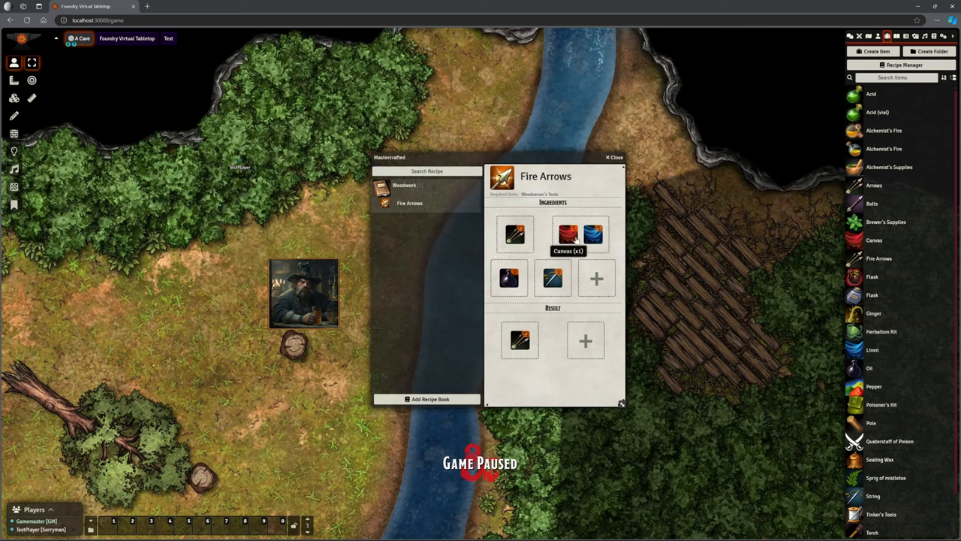
mouse_move(554, 278)
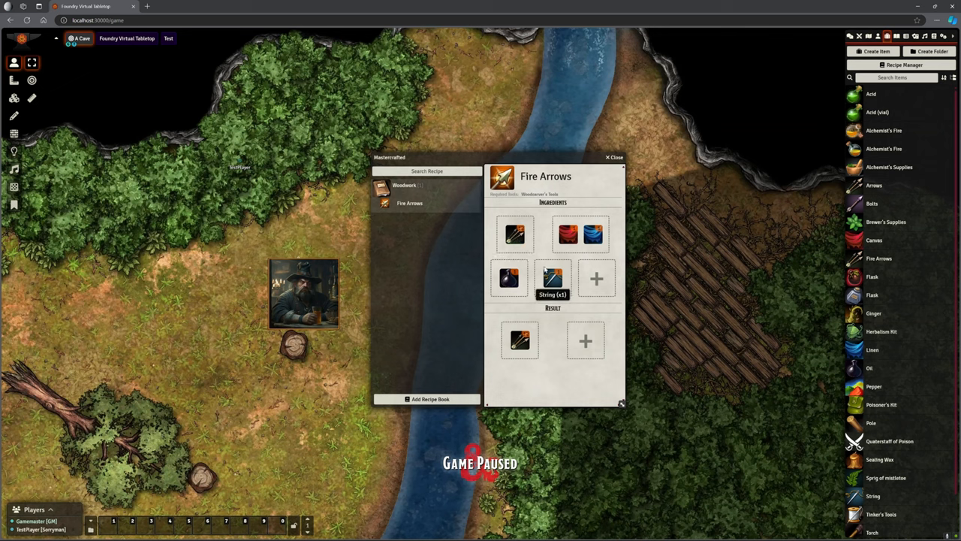
mouse_move(509, 278)
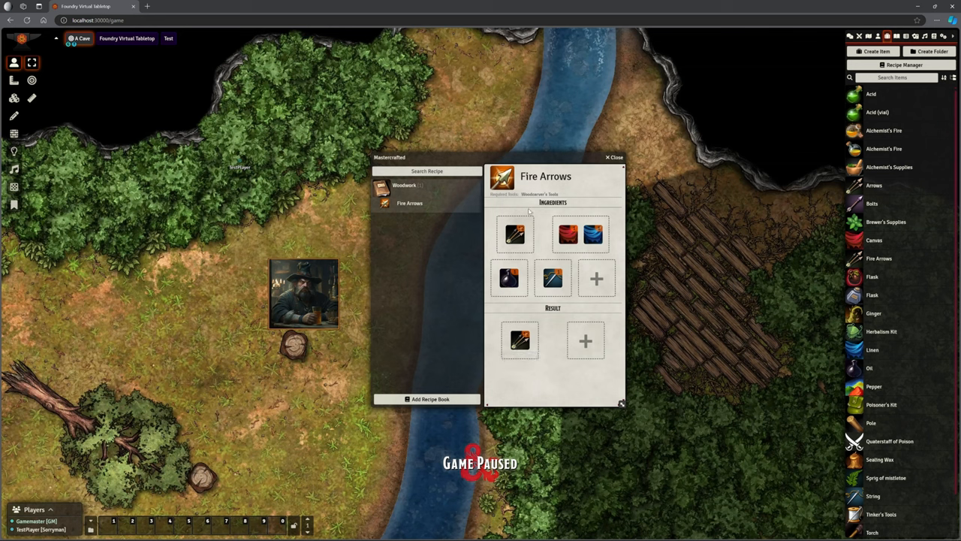
mouse_move(428, 271)
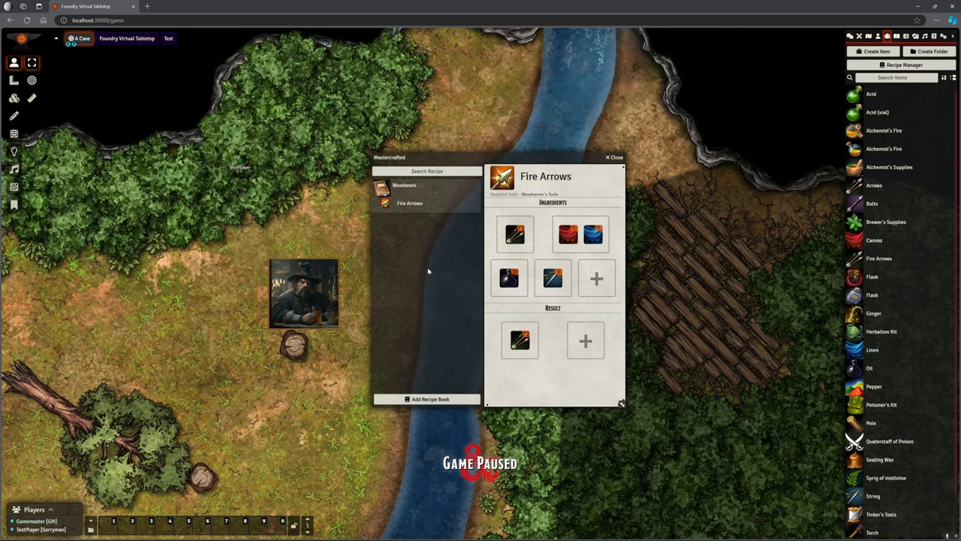
mouse_move(330, 291)
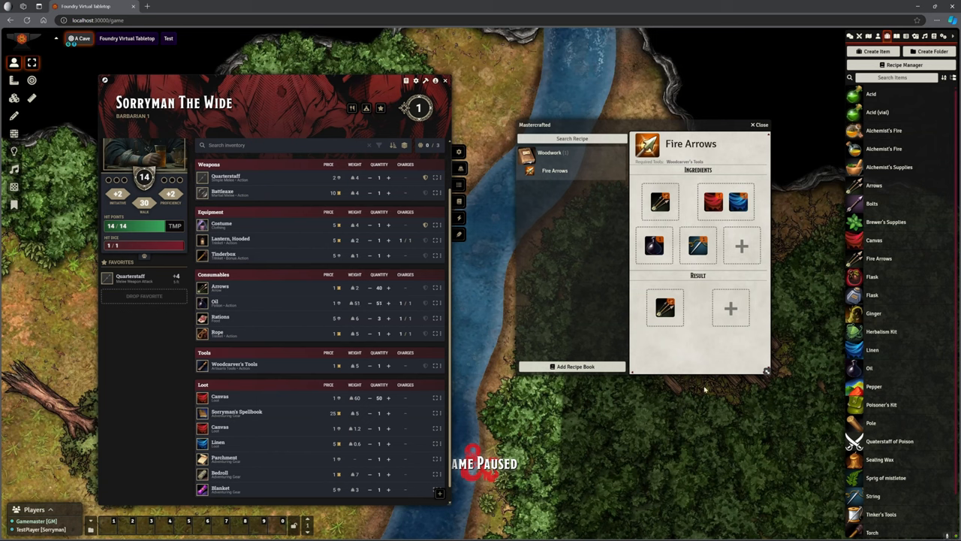
mouse_move(876, 502)
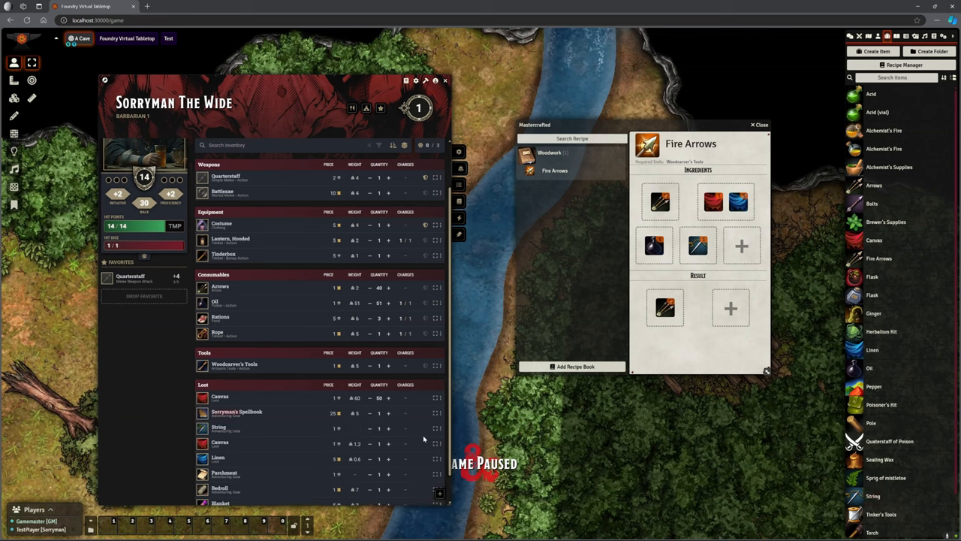
Step: Choose Delete on the String item in Sorryman The Wide's loot
right_click(218, 427)
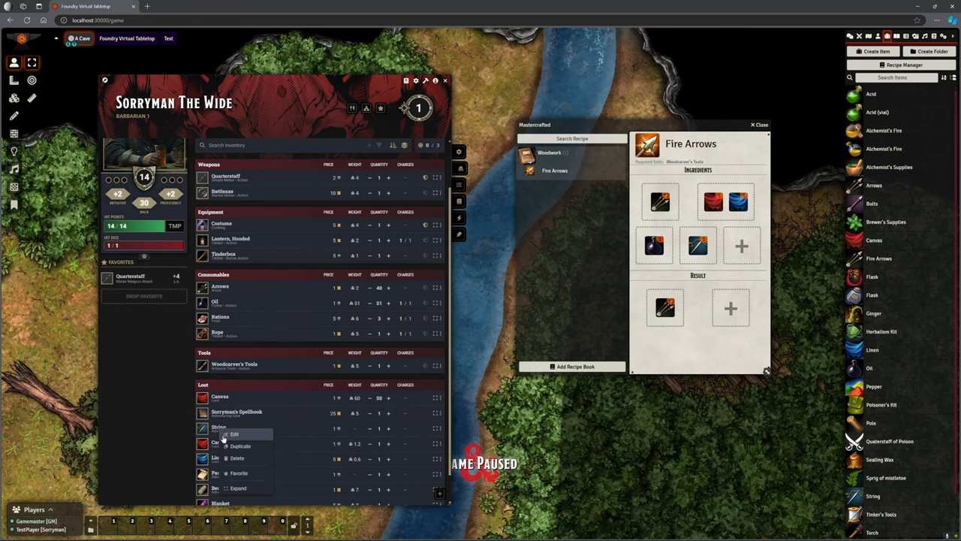
click(238, 457)
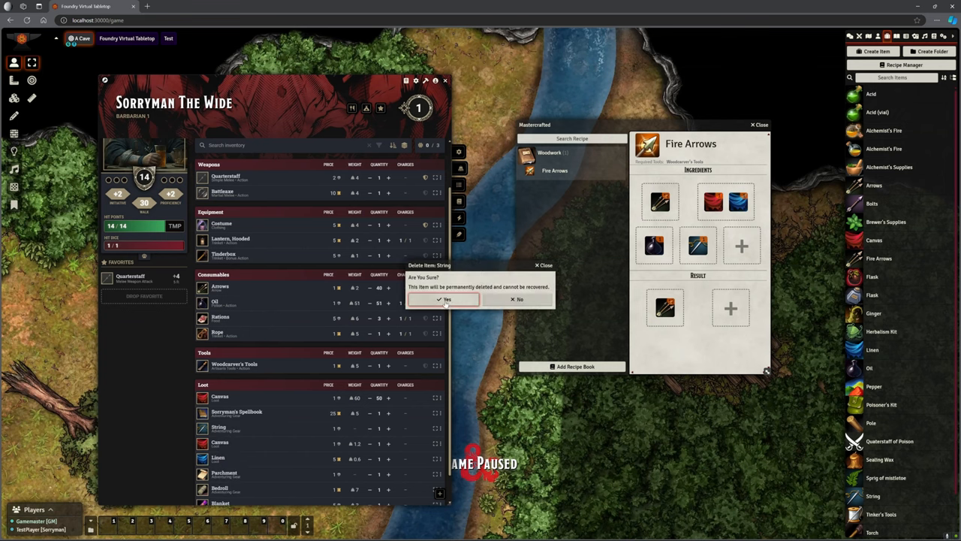
Step: Confirm deleting String, then close the Mastercrafted window
click(446, 298)
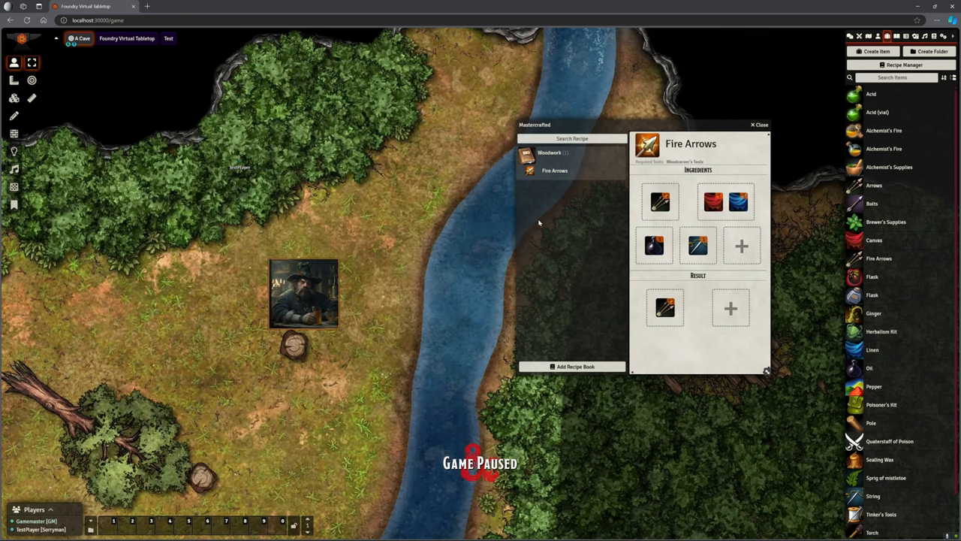
click(760, 124)
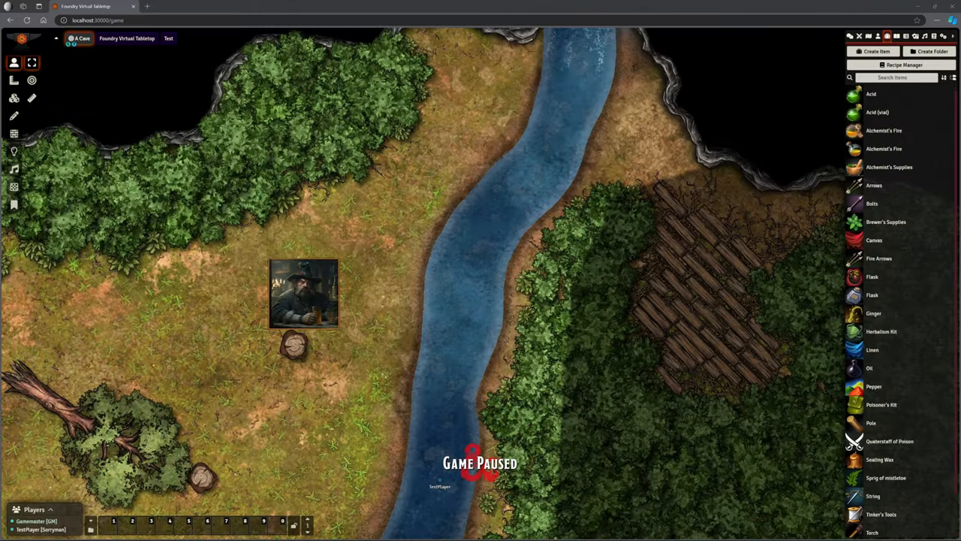
mouse_move(554, 112)
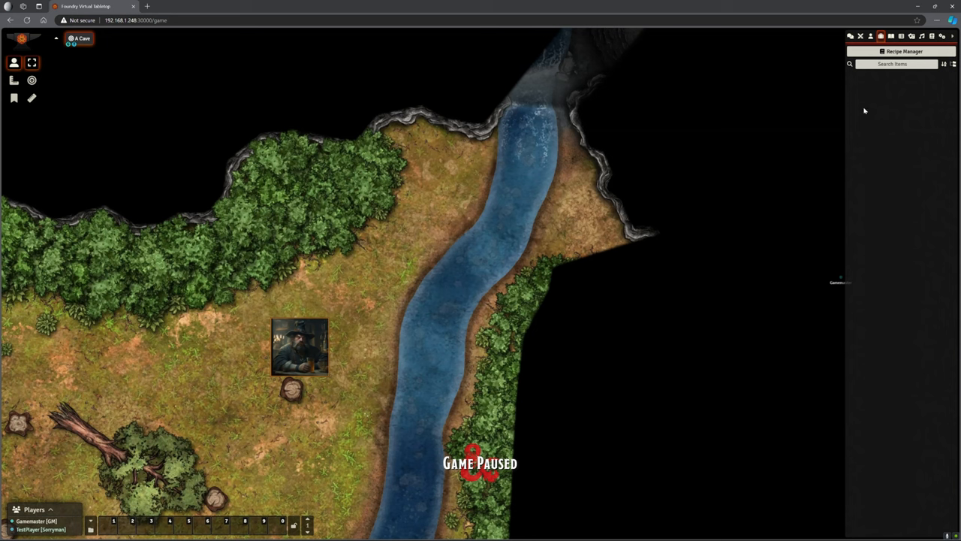
mouse_move(880, 223)
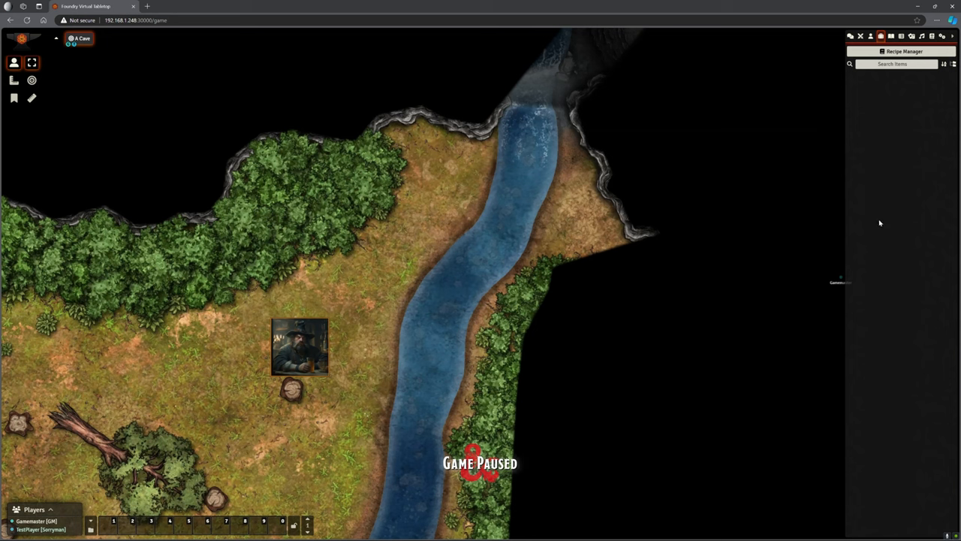
mouse_move(886, 260)
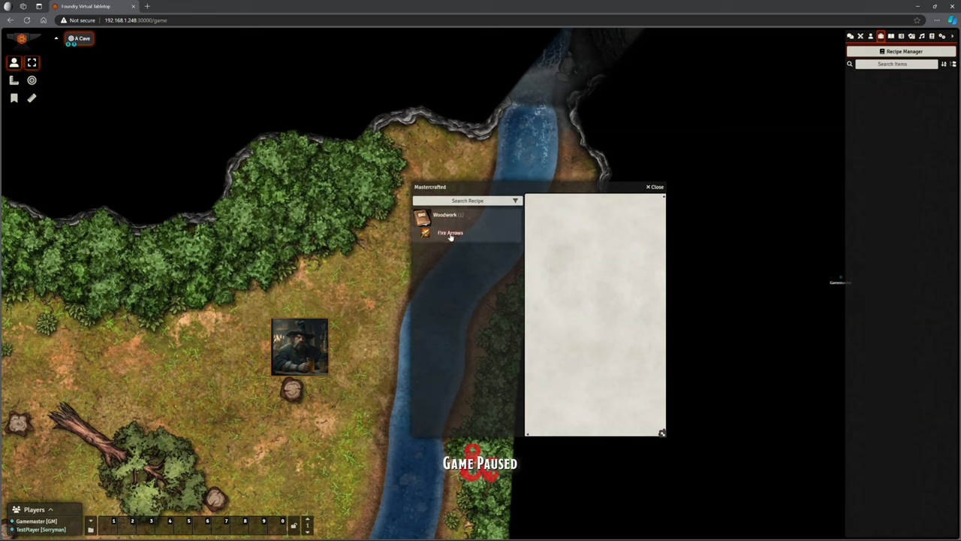
Step: As the player, open Fire Arrows under Woodwork and inspect its result item
click(450, 233)
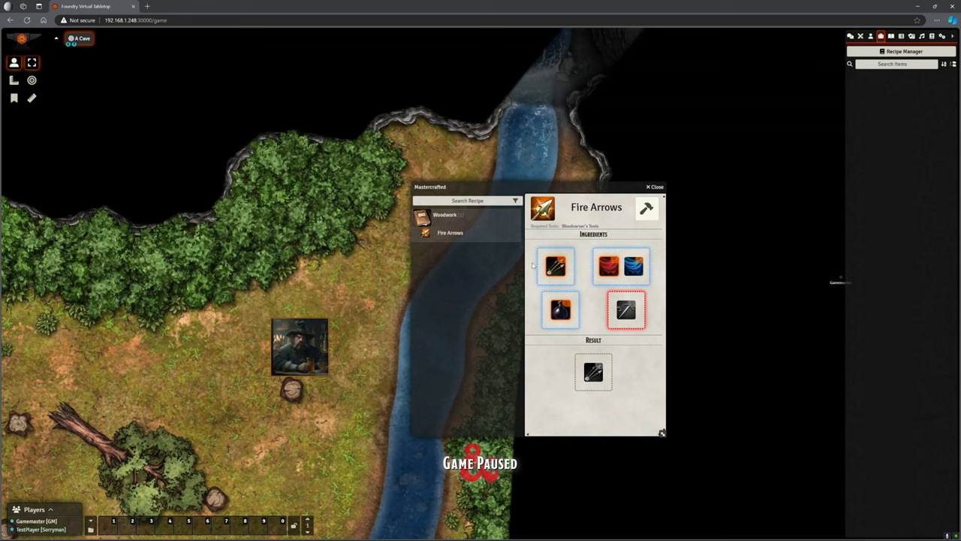
mouse_move(611, 267)
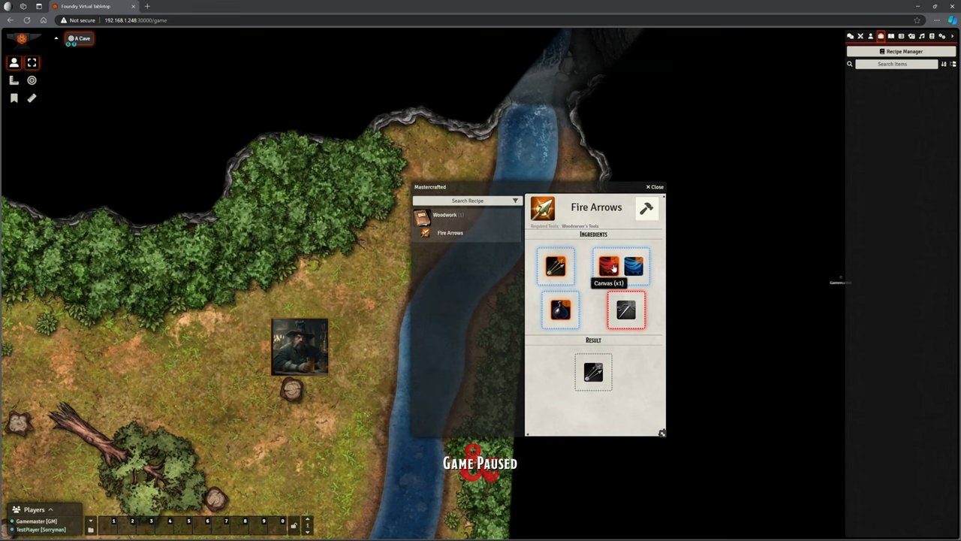
mouse_move(560, 310)
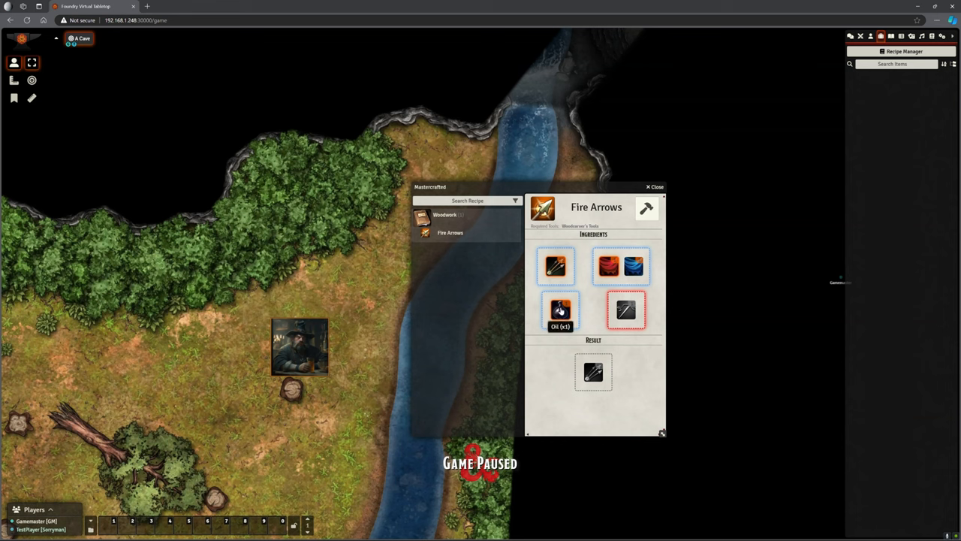
mouse_move(626, 310)
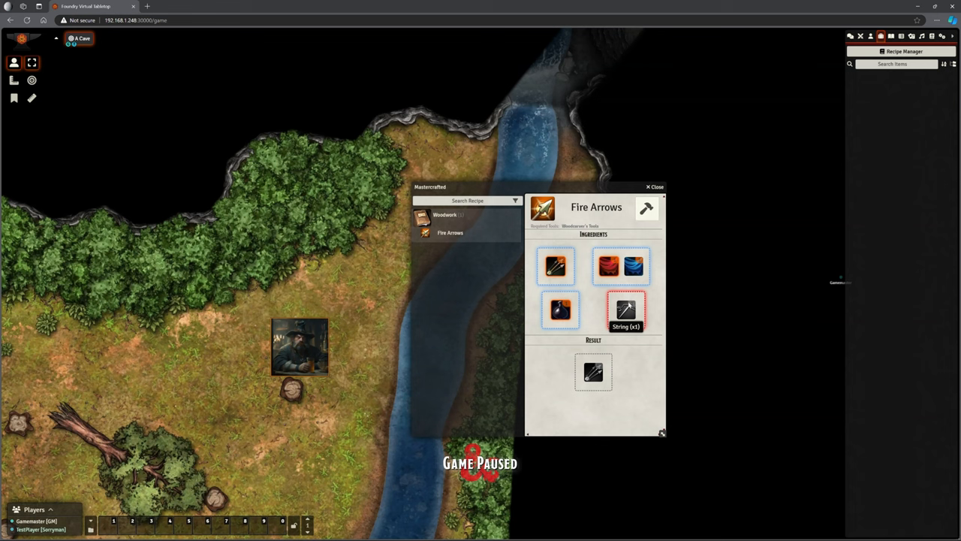
mouse_move(608, 264)
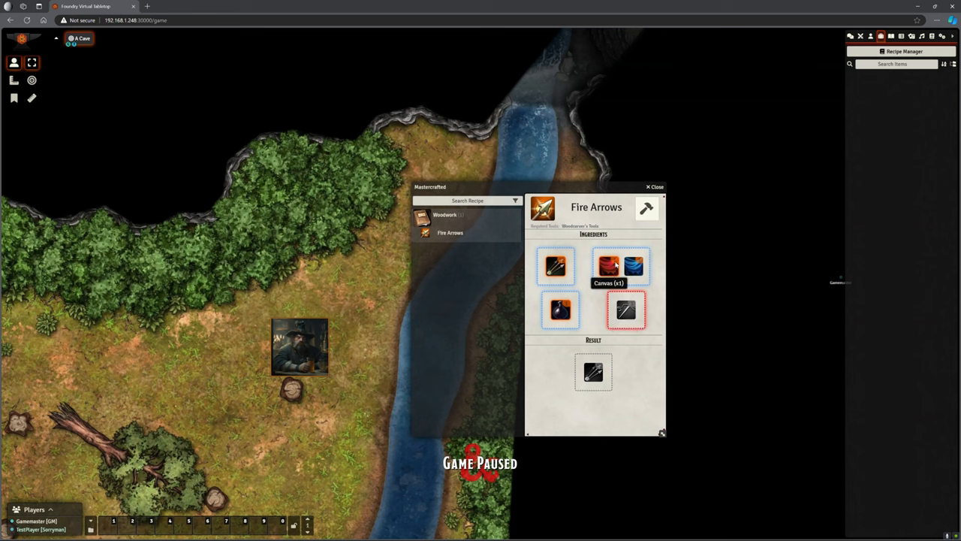
mouse_move(633, 266)
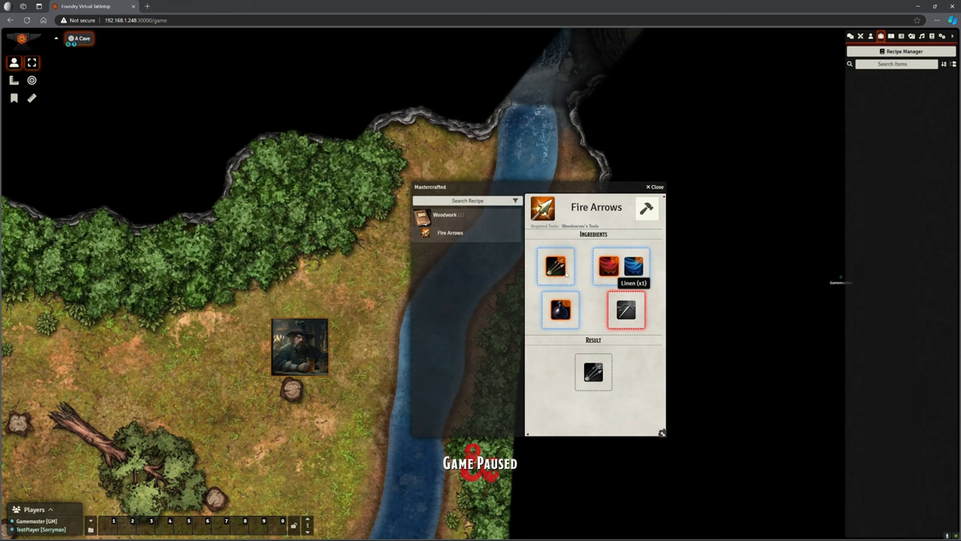
mouse_move(626, 311)
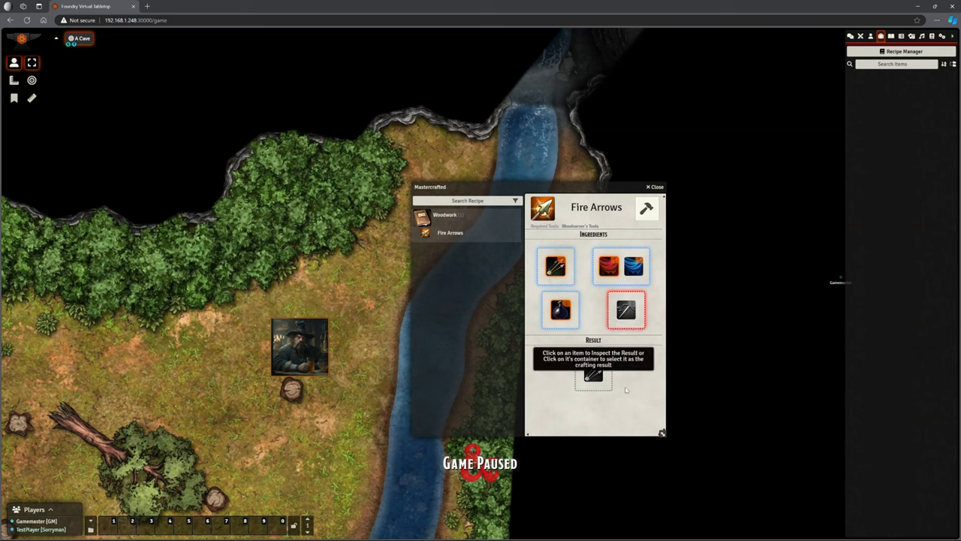
click(593, 376)
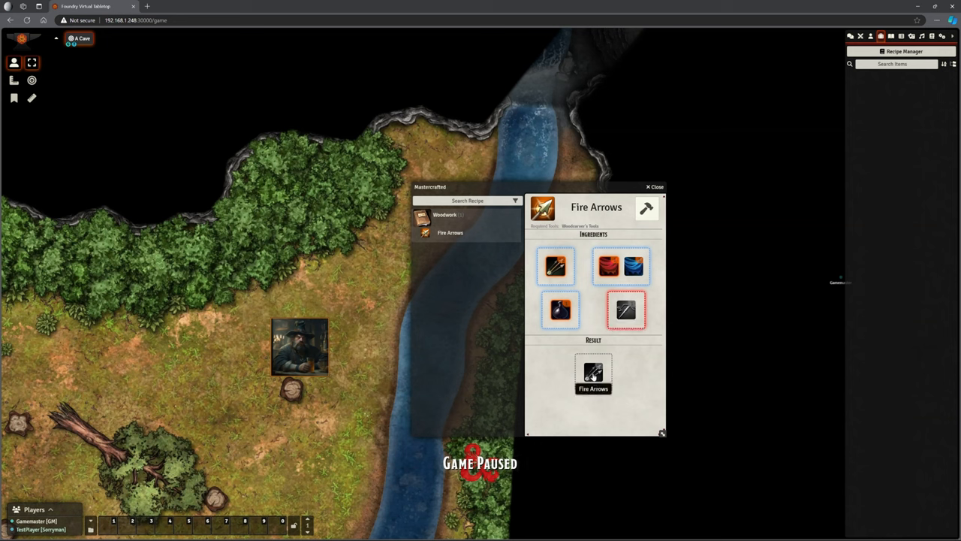
click(593, 375)
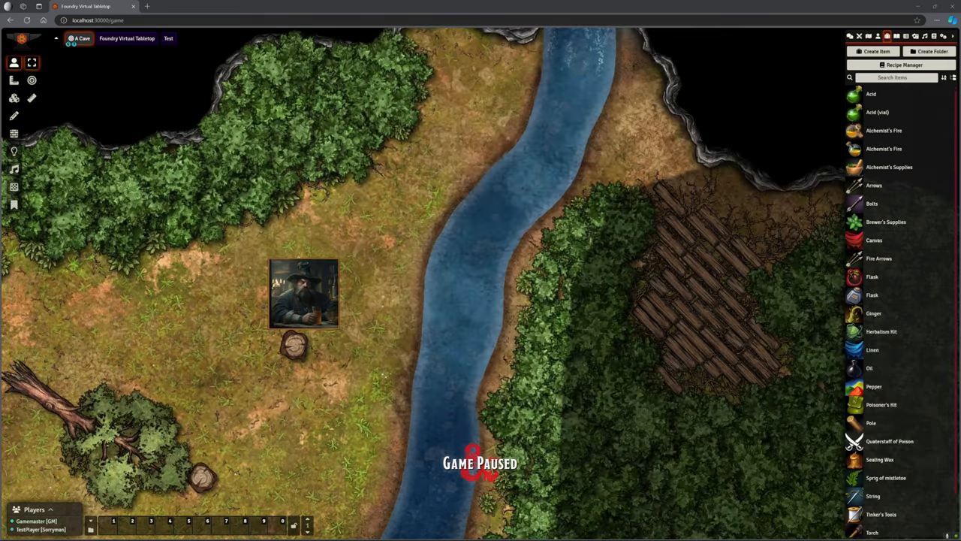
Step: Open Sorryman The Wide's character sheet to check String (10) in the loot
double_click(303, 293)
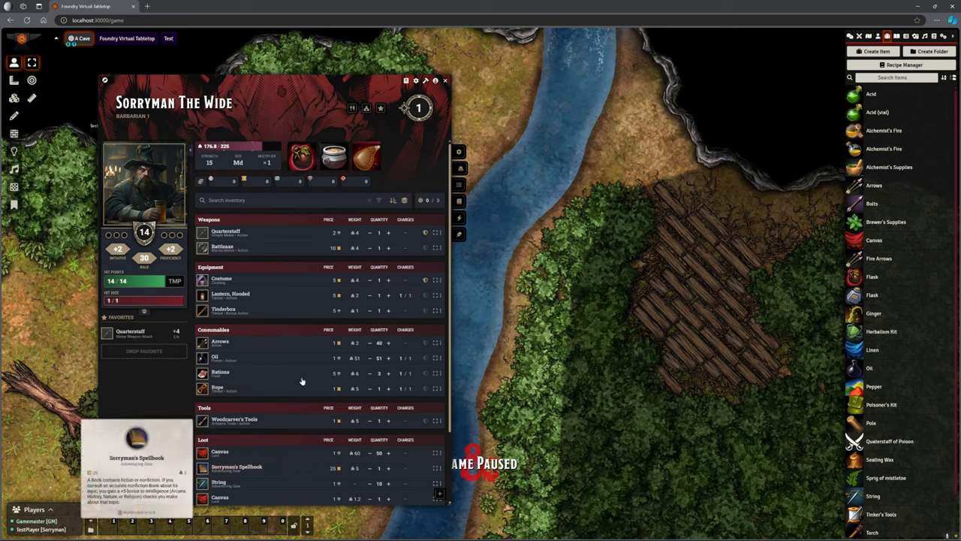
click(445, 80)
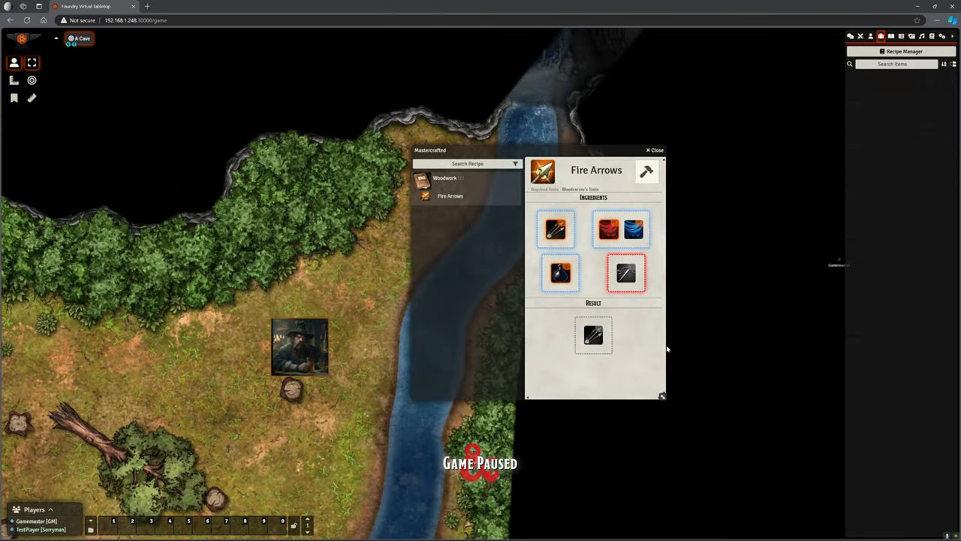
mouse_move(626, 276)
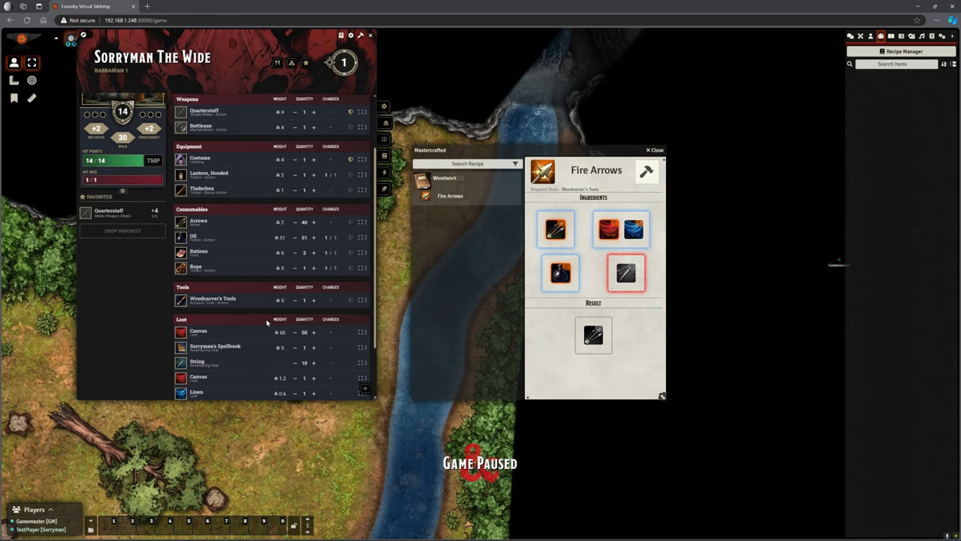
Step: Scroll the character sheet's Loot to confirm String, then show the Woodwork book's recipes
scroll(down, 3)
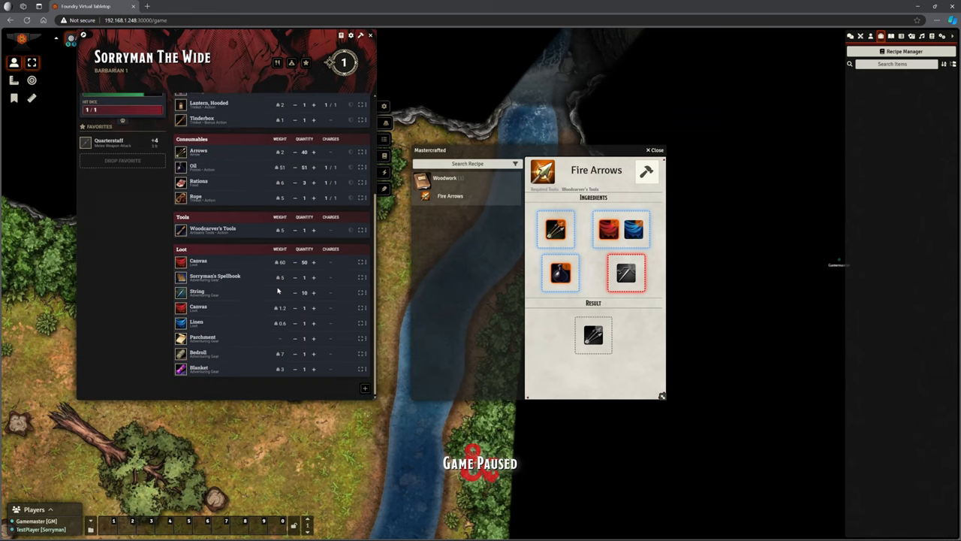
mouse_move(371, 37)
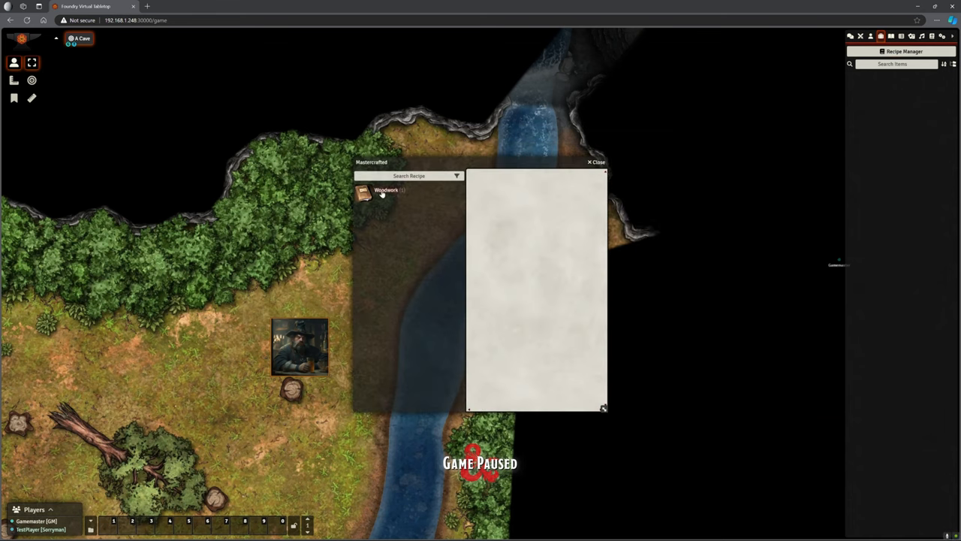
click(386, 190)
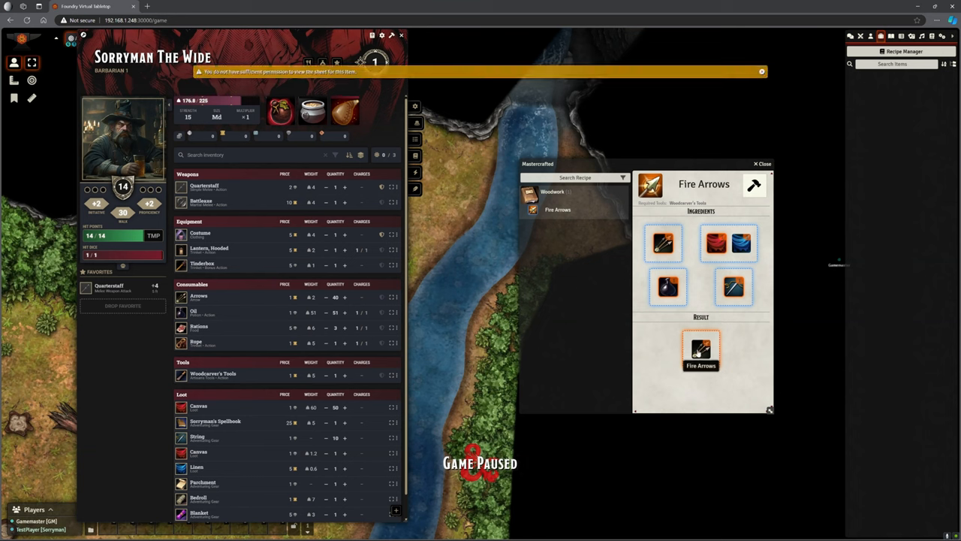
mouse_move(557, 233)
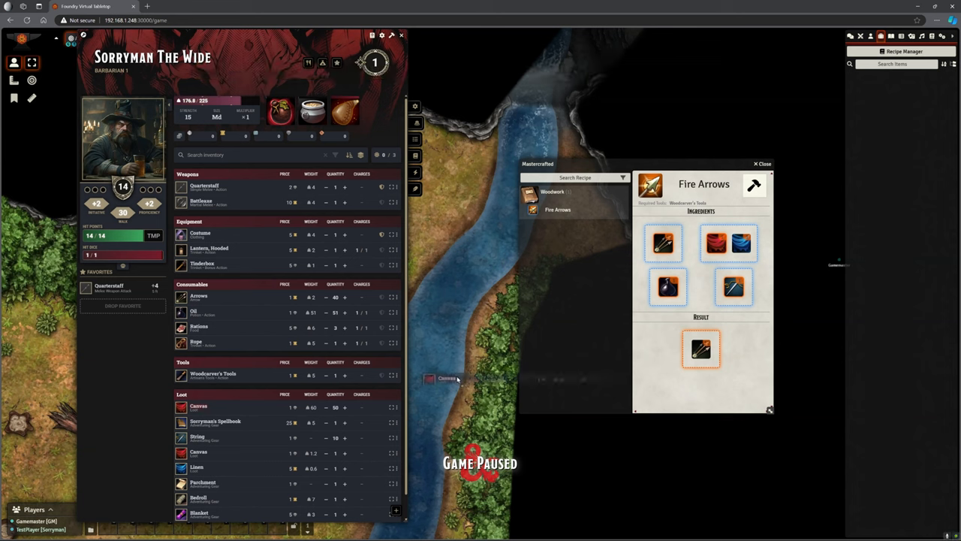
mouse_move(668, 288)
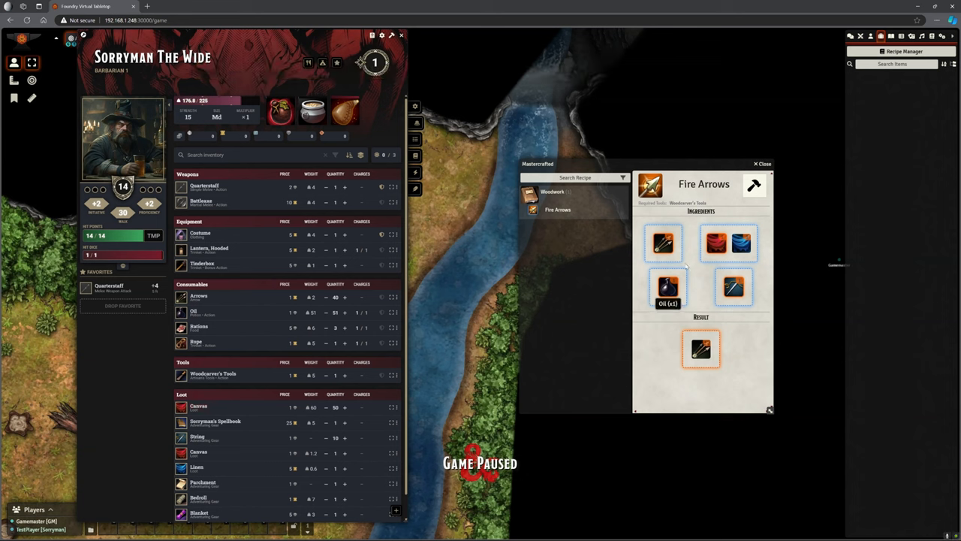
Step: Inspect Fire Arrows ingredients and bring up crafting for 12 Fire Arrows
click(701, 348)
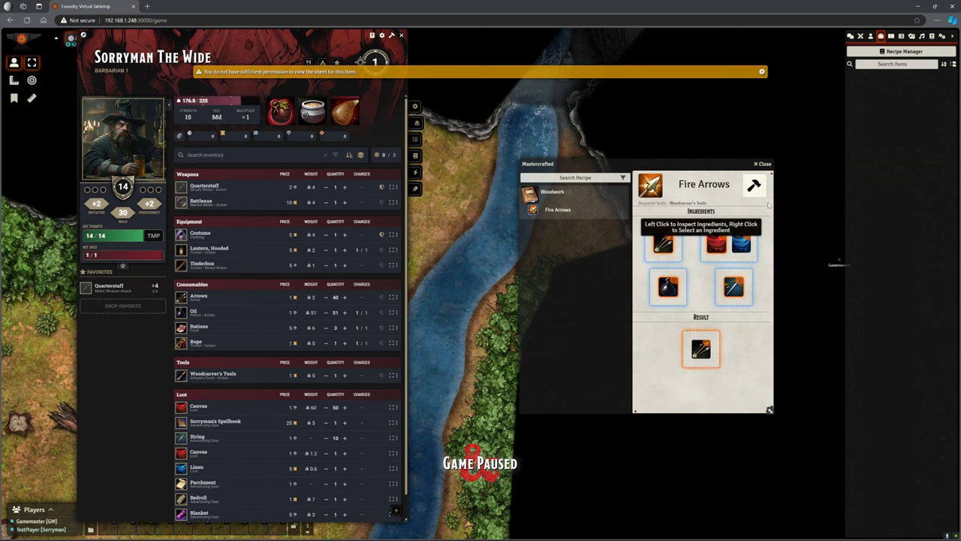
mouse_move(755, 185)
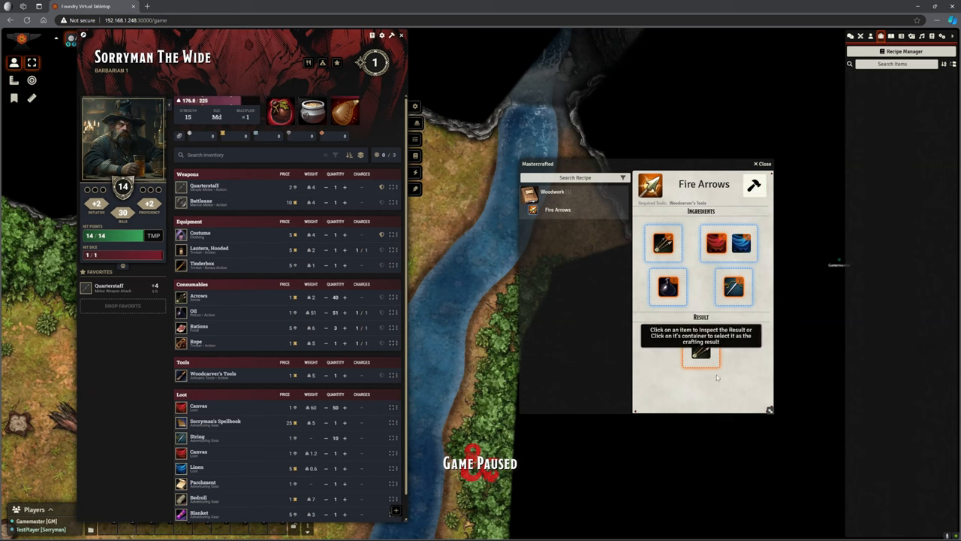
mouse_move(754, 185)
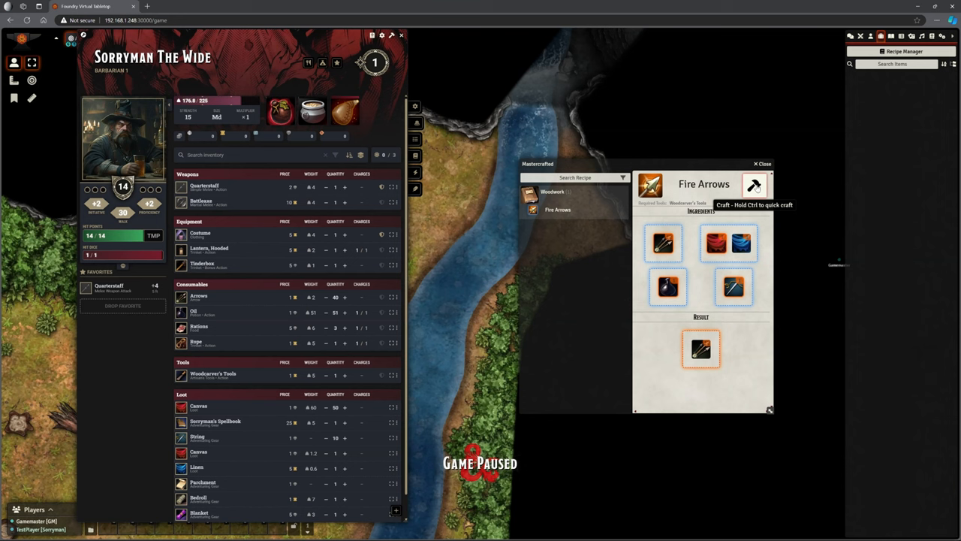
click(754, 186)
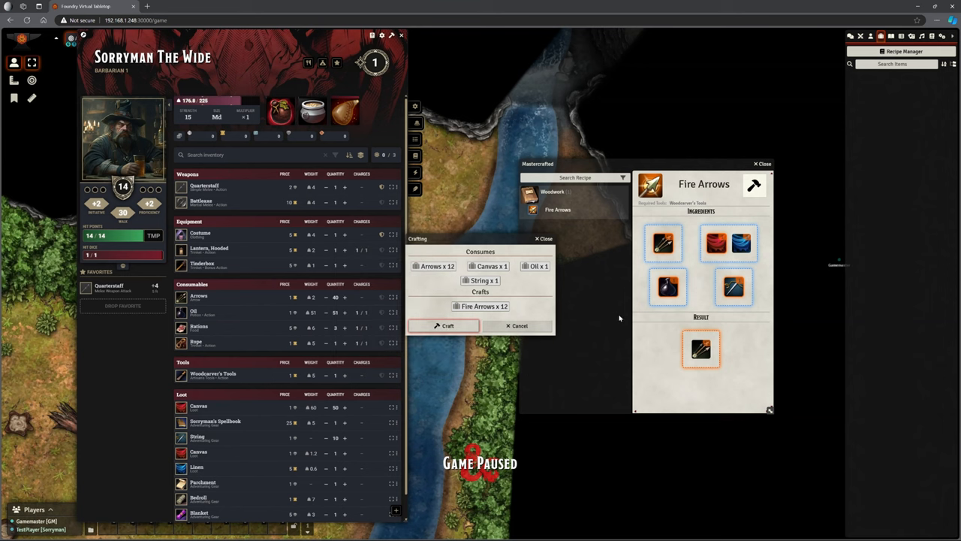
mouse_move(588, 310)
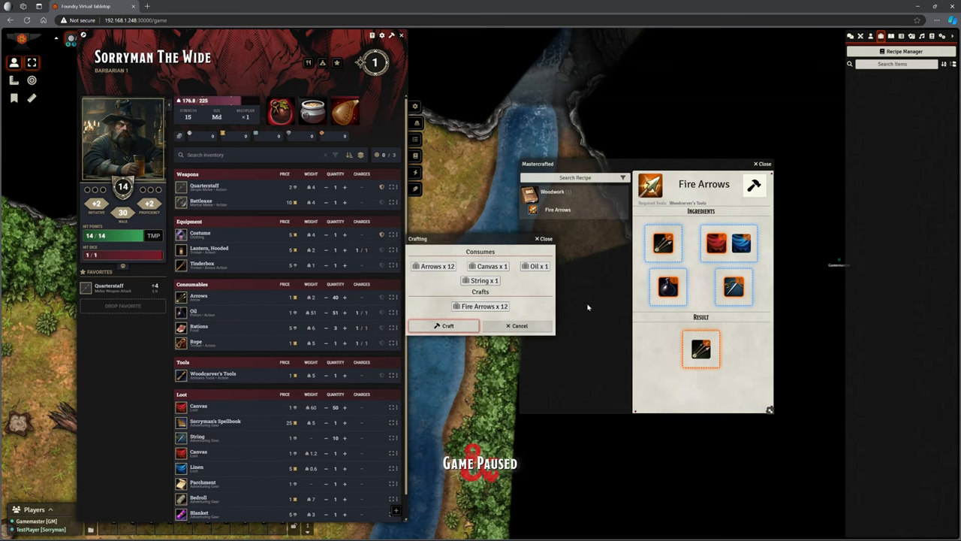
mouse_move(548, 286)
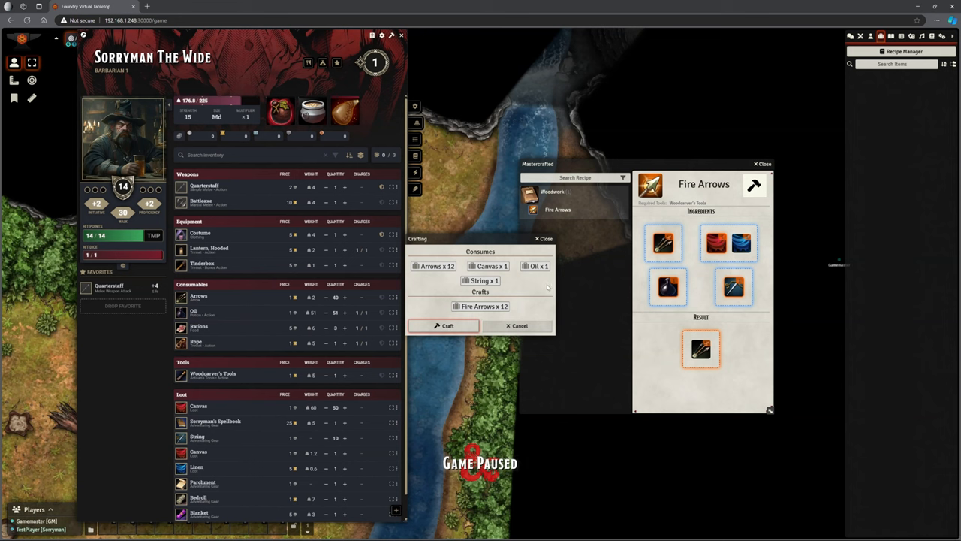
mouse_move(740, 240)
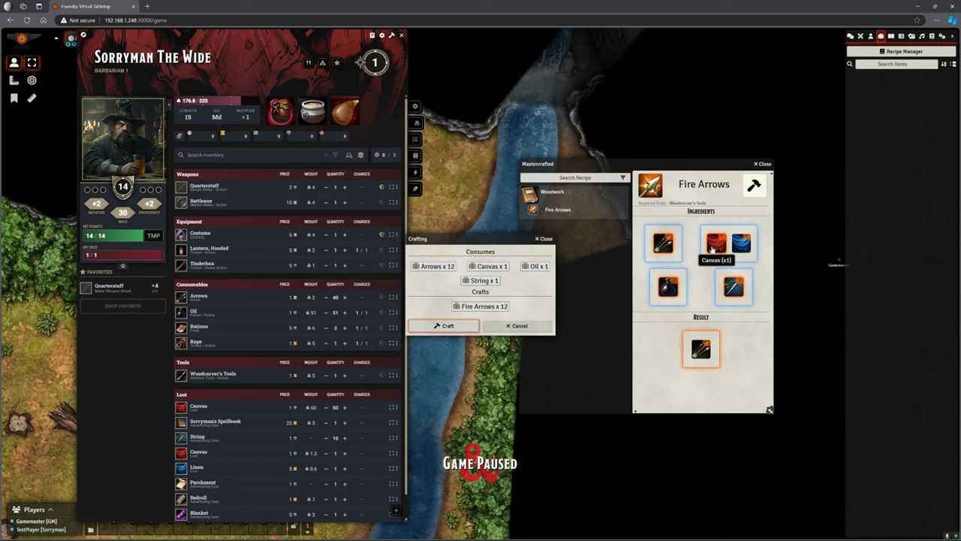
mouse_move(709, 244)
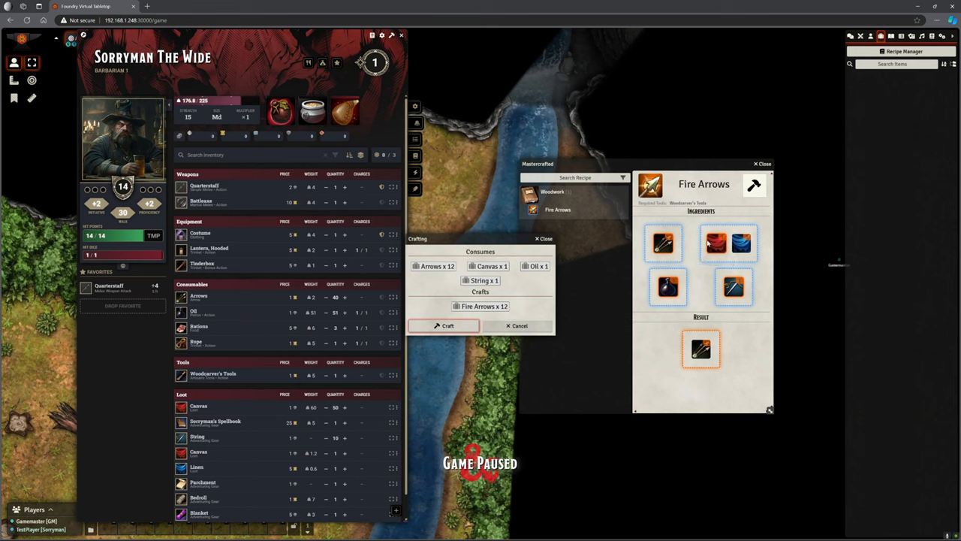
mouse_move(715, 241)
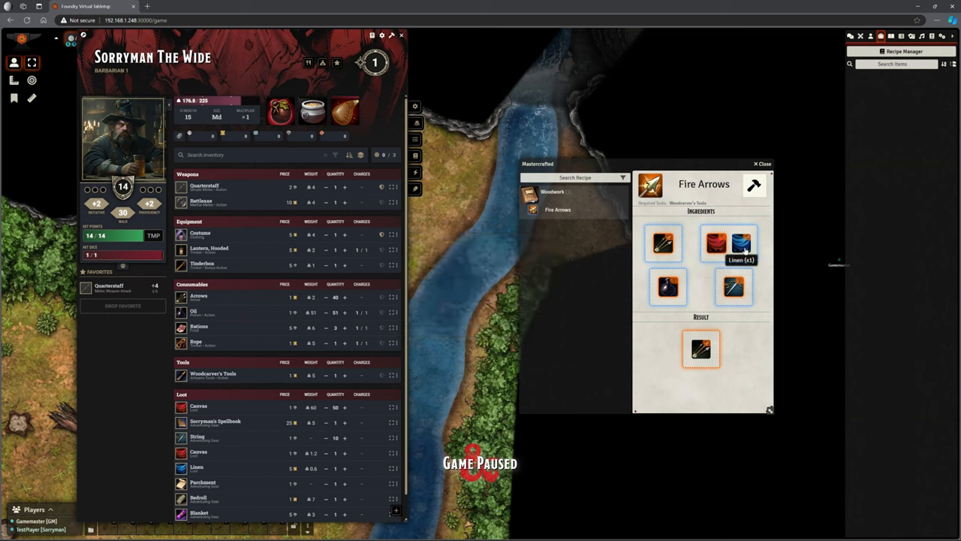
Step: Craft 12 Fire Arrows with Canvas, then another 12 using Linen, totaling 24
click(739, 241)
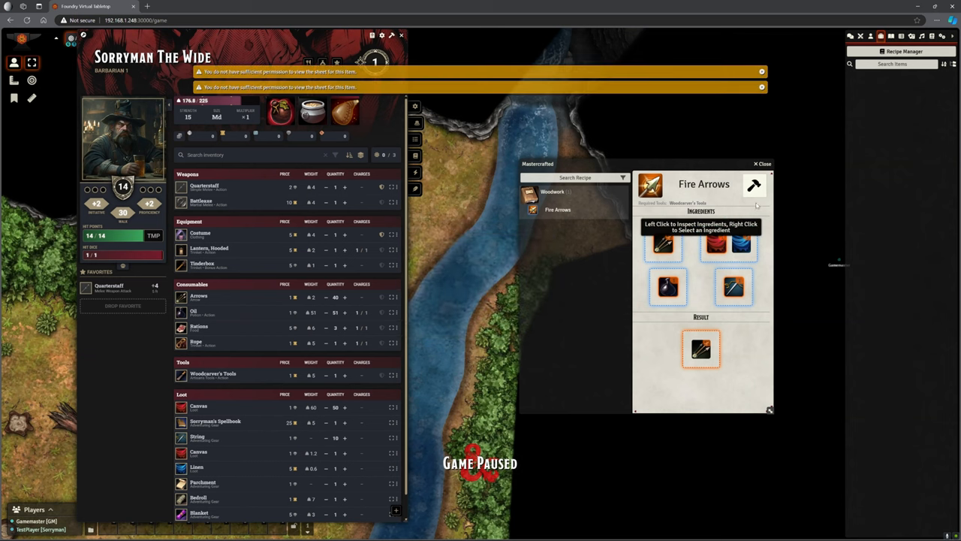
click(754, 185)
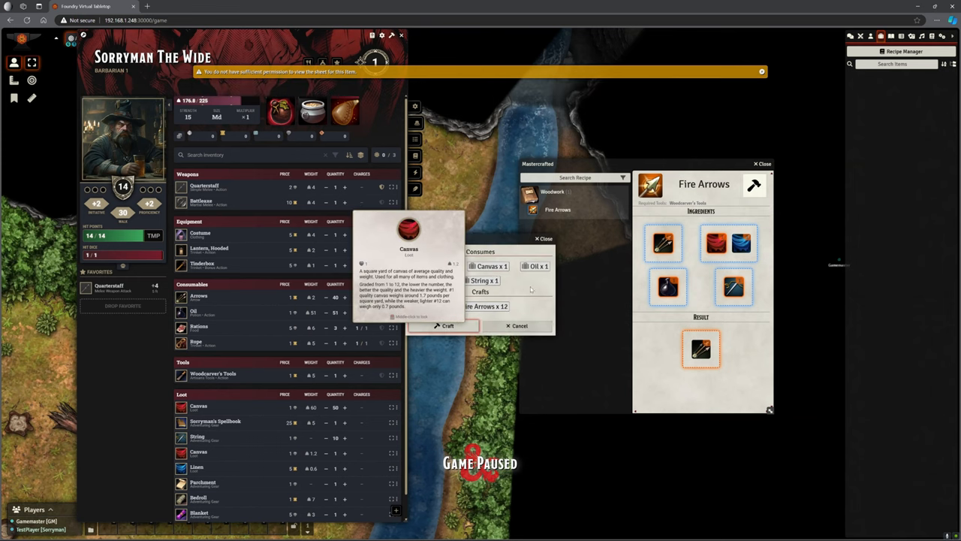
click(448, 325)
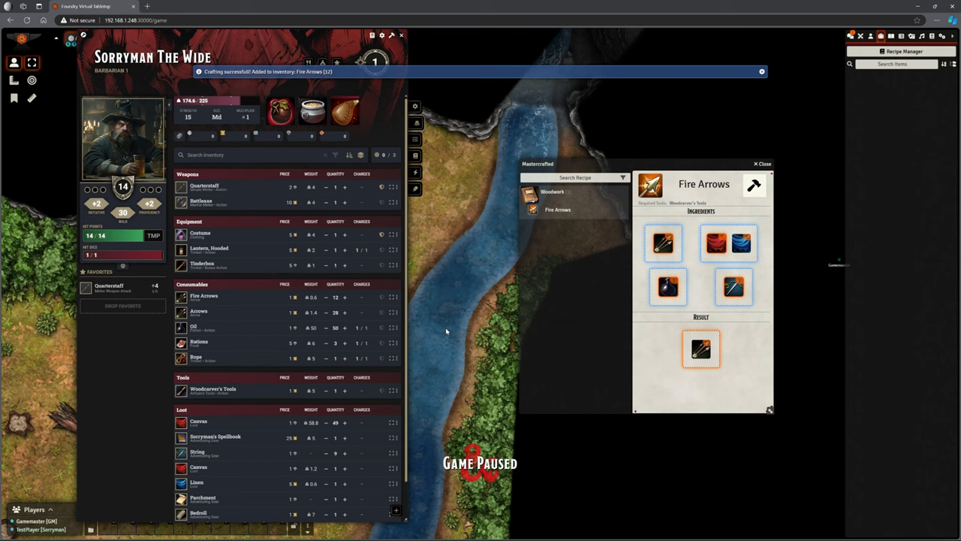
mouse_move(262, 344)
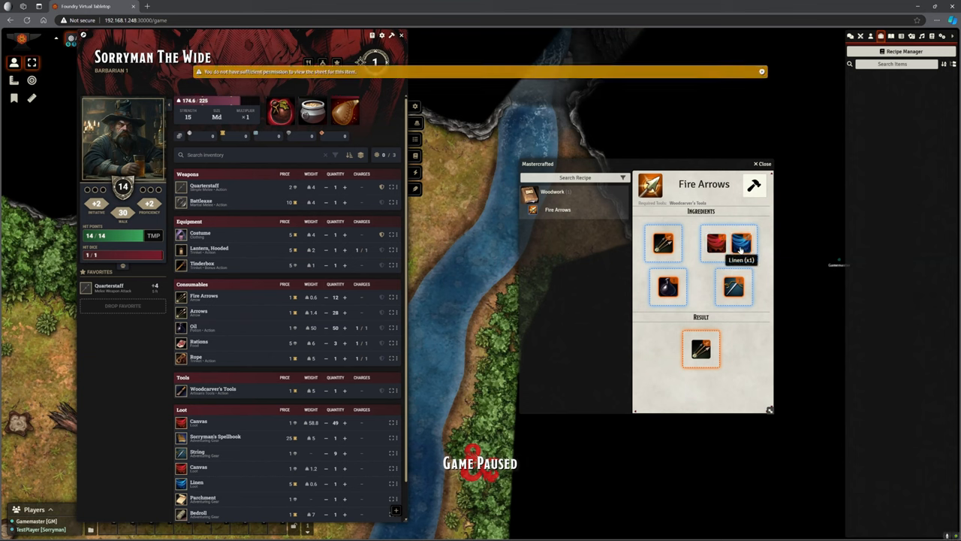
mouse_move(740, 240)
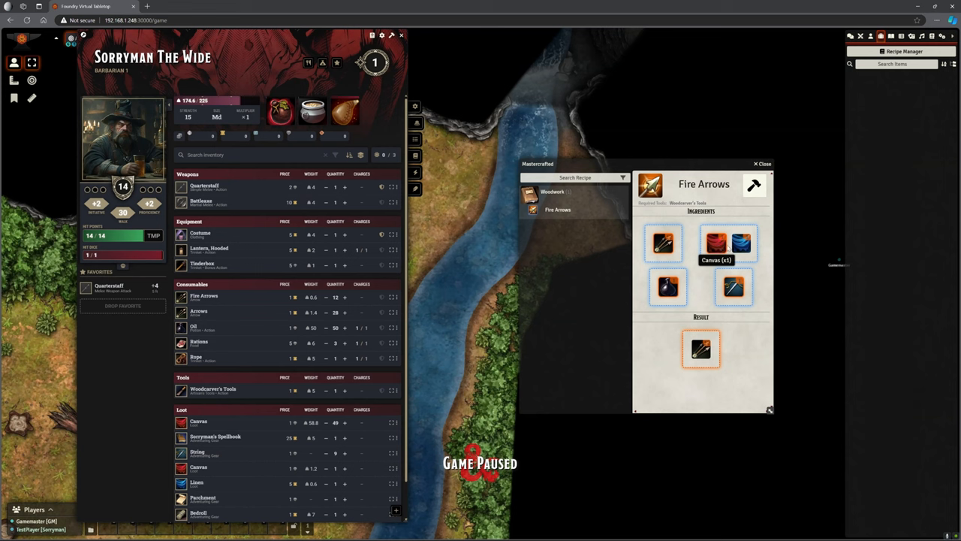
mouse_move(742, 244)
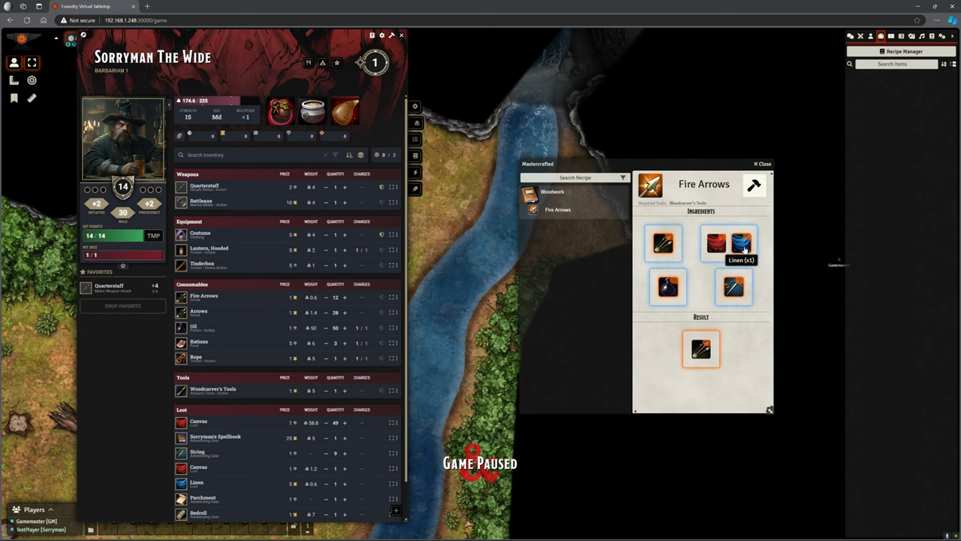
mouse_move(754, 186)
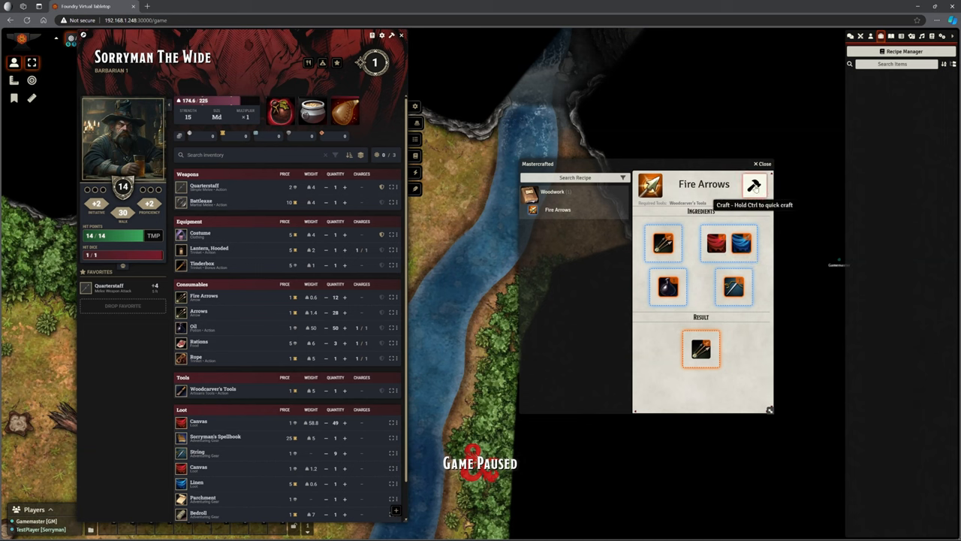
click(754, 185)
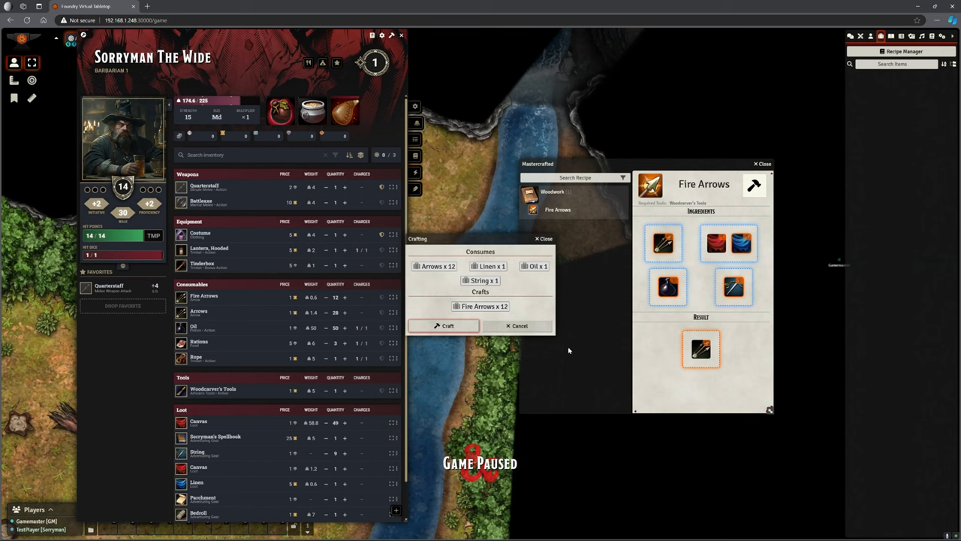
mouse_move(562, 371)
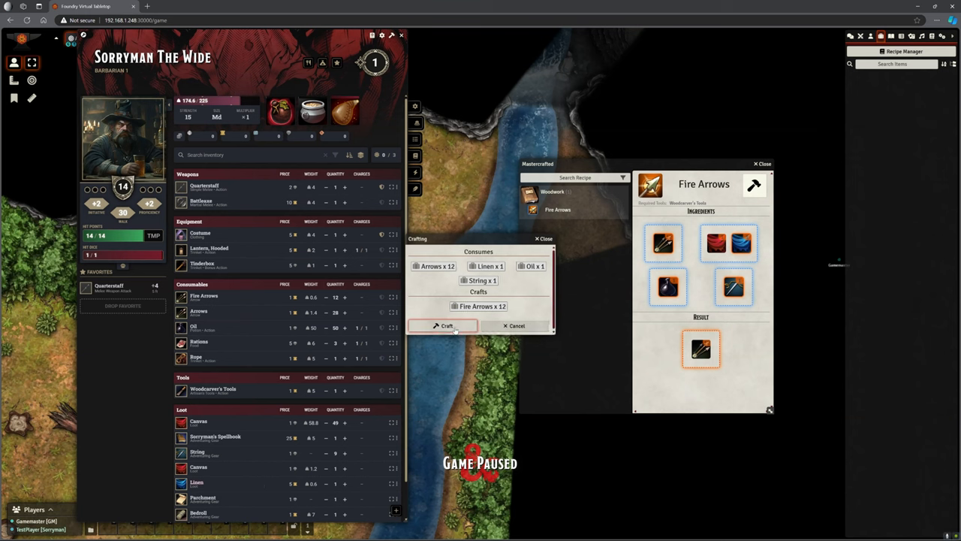
click(442, 325)
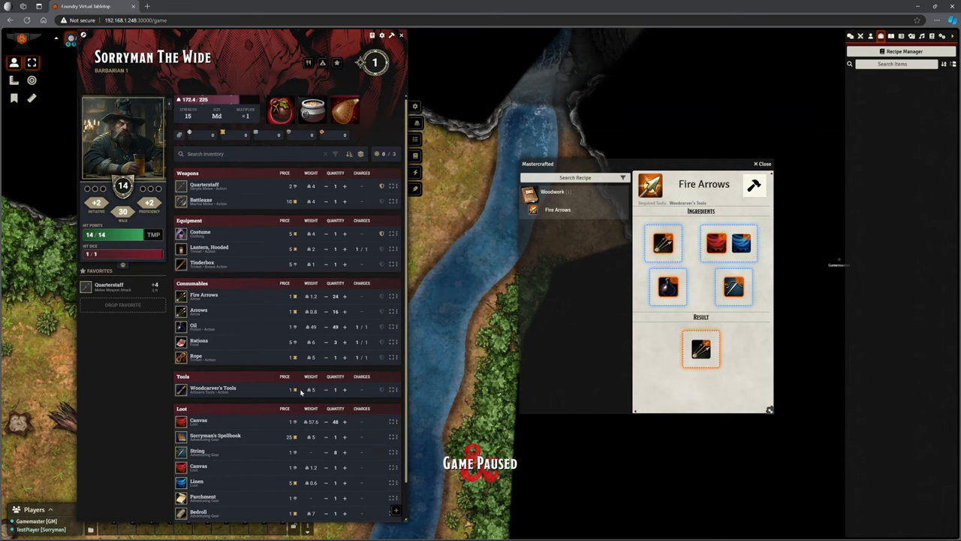
mouse_move(739, 242)
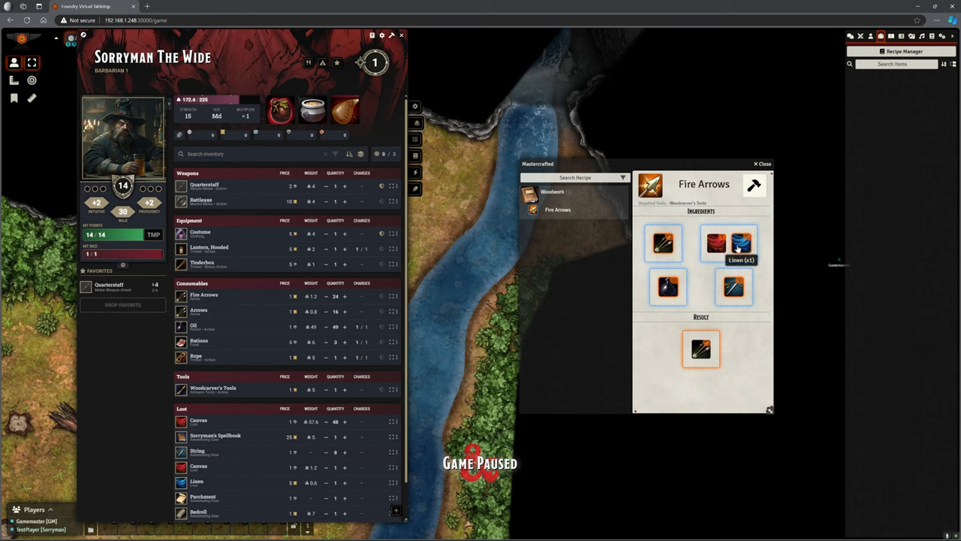
Step: Craft a third Fire Arrows batch, leaving 36 Fire Arrows and 4 arrows
click(701, 348)
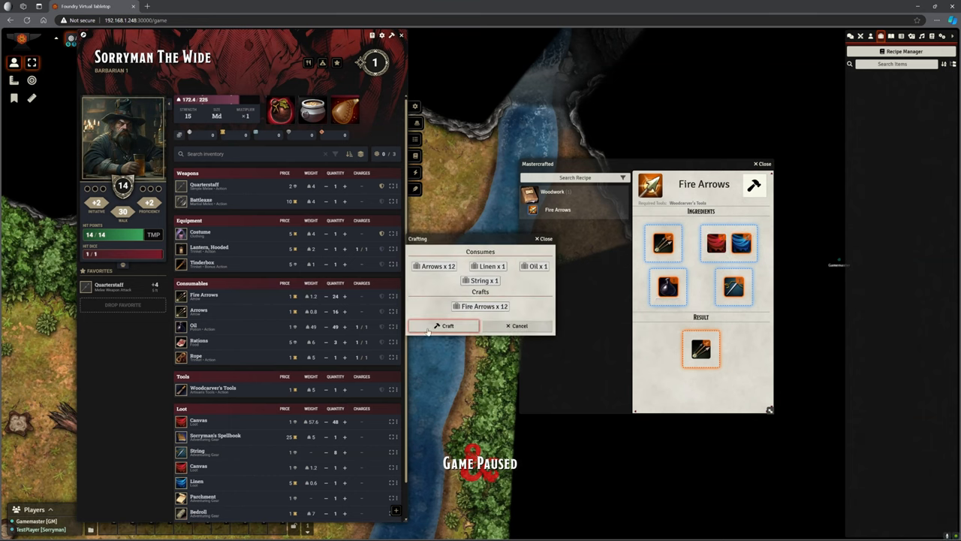
click(444, 325)
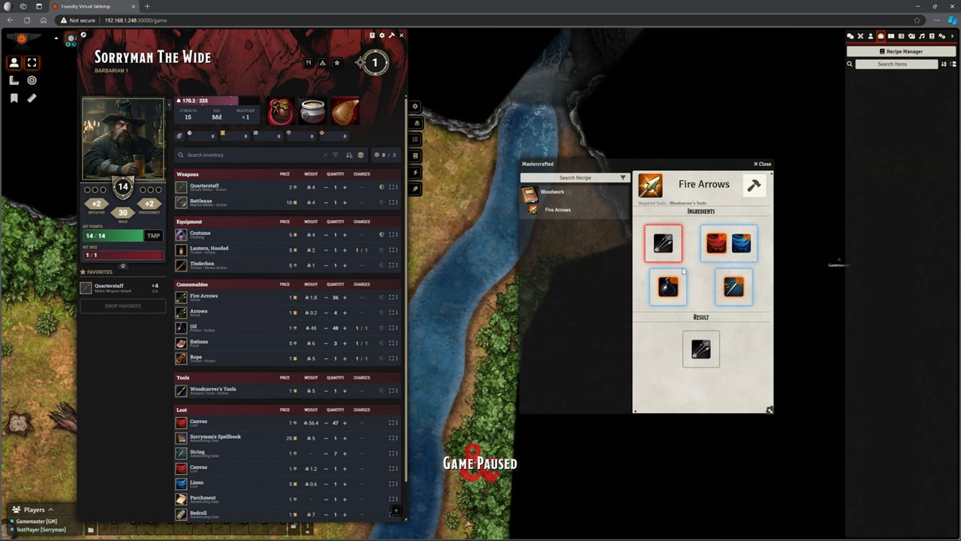
mouse_move(754, 185)
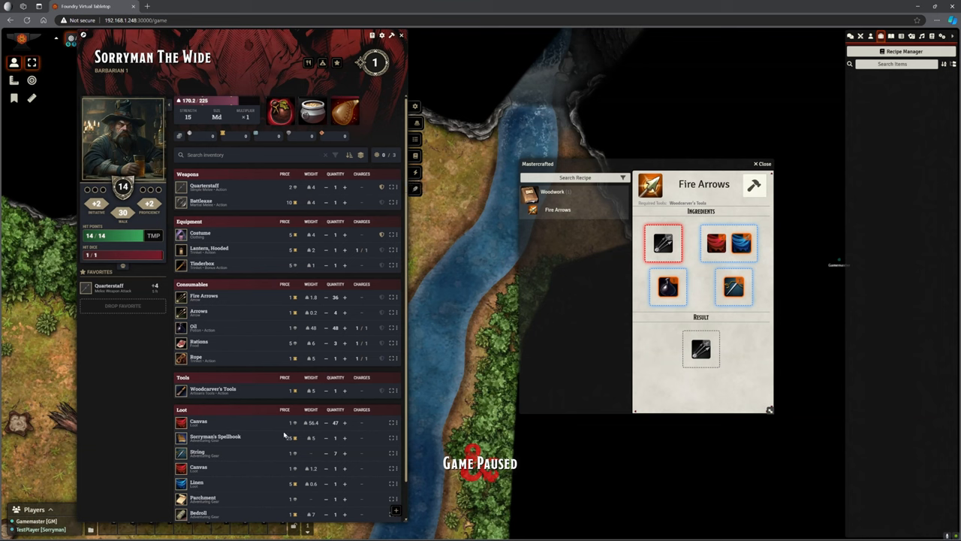
mouse_move(292, 438)
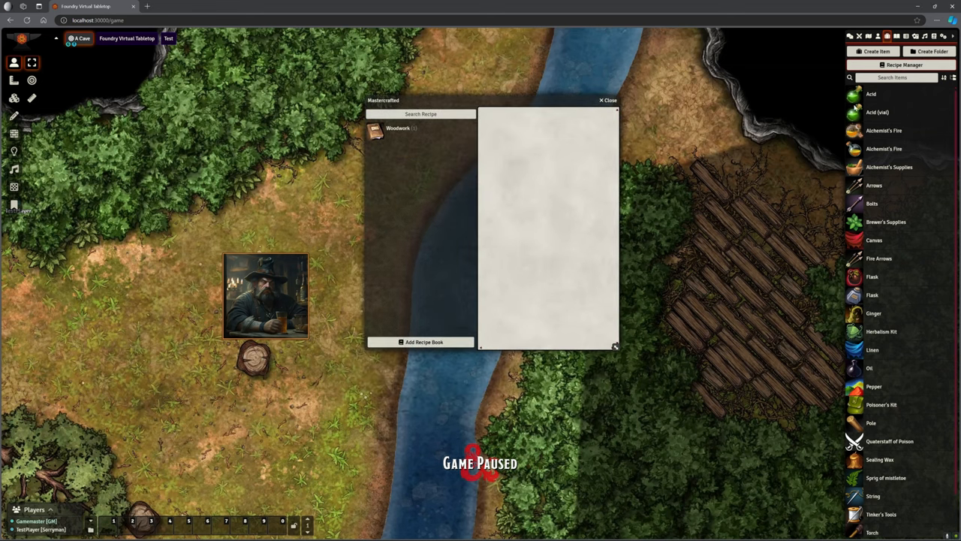
mouse_move(877, 114)
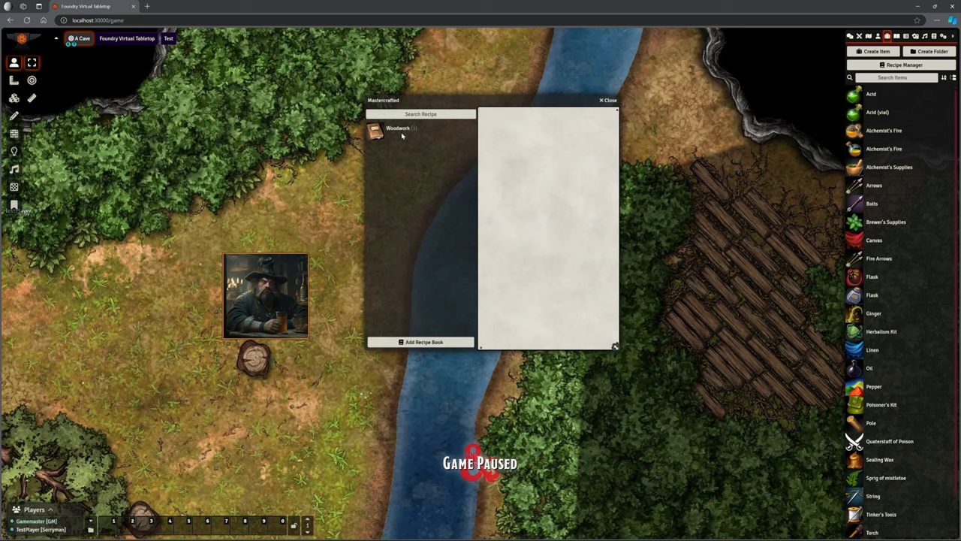
Step: Add a recipe named 'guff' to the Woodwork book
click(423, 342)
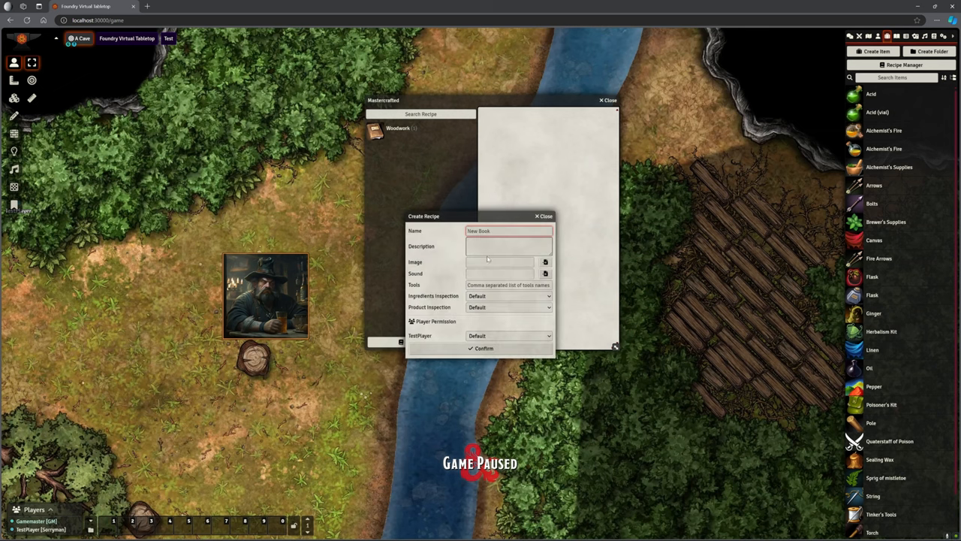
text(guf)
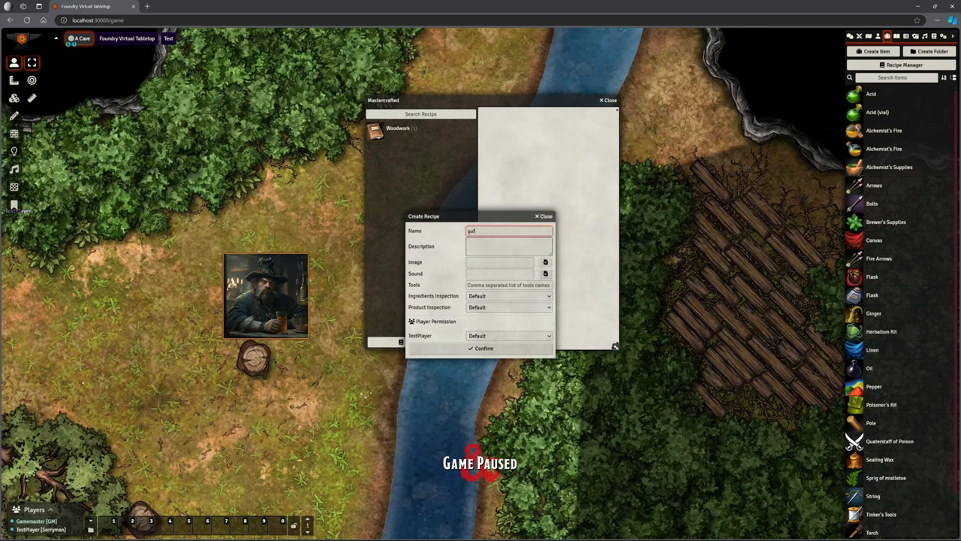
click(483, 347)
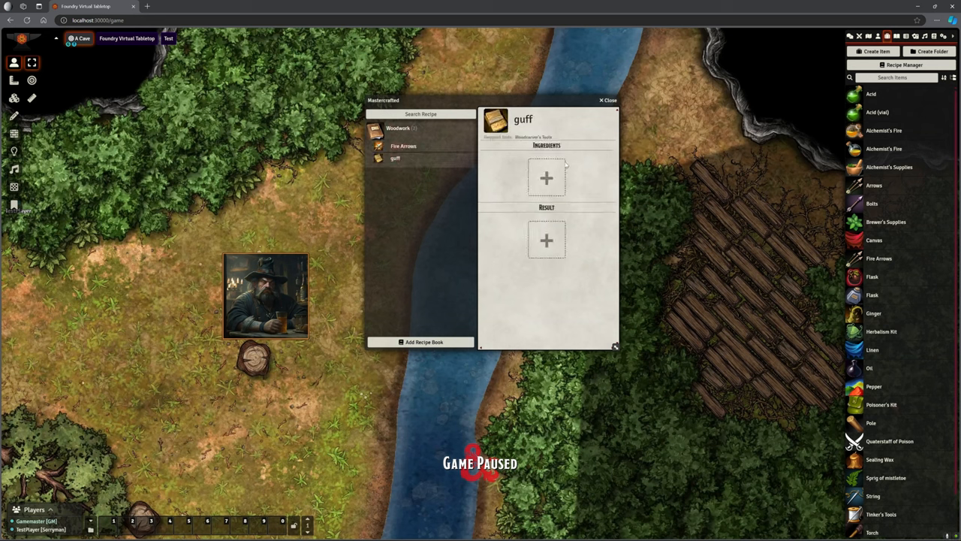
mouse_move(911, 284)
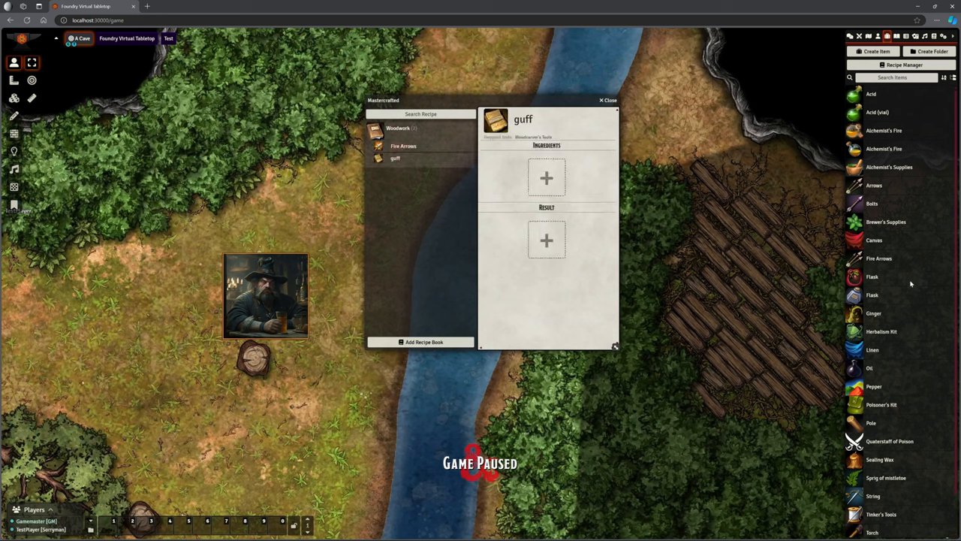
Step: Drag four ingredients, including Canvas and Oil, into guff and Torch as its result
scroll(down, 3)
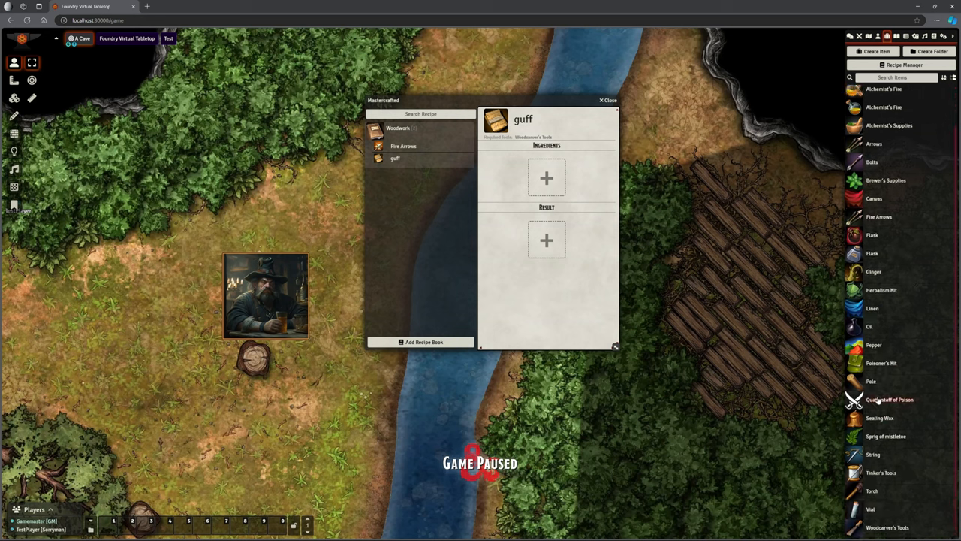
drag(889, 400, 514, 177)
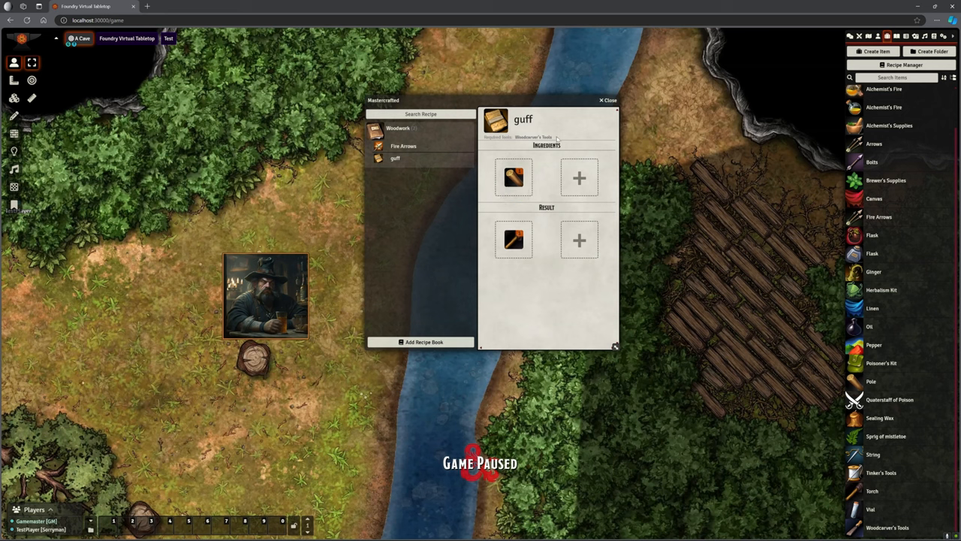
mouse_move(886, 470)
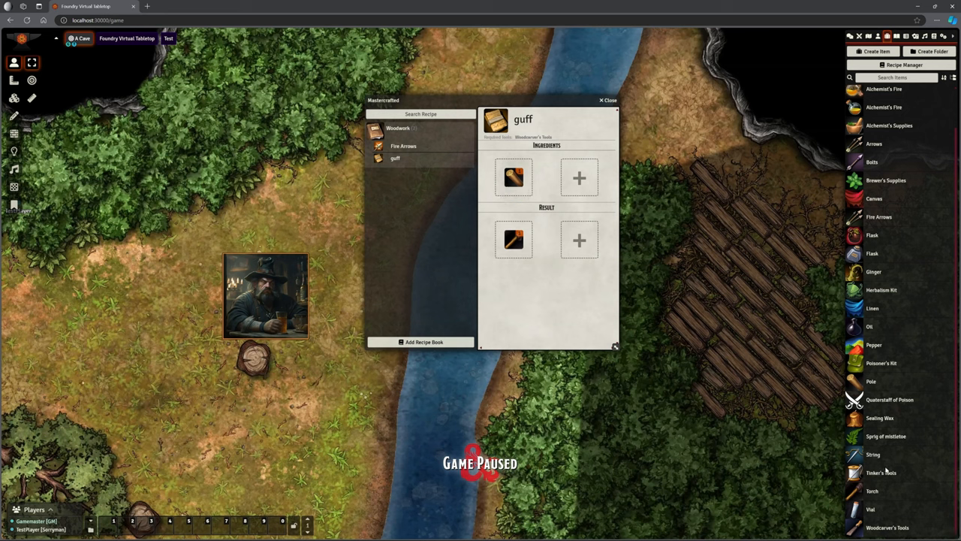
scroll(up, 3)
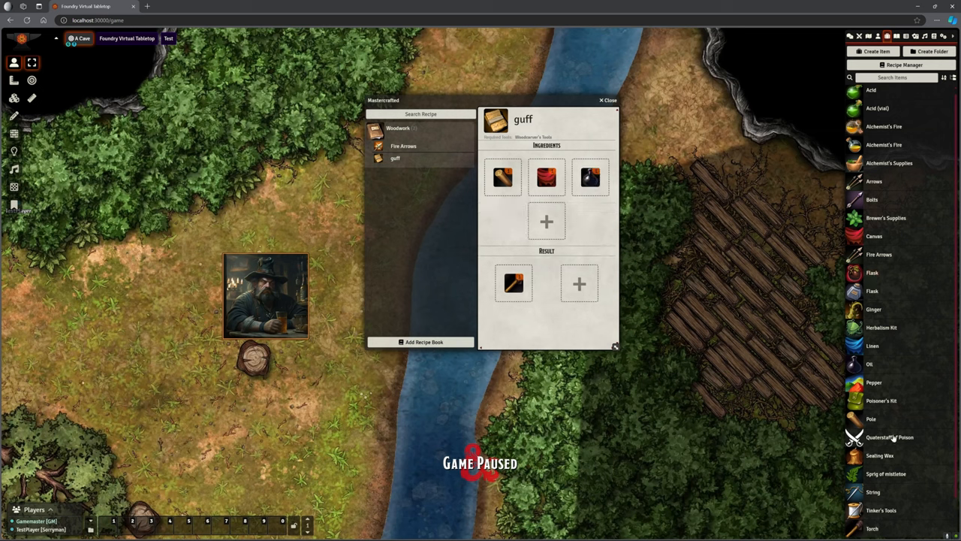
scroll(down, 3)
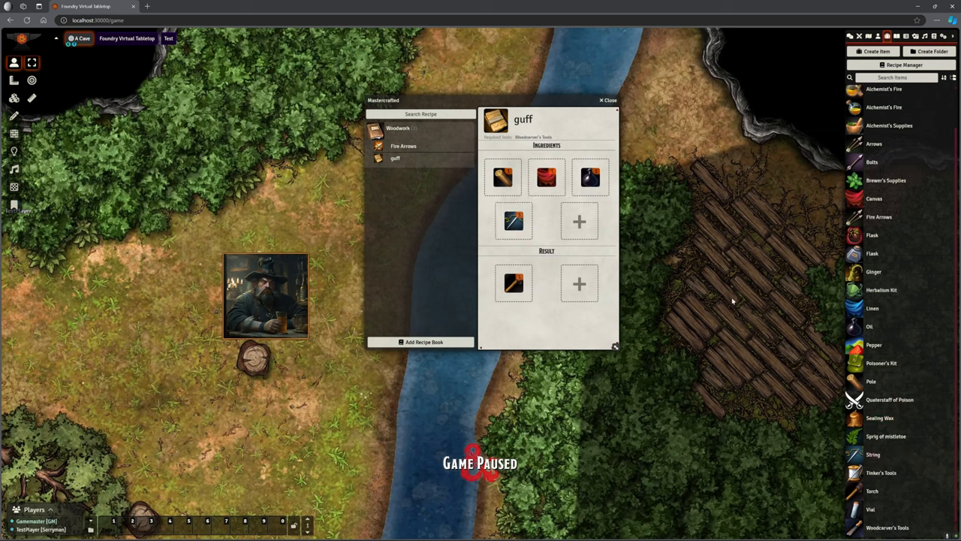
mouse_move(522, 151)
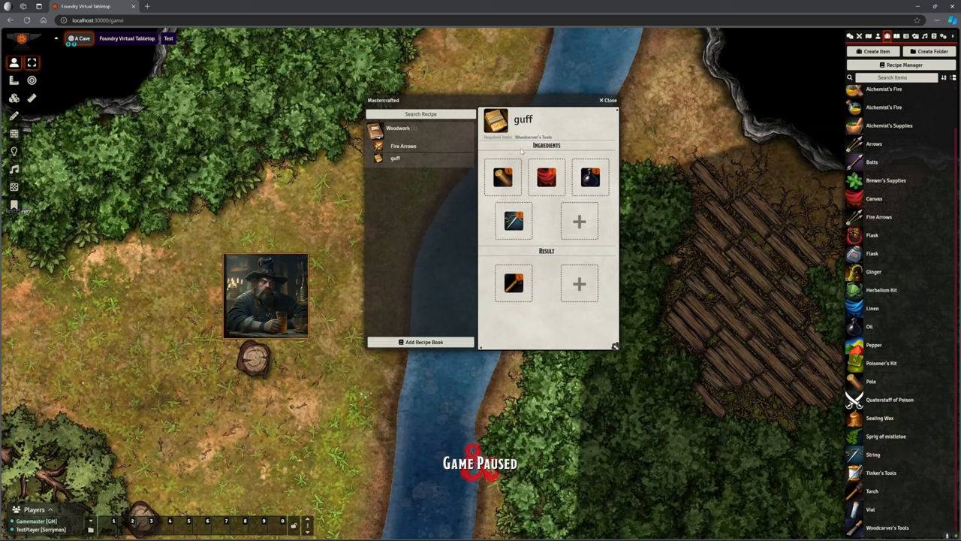
mouse_move(546, 176)
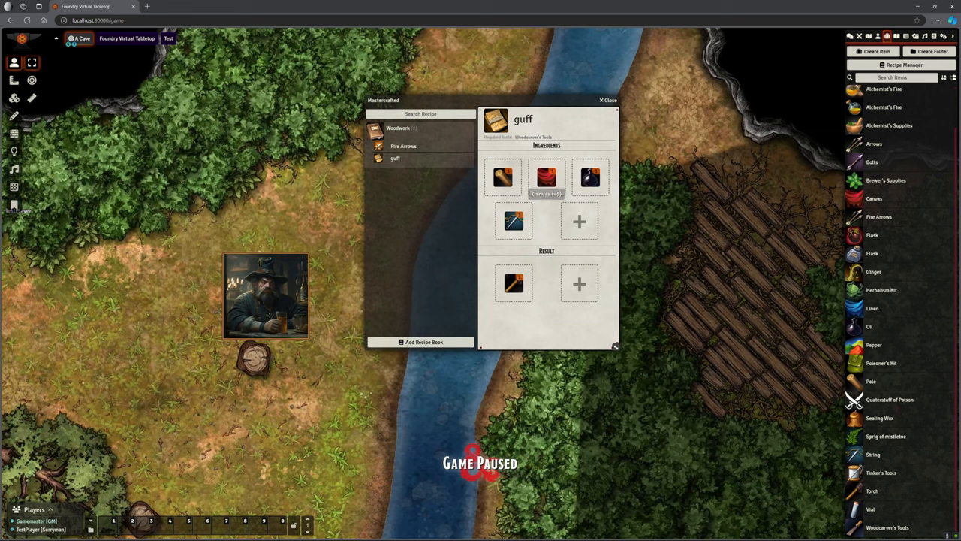
mouse_move(513, 284)
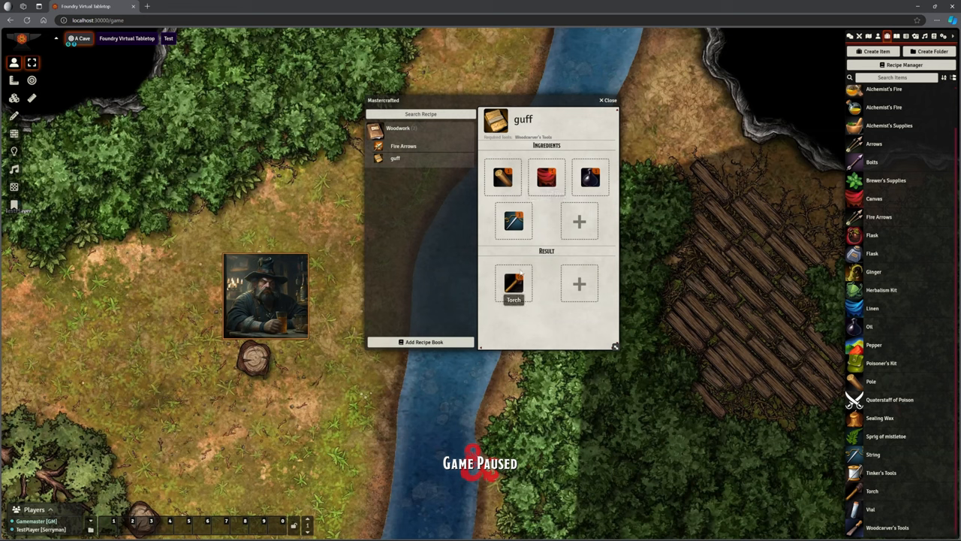
mouse_move(590, 176)
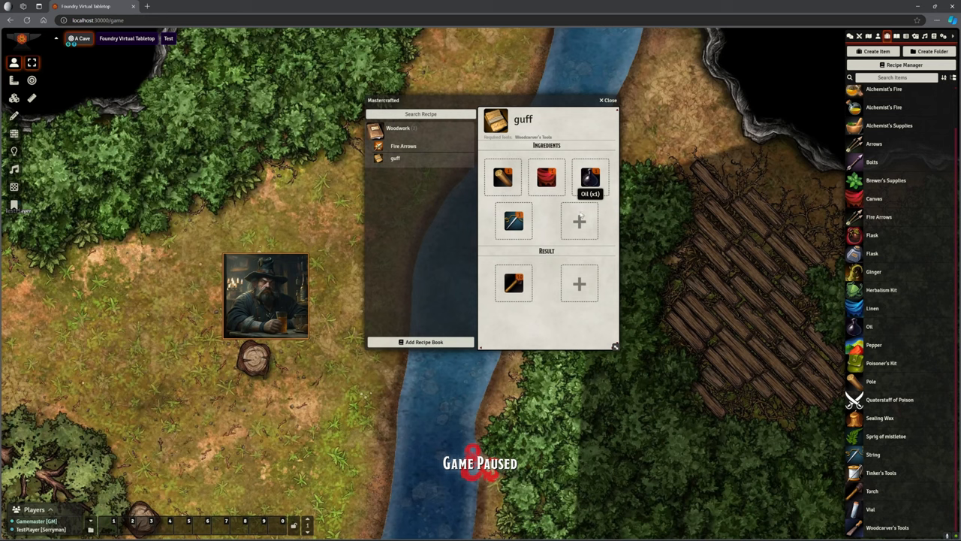
mouse_move(556, 325)
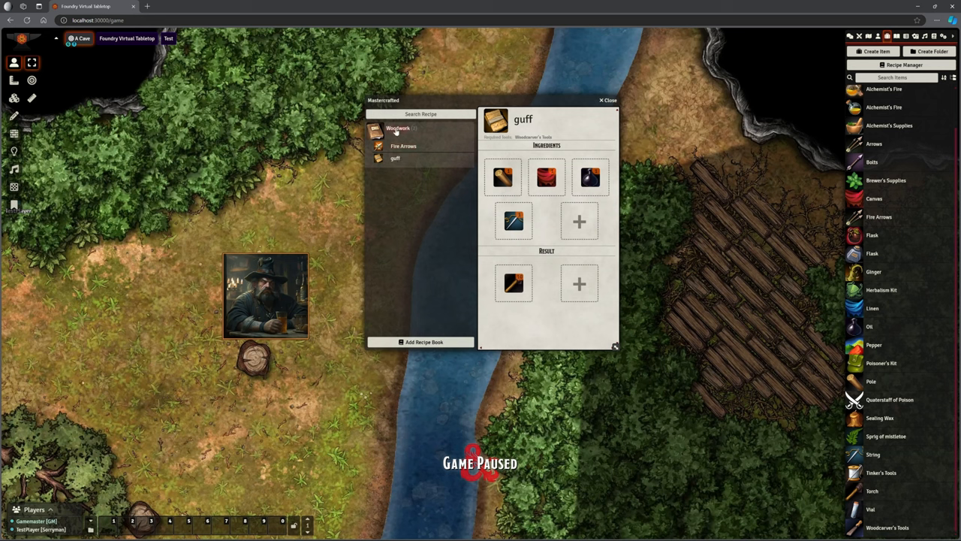
Step: Create a 'Tasty Meal' recipe in the Woodwork book and display it
click(420, 342)
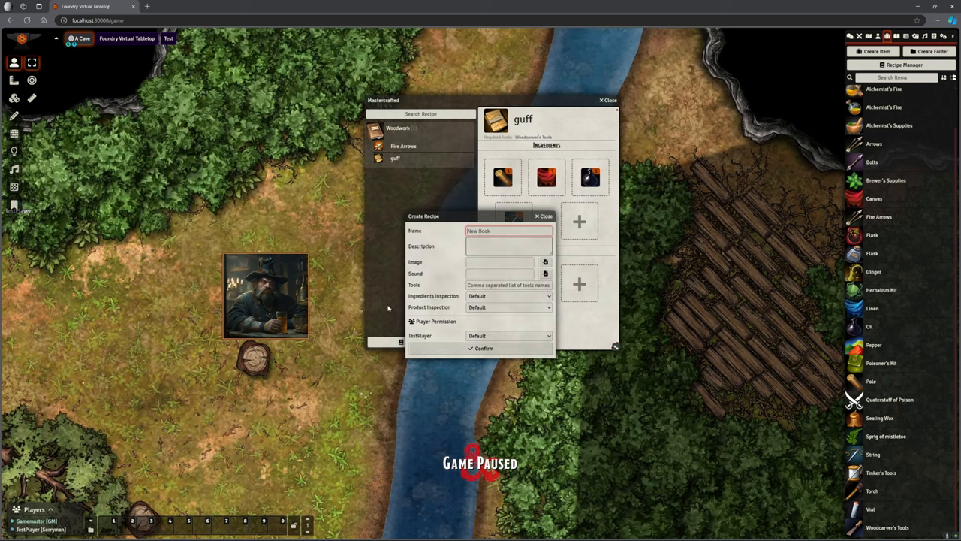
text(Testy)
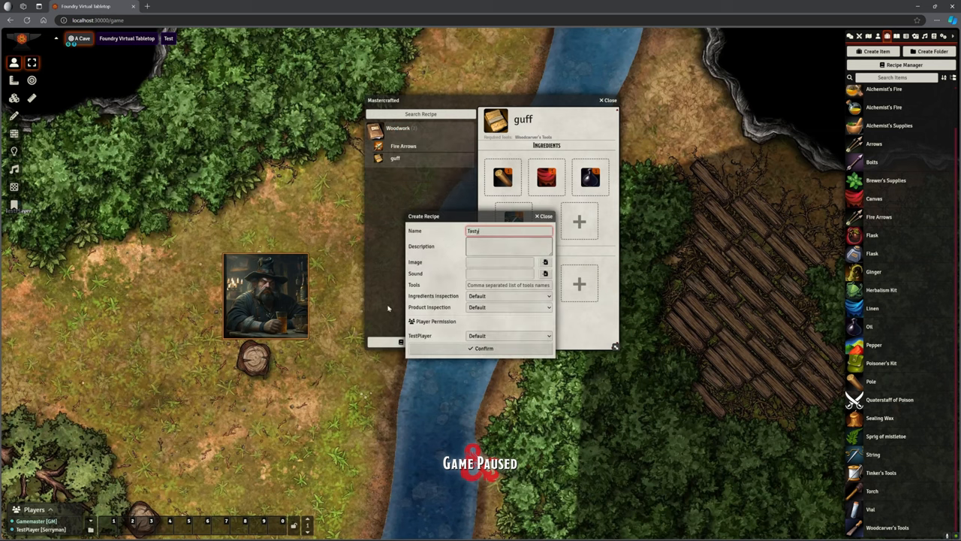
text(Meal)
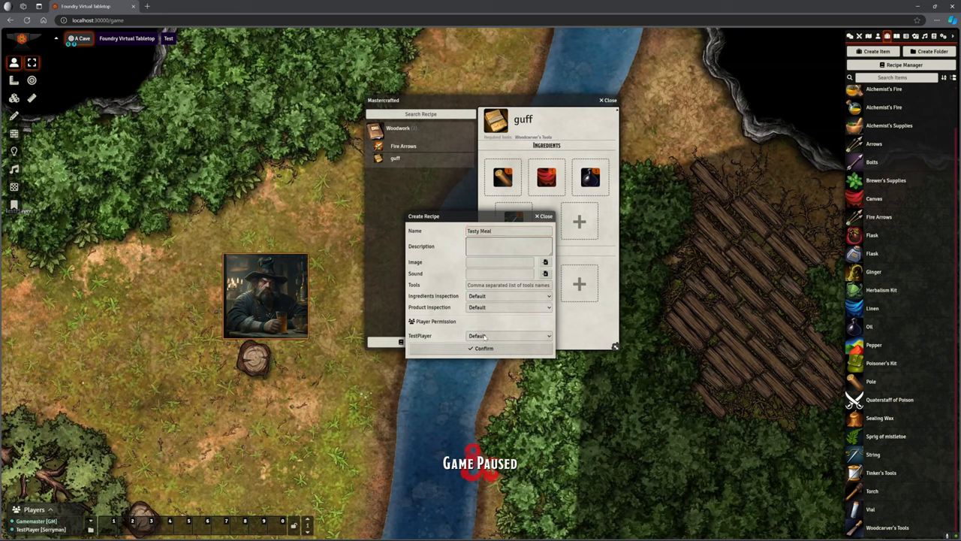
click(484, 348)
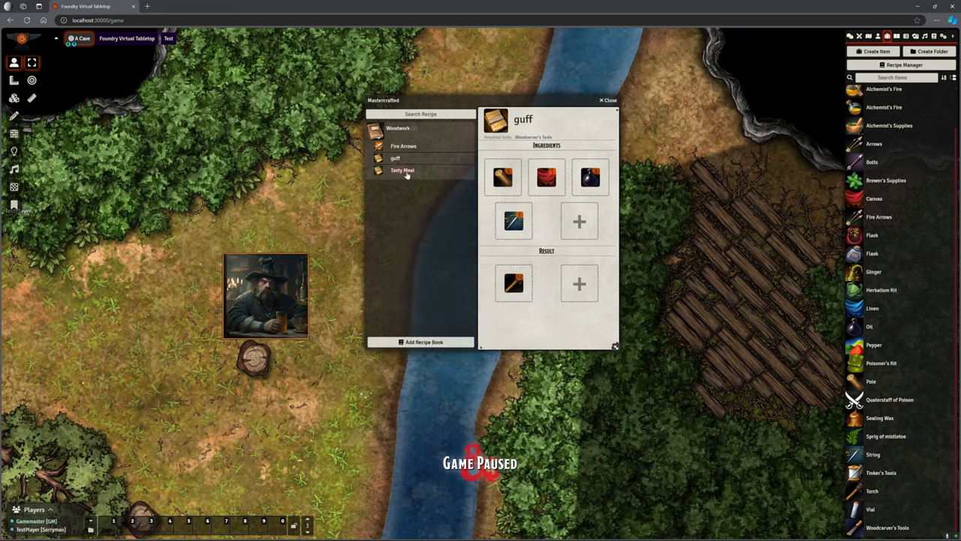
click(402, 170)
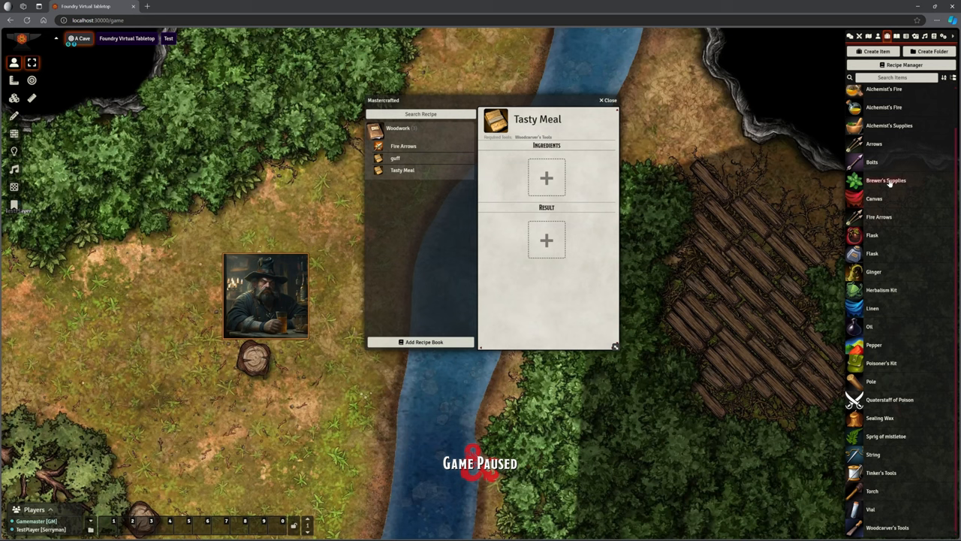
mouse_move(889, 217)
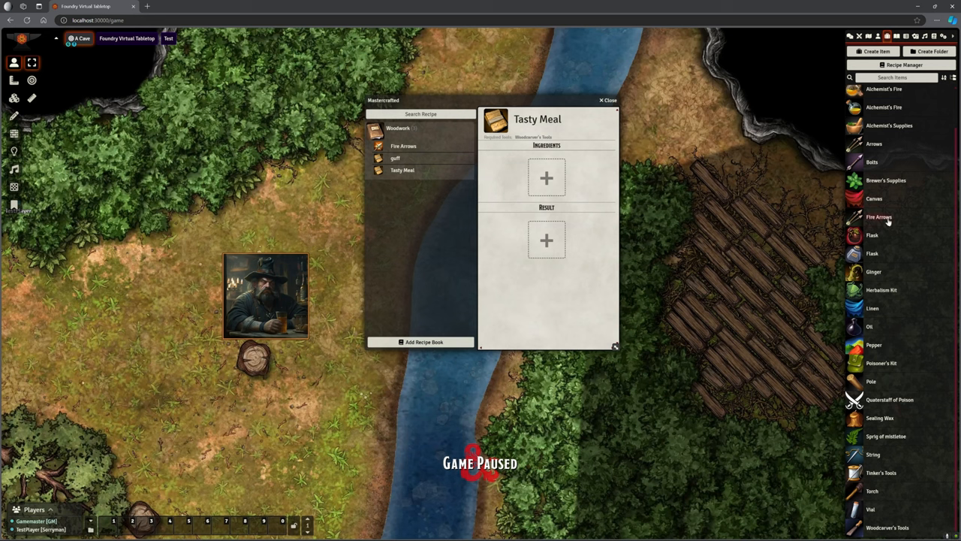
mouse_move(884, 292)
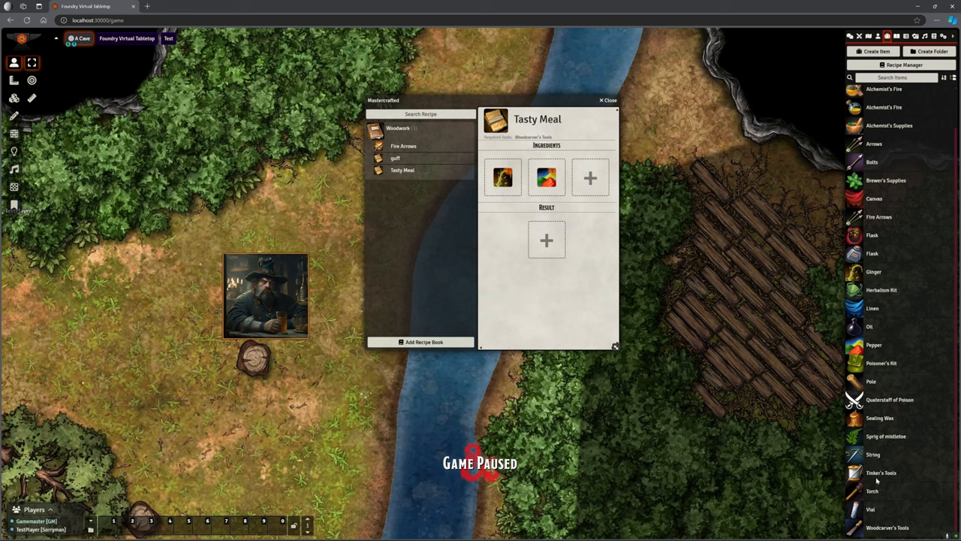
mouse_move(875, 344)
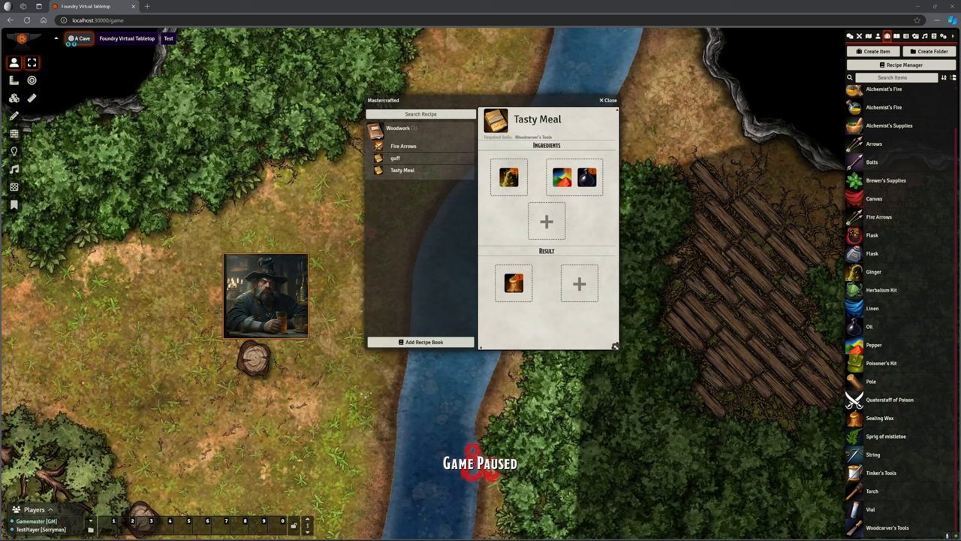
mouse_move(745, 109)
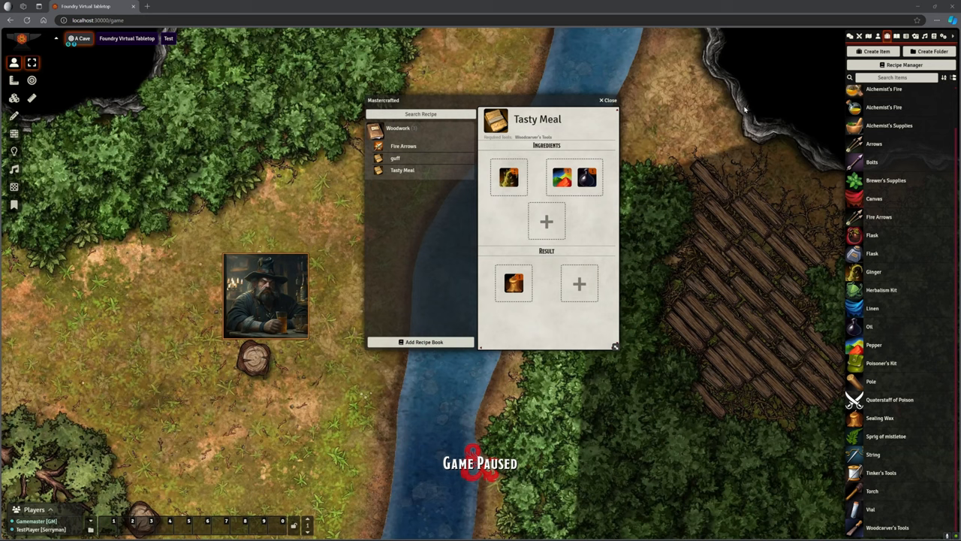
mouse_move(864, 209)
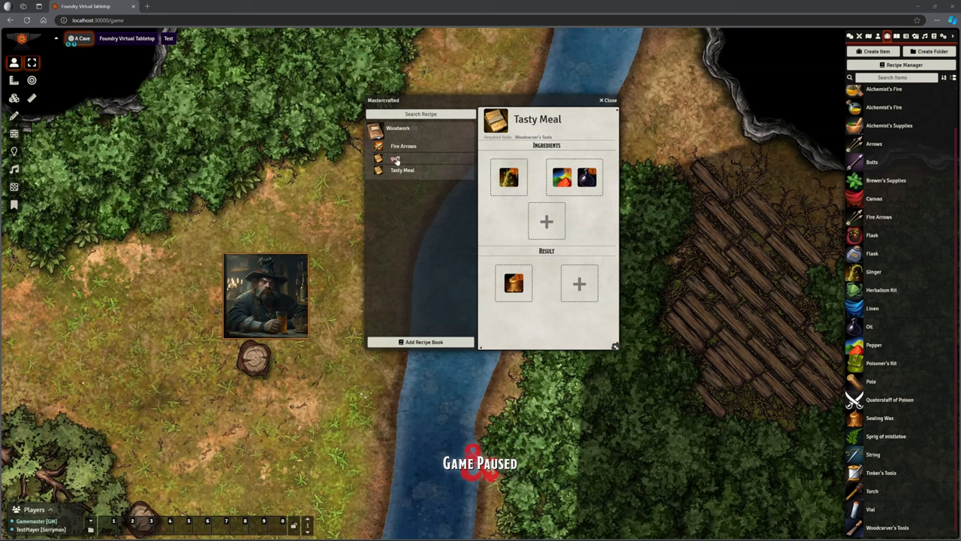
Step: Export the Fire Arrows recipe and bring up Tasty Meal's context menu
right_click(403, 146)
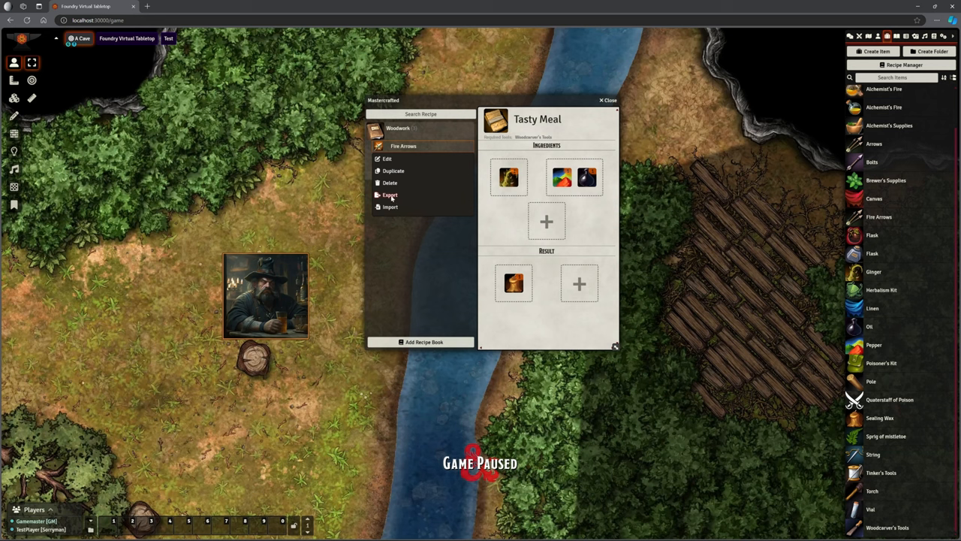
click(390, 195)
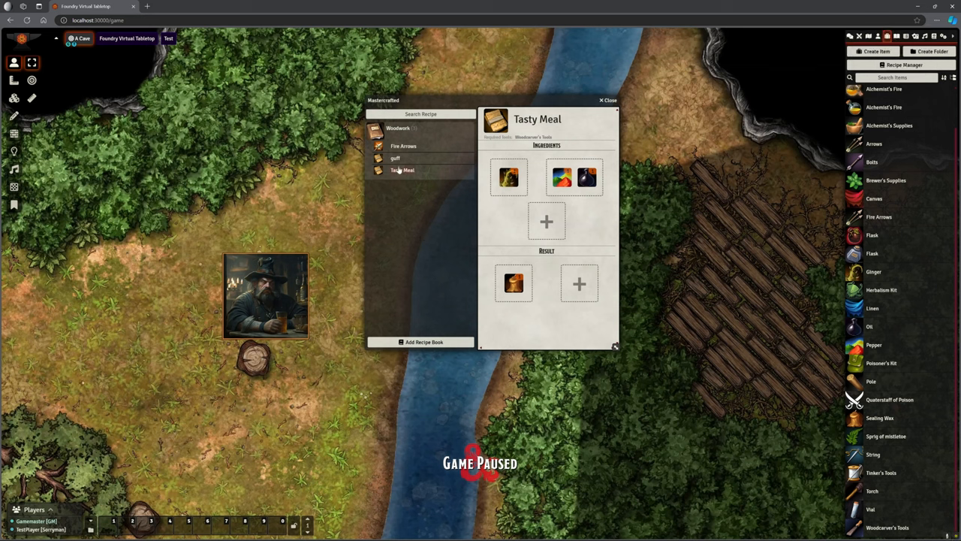
right_click(402, 169)
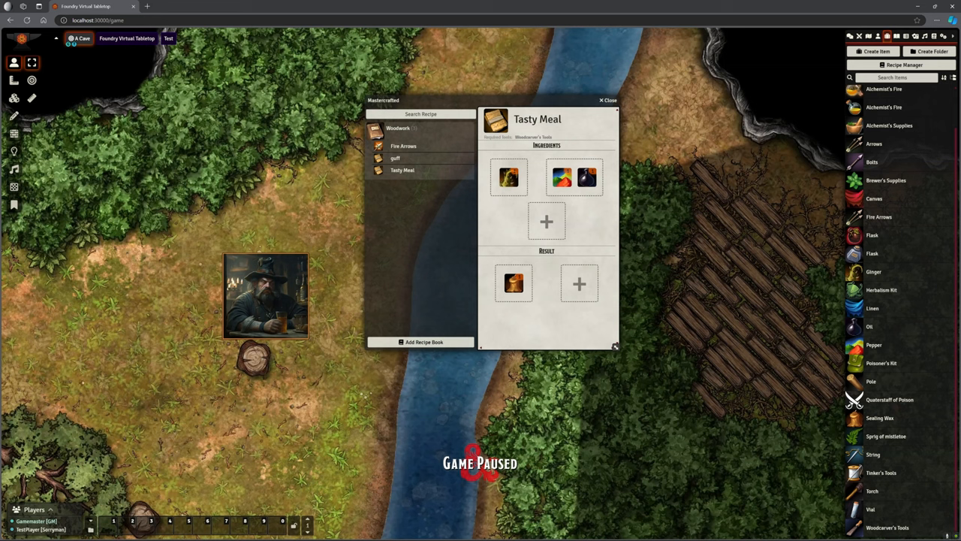
mouse_move(687, 194)
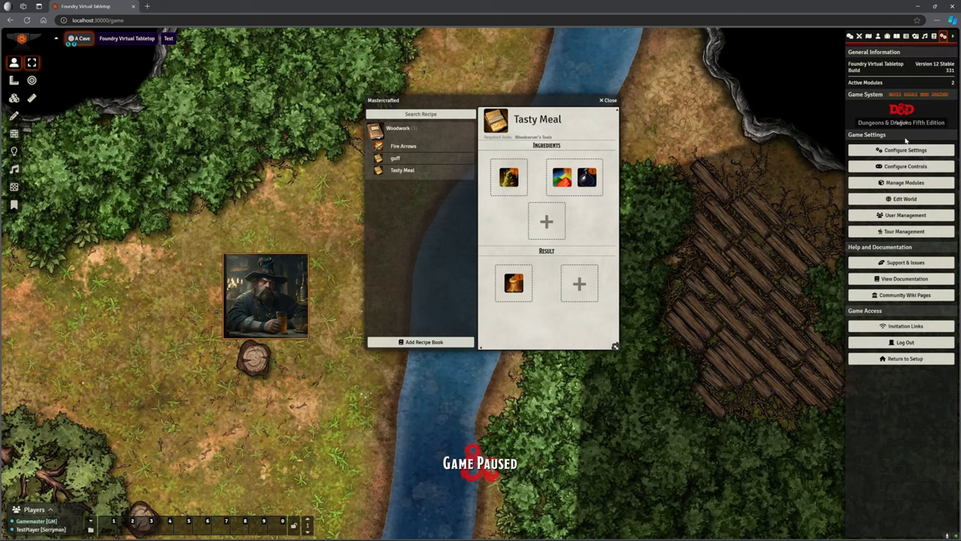
click(905, 149)
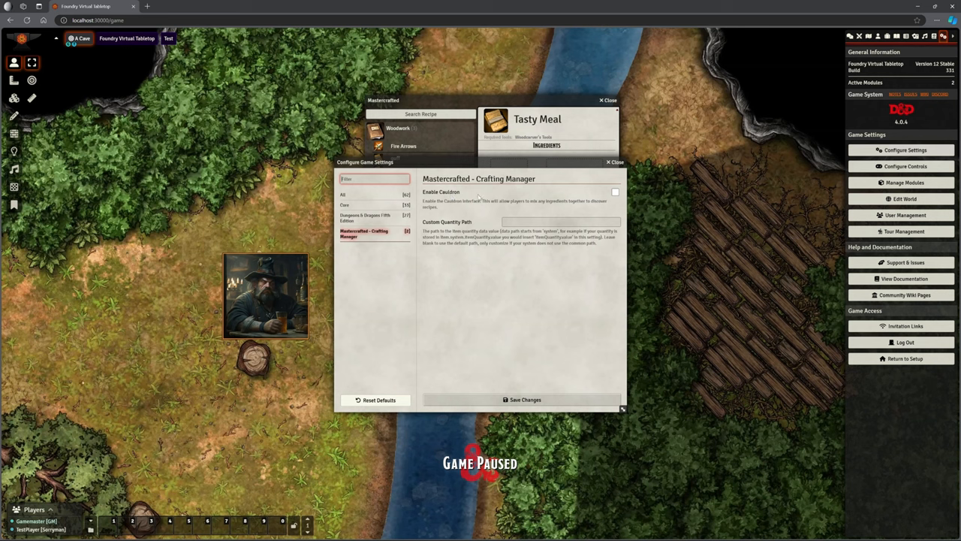
mouse_move(457, 201)
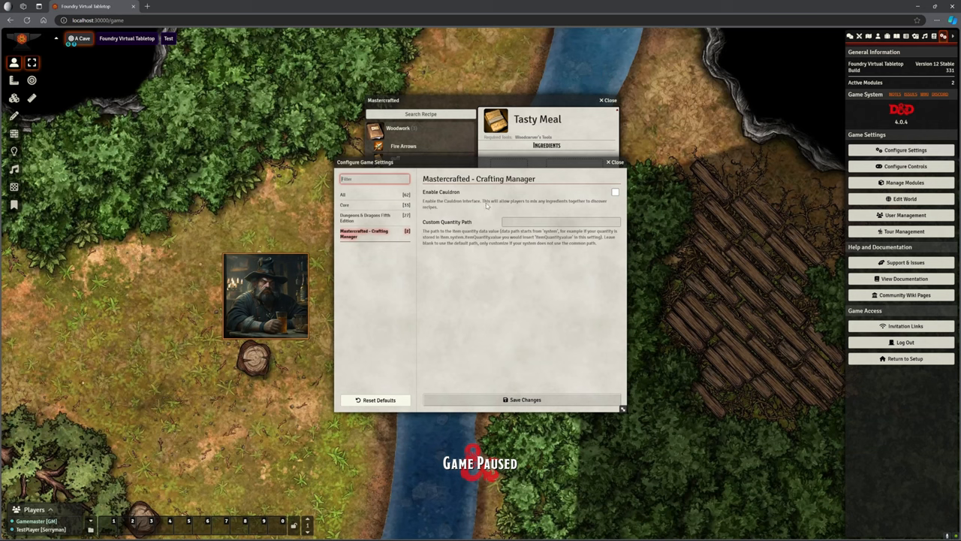
mouse_move(554, 210)
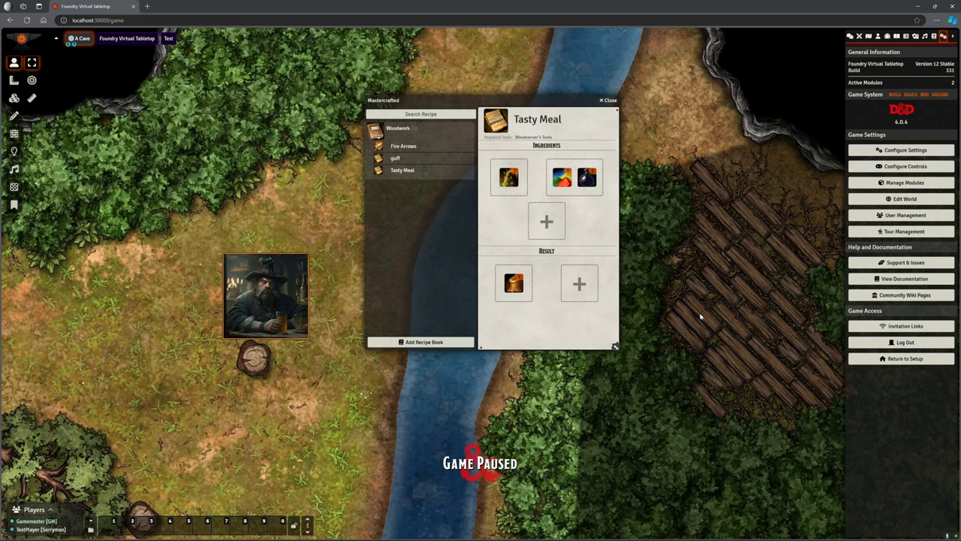
mouse_move(673, 318)
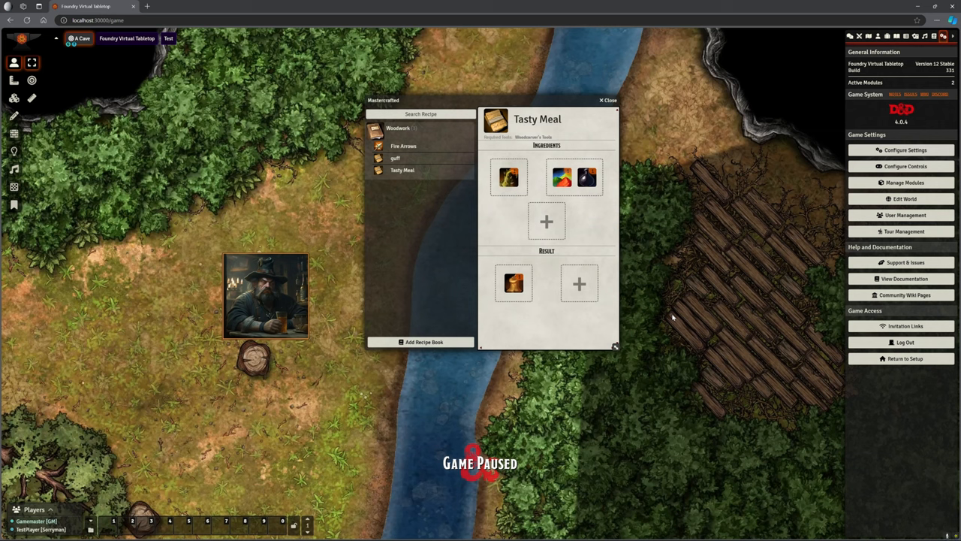
mouse_move(918, 308)
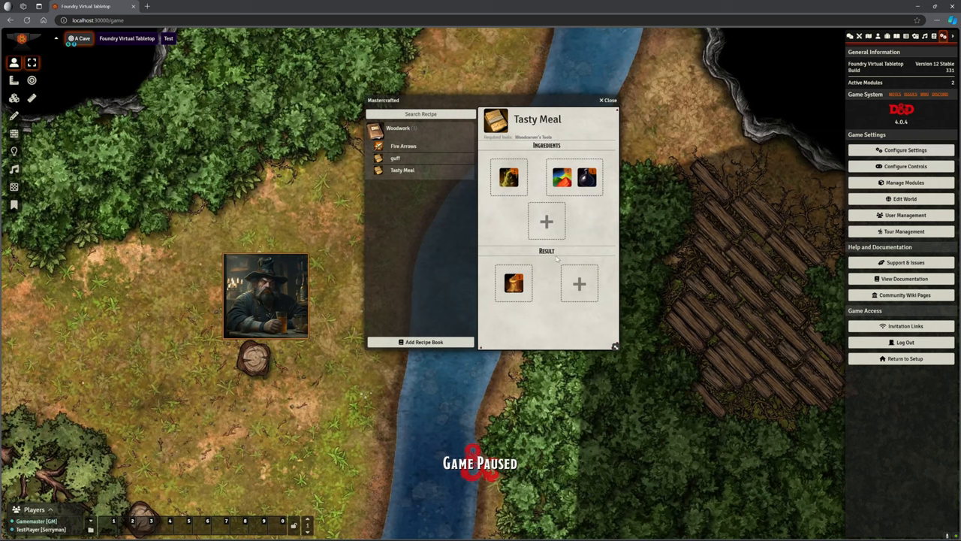
mouse_move(585, 233)
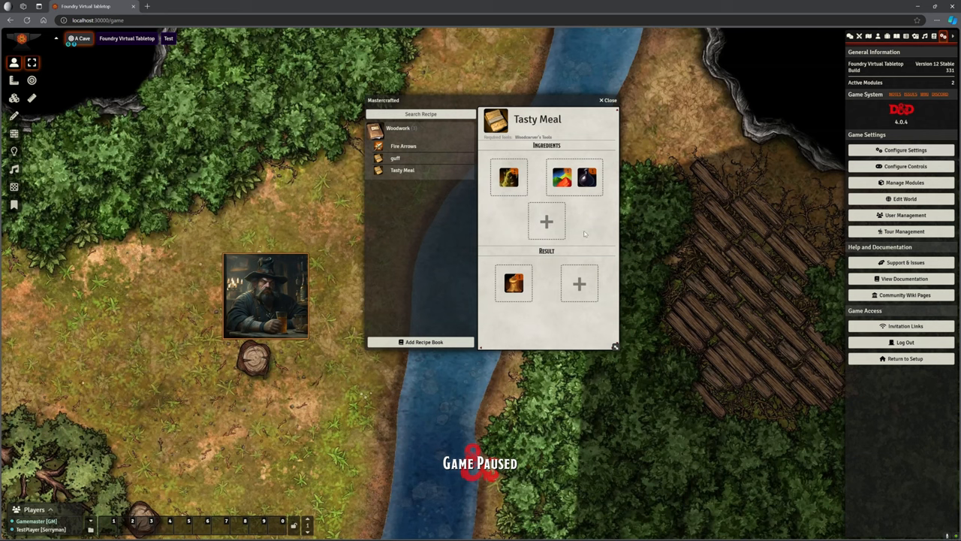
mouse_move(590, 245)
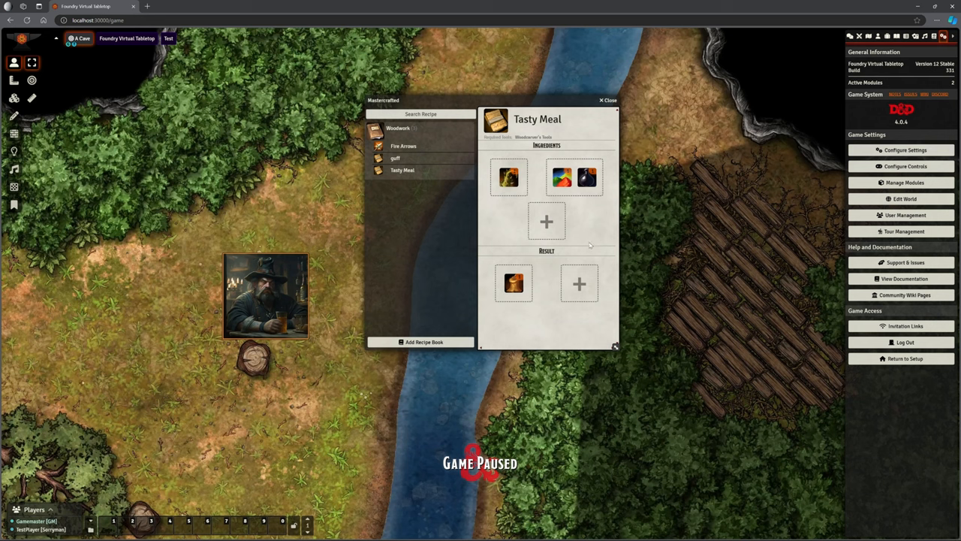
mouse_move(590, 246)
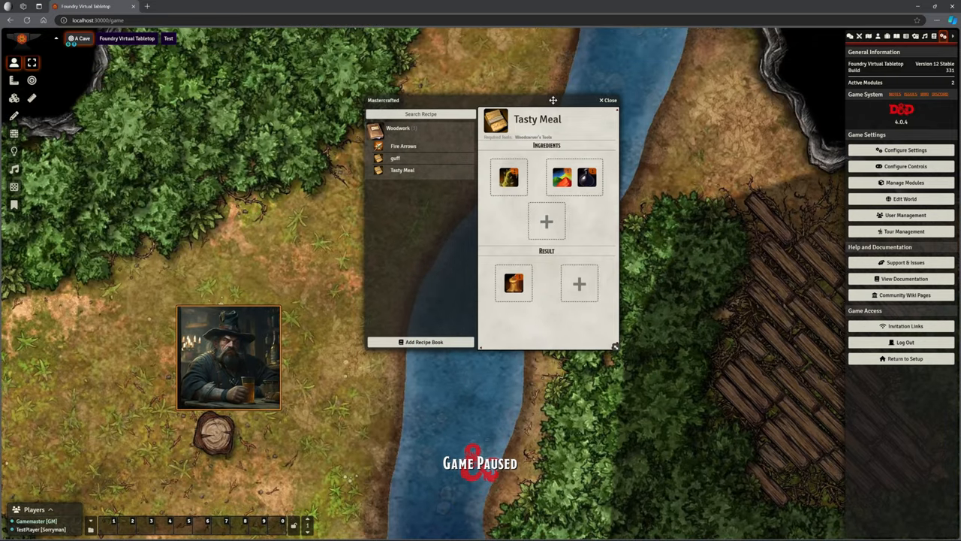
Step: Move the Mastercrafted window lower, list world items, and view the Fire Arrows recipe
drag(553, 100, 554, 146)
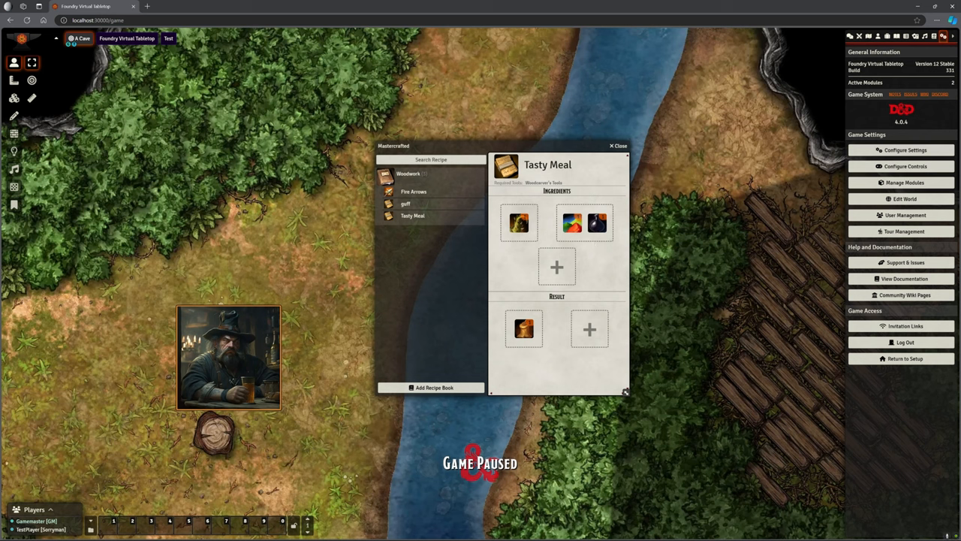
mouse_move(432, 257)
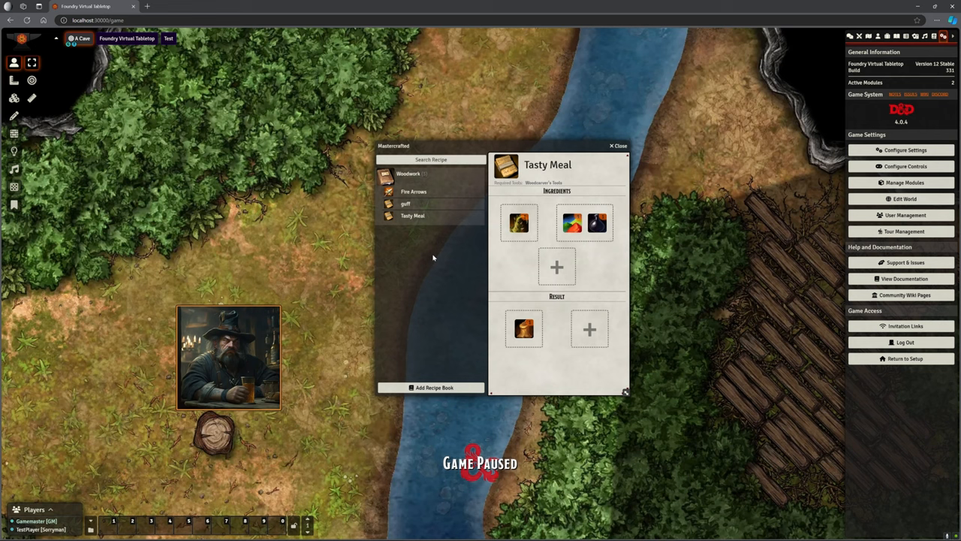
mouse_move(879, 36)
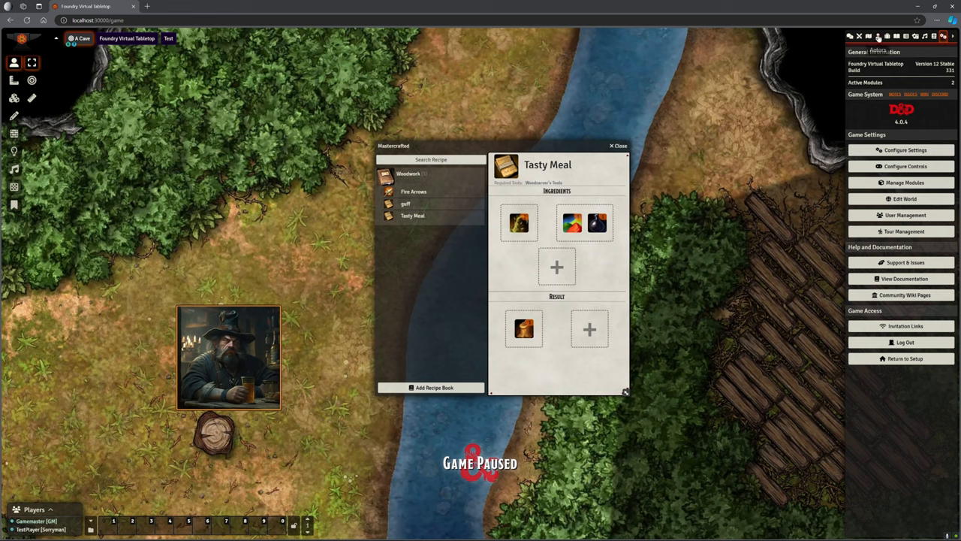
click(888, 36)
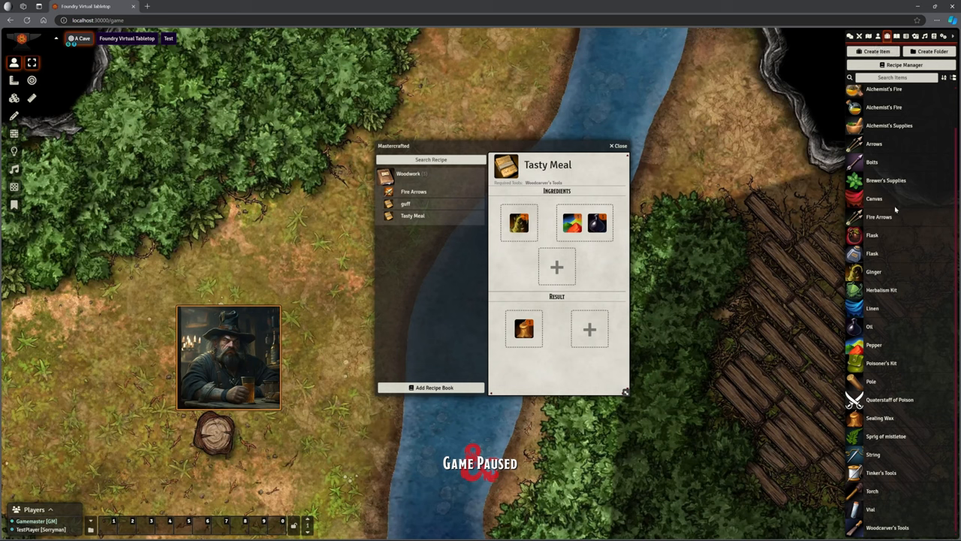
mouse_move(878, 257)
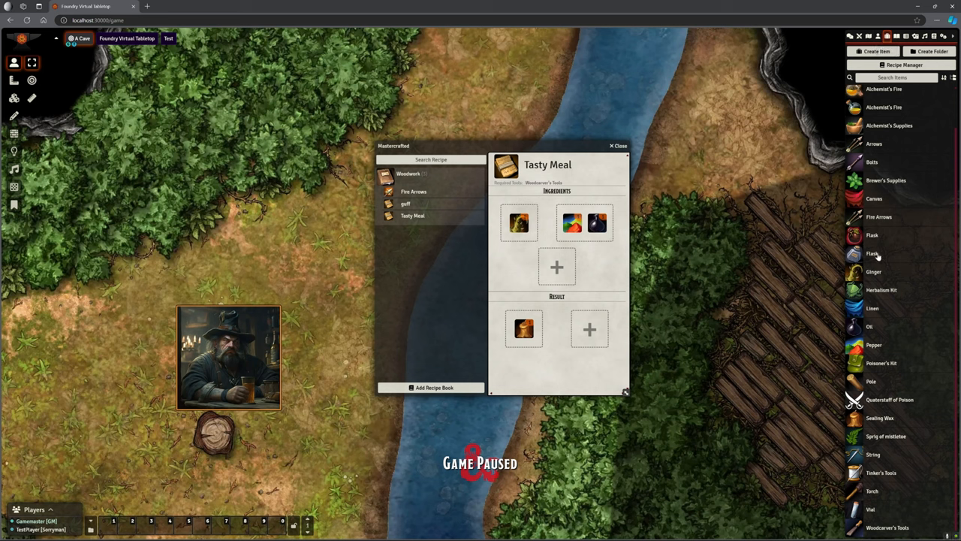
mouse_move(869, 269)
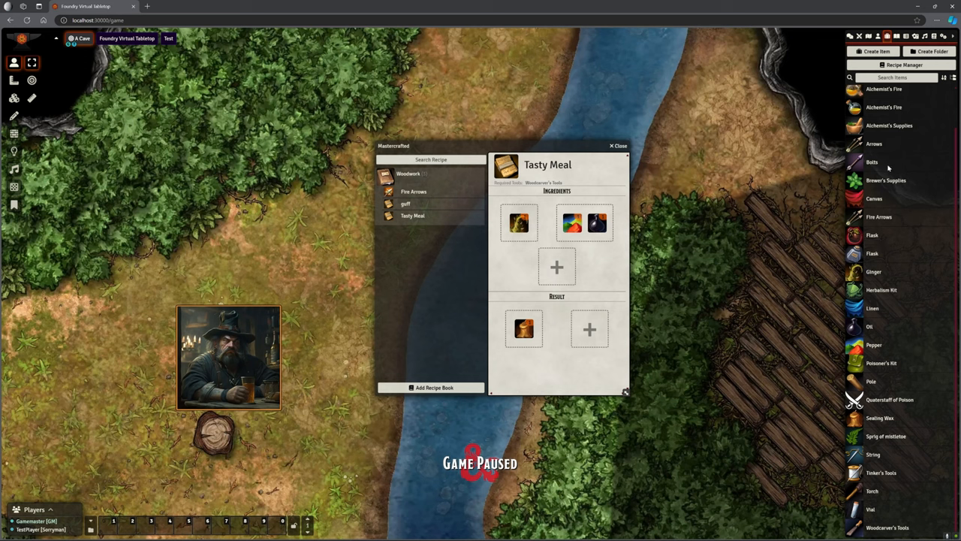
mouse_move(887, 296)
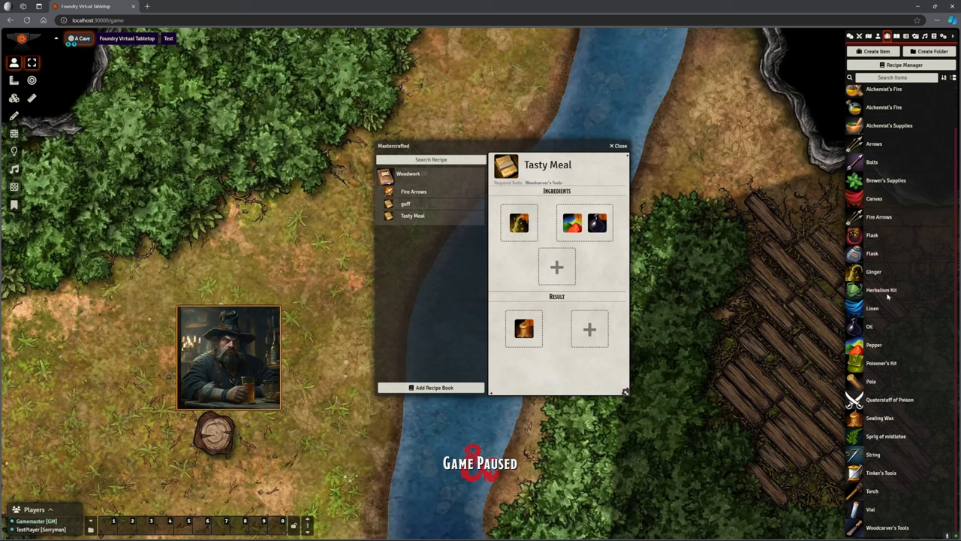
click(414, 192)
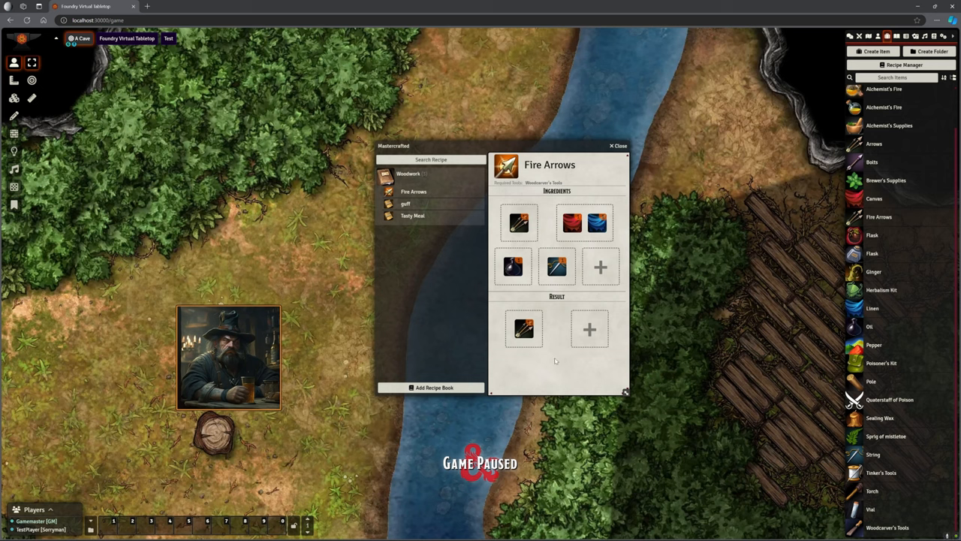
click(524, 328)
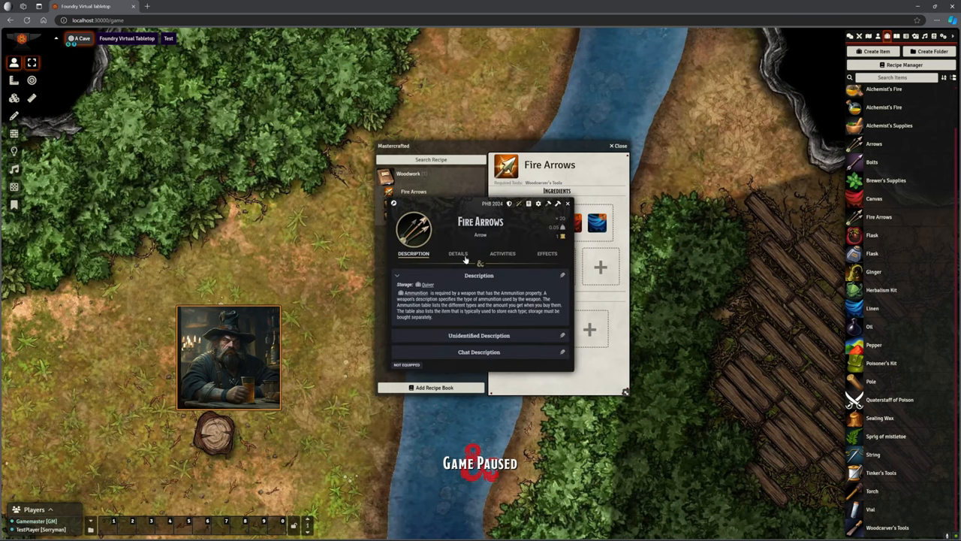
click(458, 253)
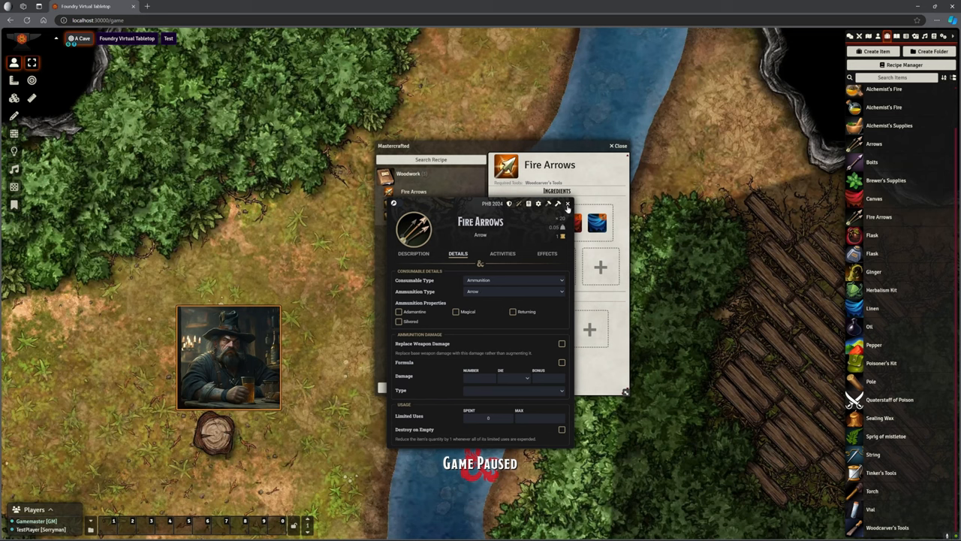
click(567, 204)
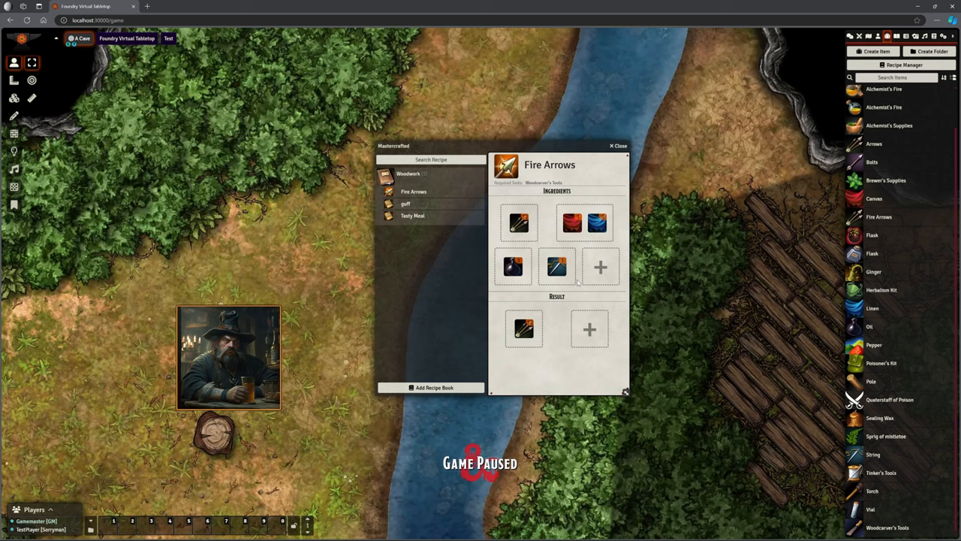
mouse_move(537, 377)
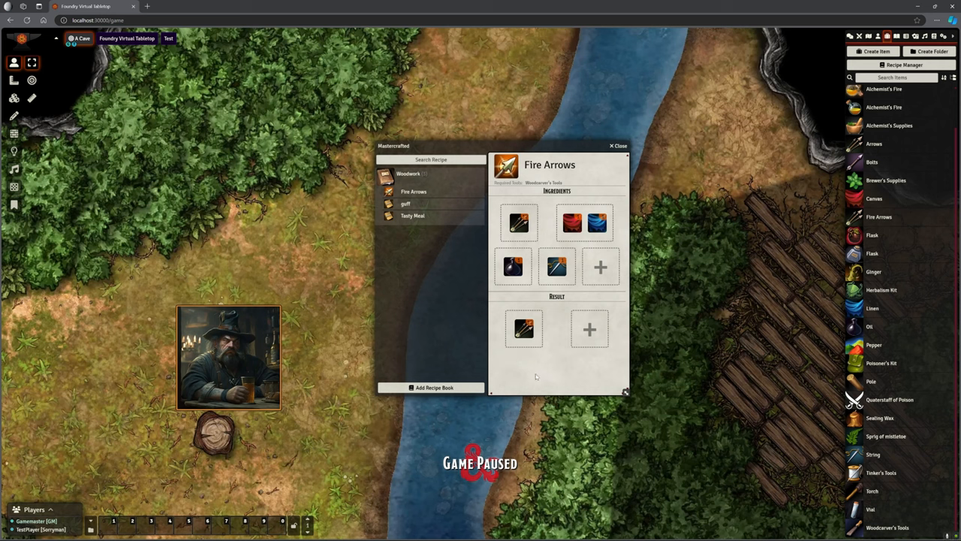
mouse_move(627, 393)
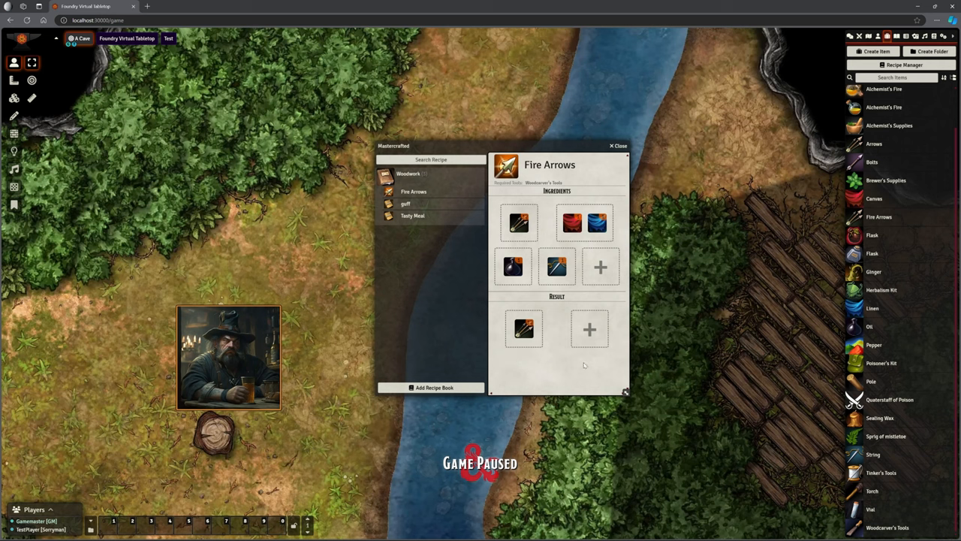
mouse_move(561, 368)
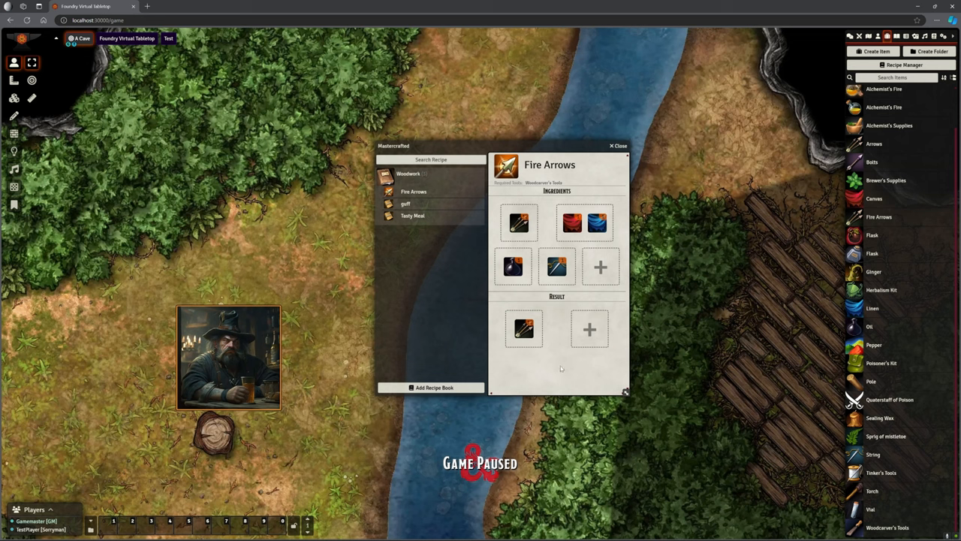
mouse_move(562, 368)
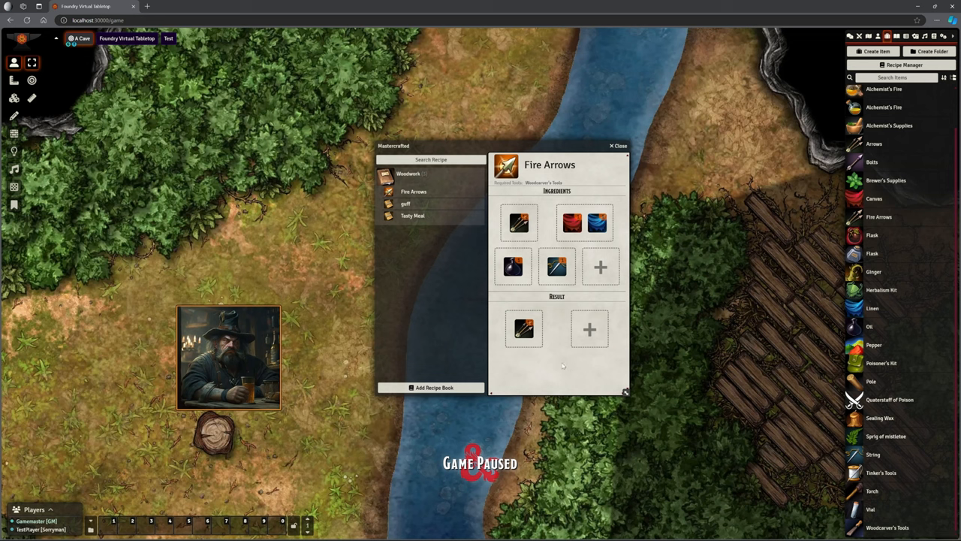
mouse_move(541, 356)
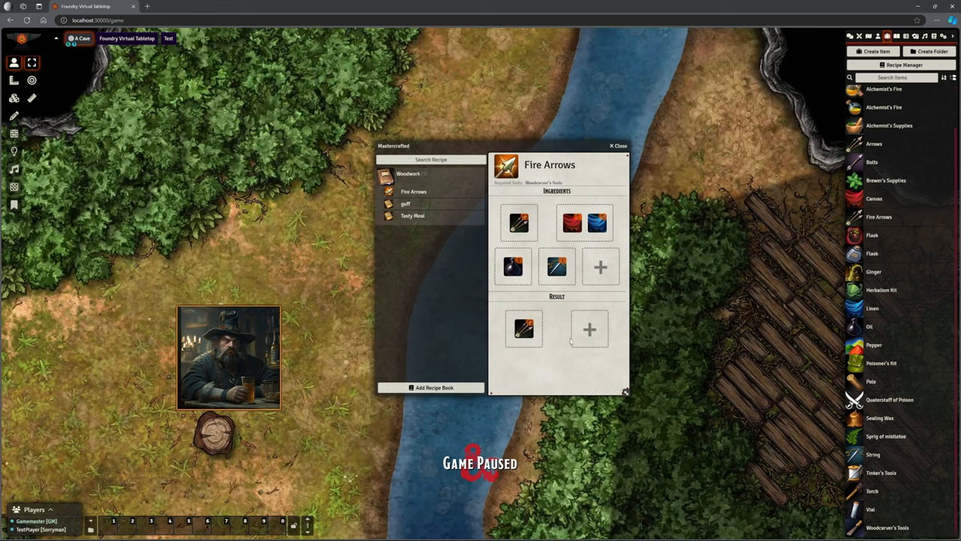
mouse_move(629, 347)
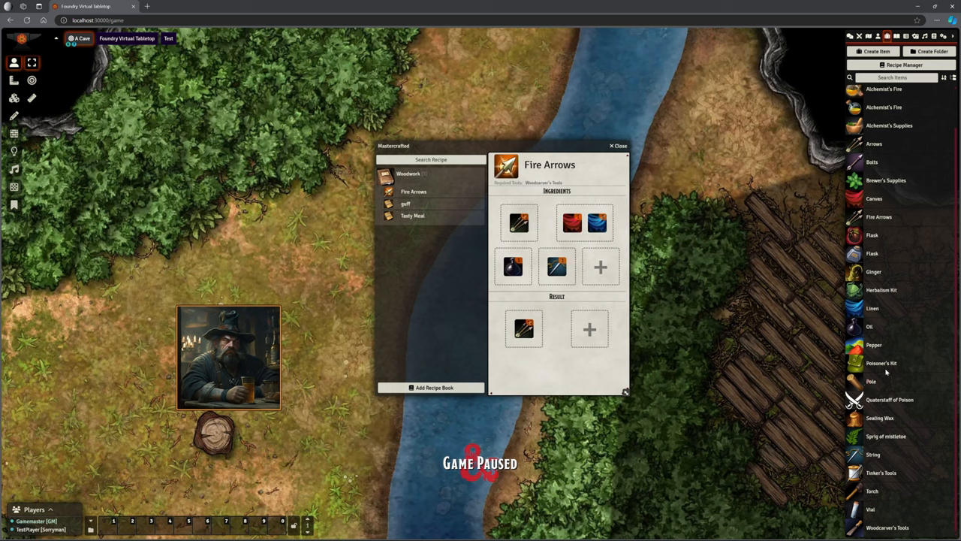
mouse_move(902, 258)
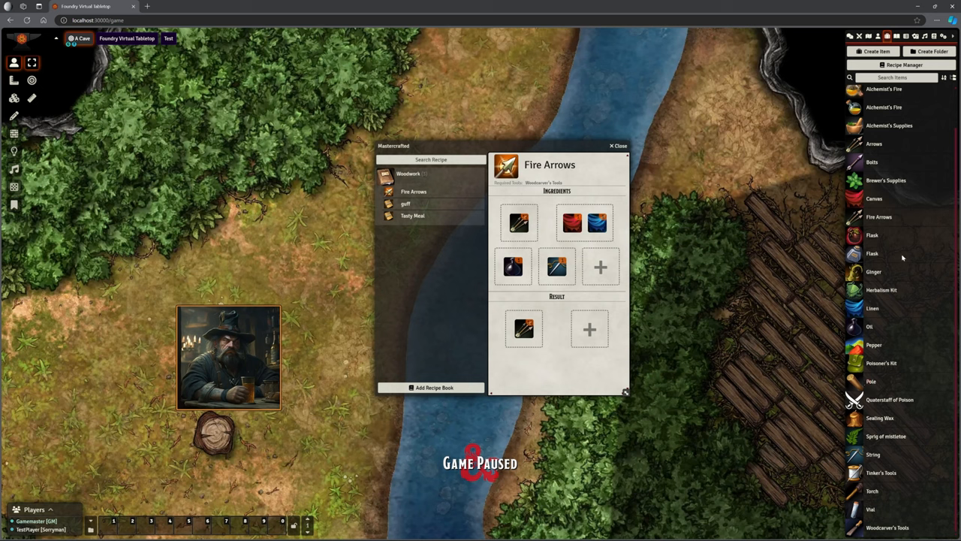
scroll(up, 3)
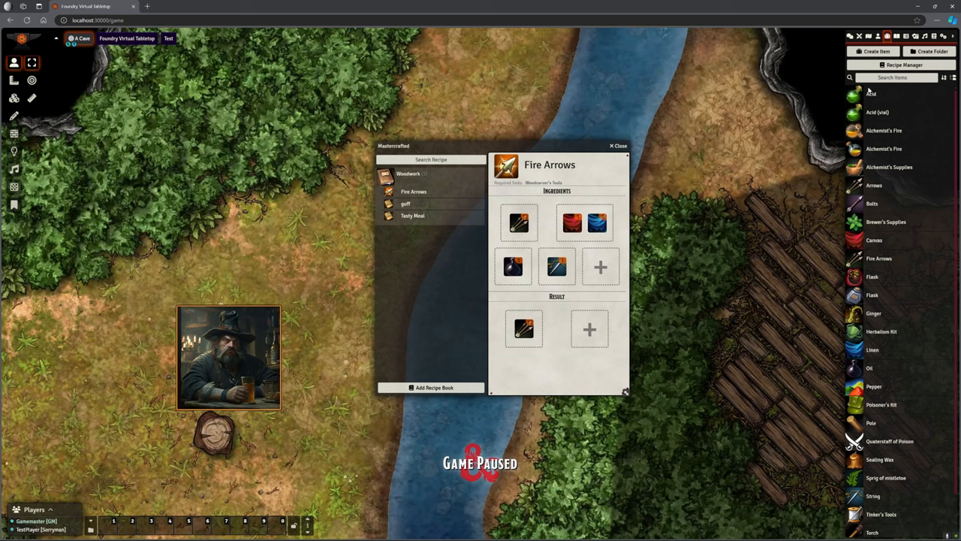
mouse_move(741, 317)
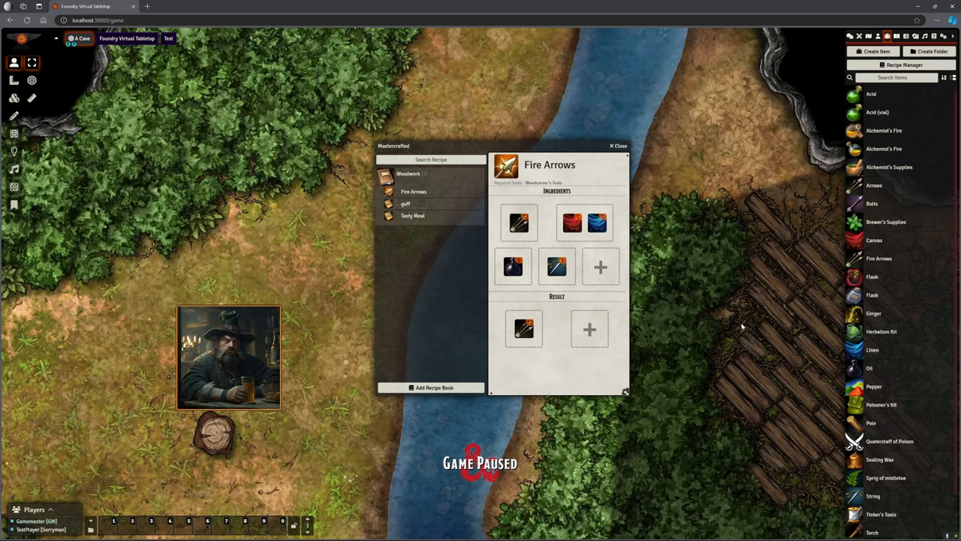
mouse_move(684, 359)
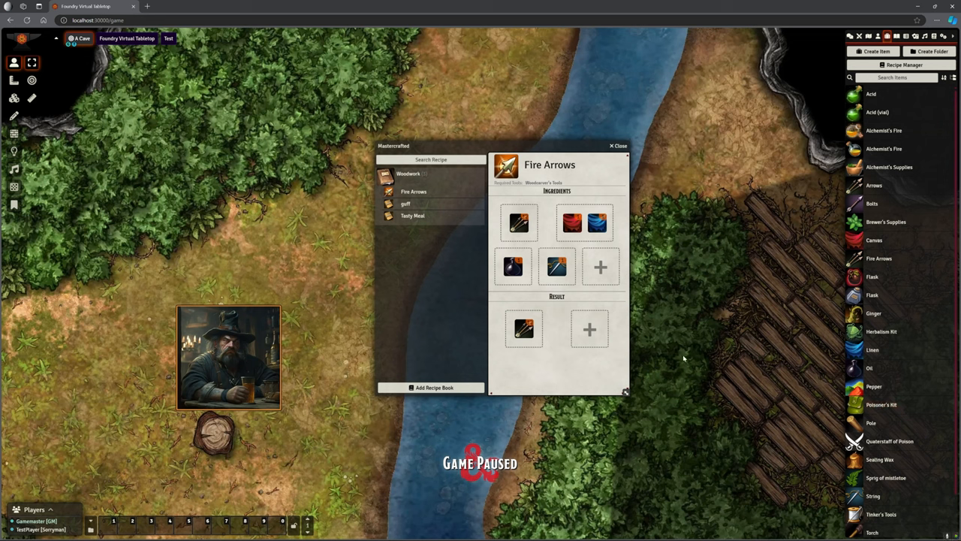